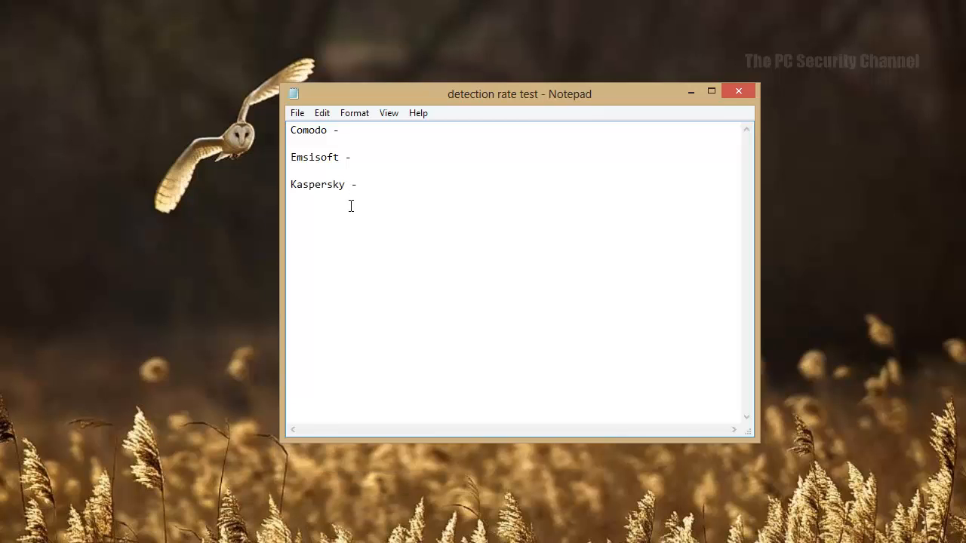
Step: Open the Comodo sample folder in F:\malware and select all its samples
key("enter")
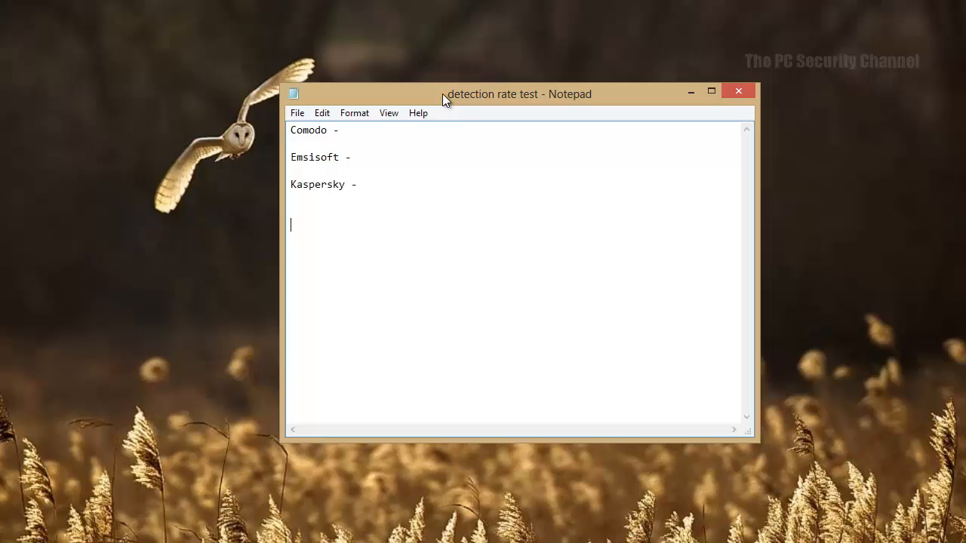
mouse_move(426, 59)
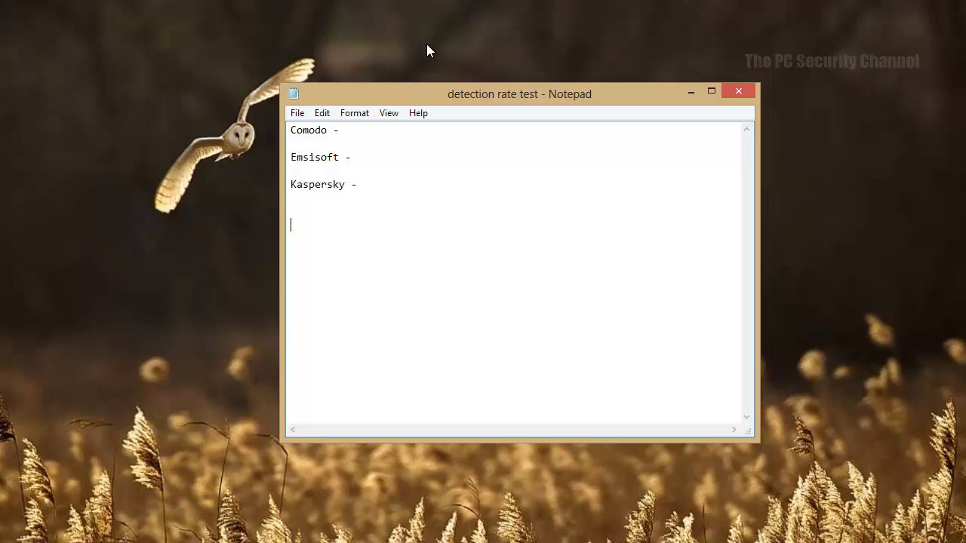
mouse_move(442, 48)
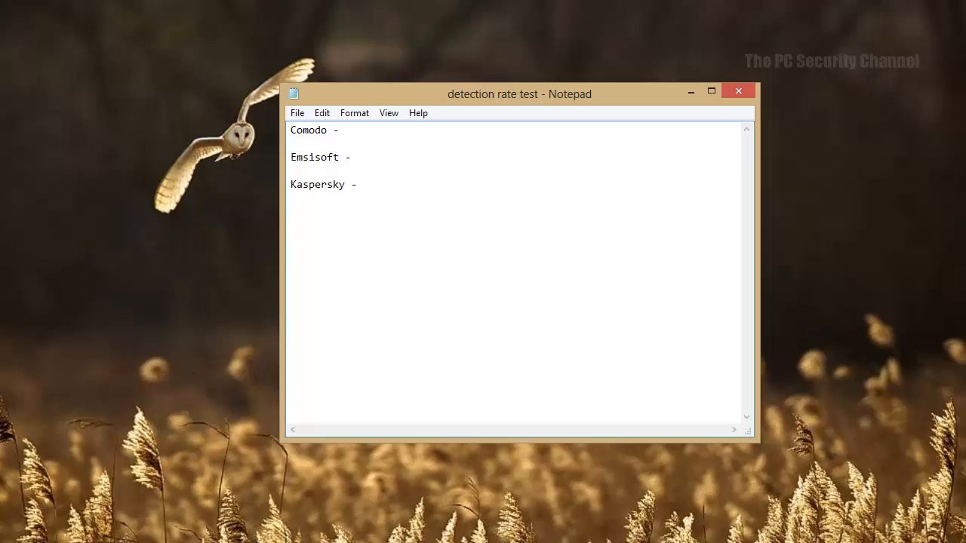
left_click(690, 91)
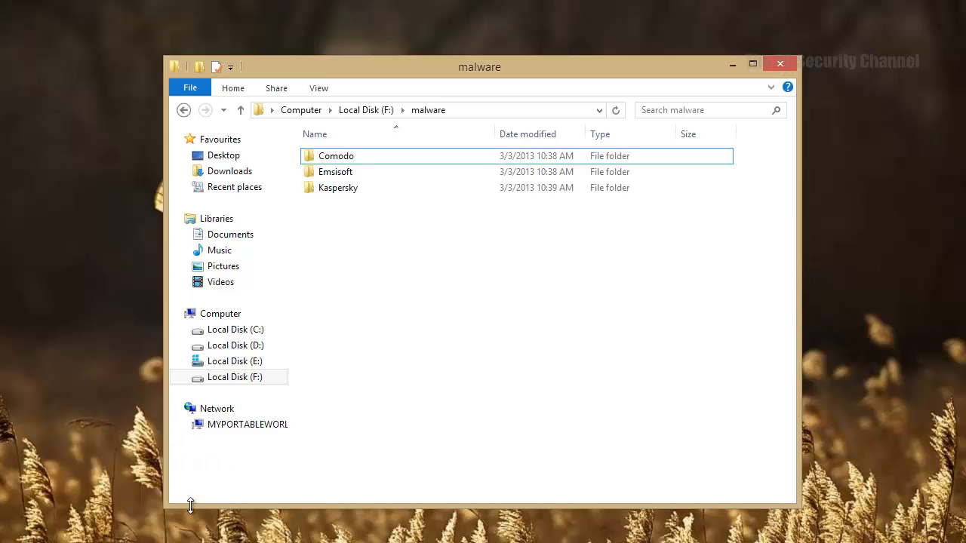
double_click(335, 155)
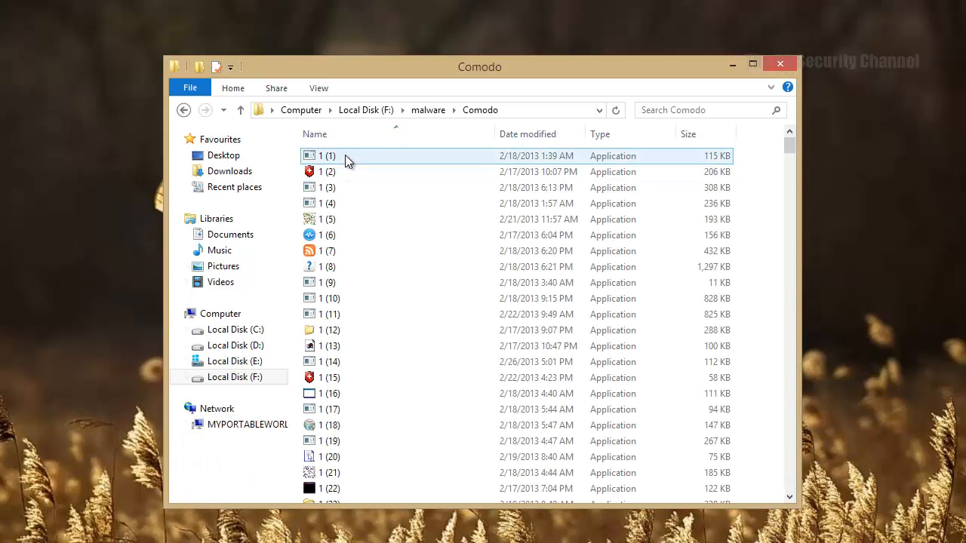
left_click(327, 156)
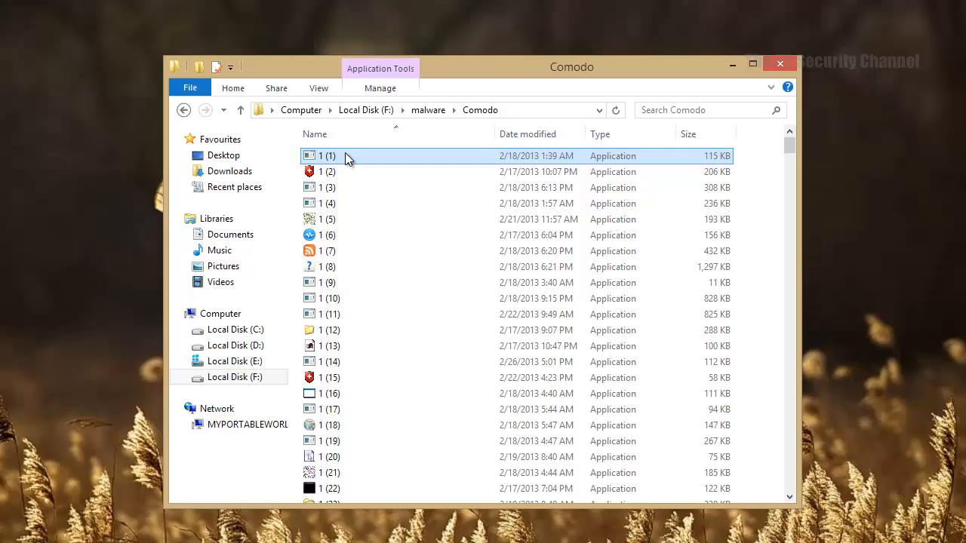
key("ctrl+a")
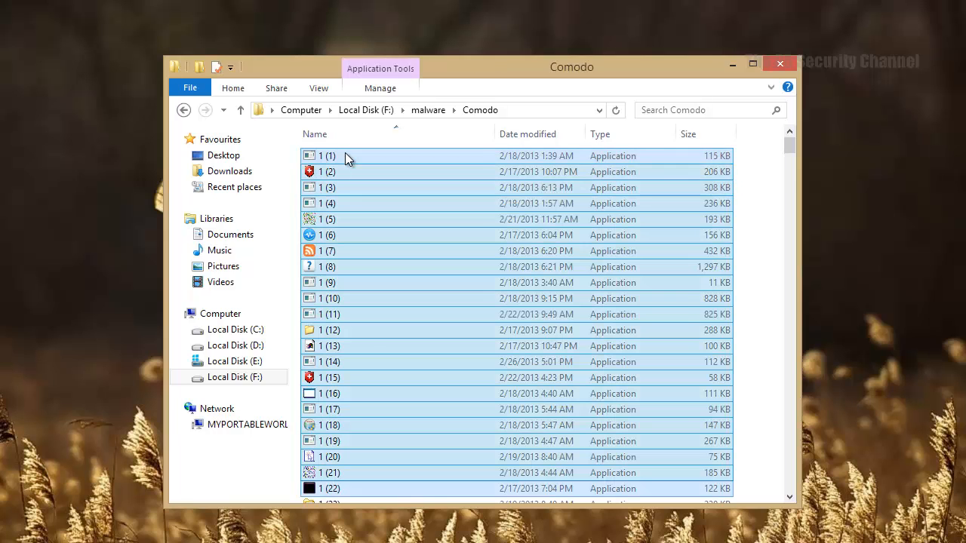
scroll("down", 3)
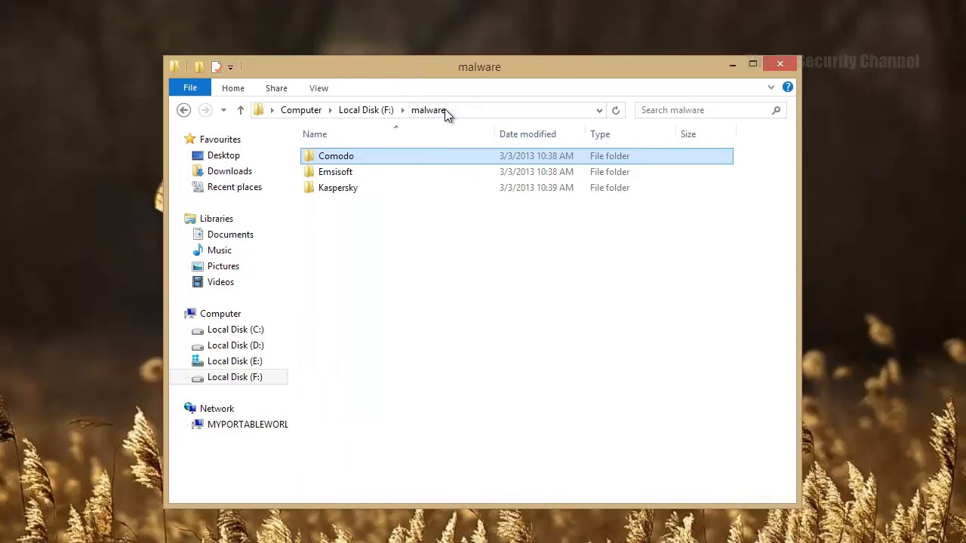
Step: Browse the Emsisoft and Kaspersky sample folders from the malware folder
double_click(336, 172)
type("x")
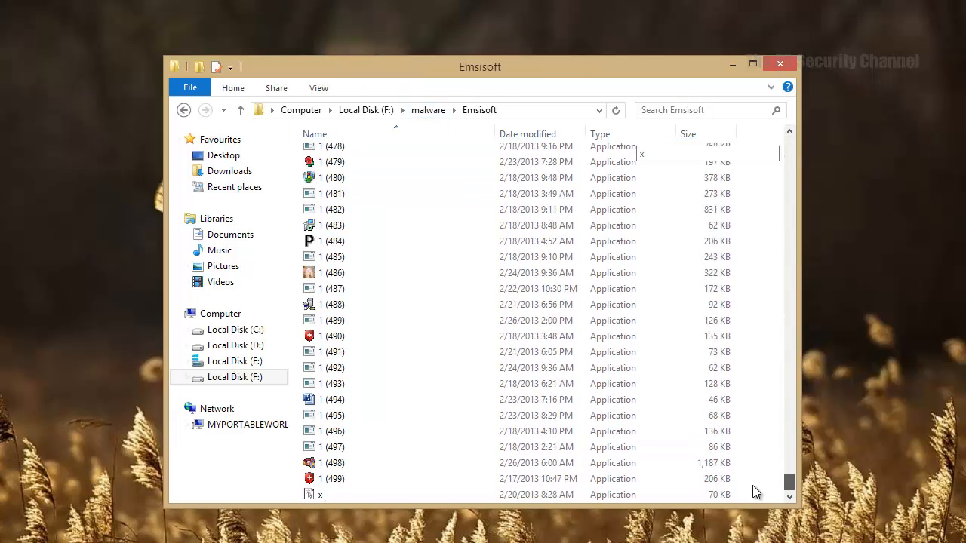
left_click(240, 110)
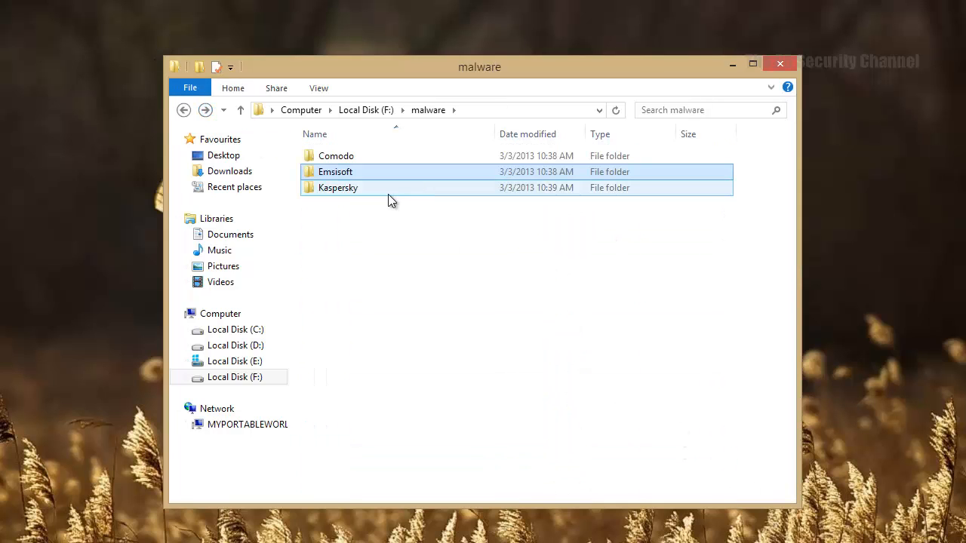
double_click(337, 187)
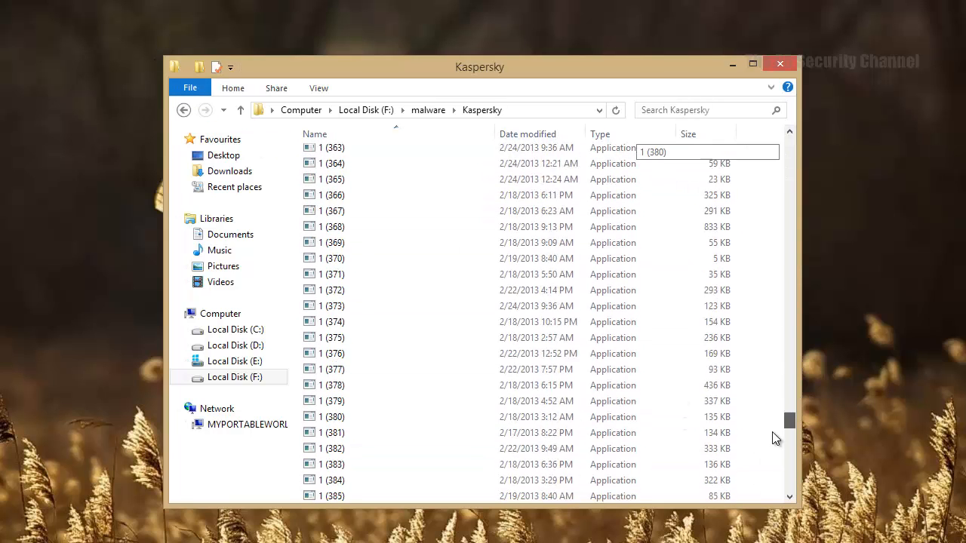
scroll("down", 3)
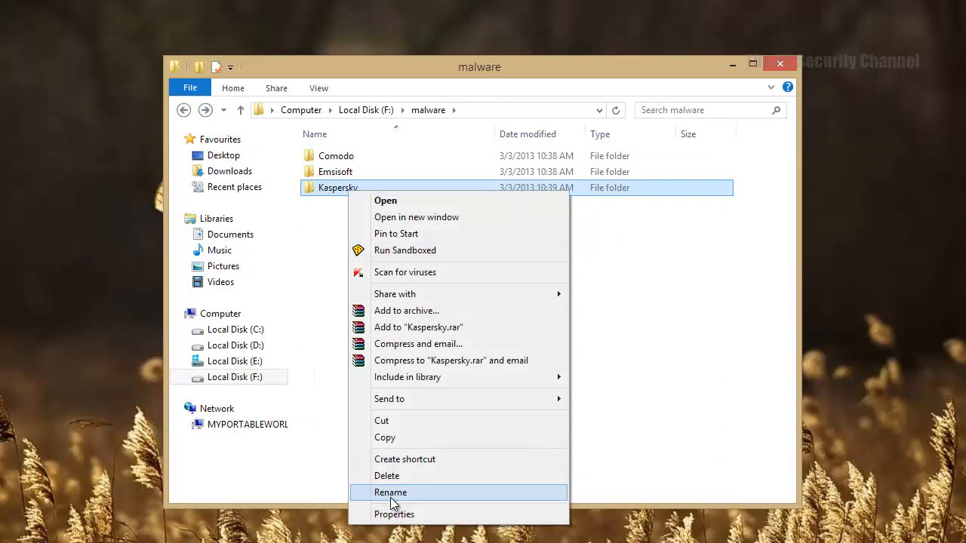
Step: Check the Emsisoft folder's properties to confirm it contains 500 files (118 MB)
left_click(394, 514)
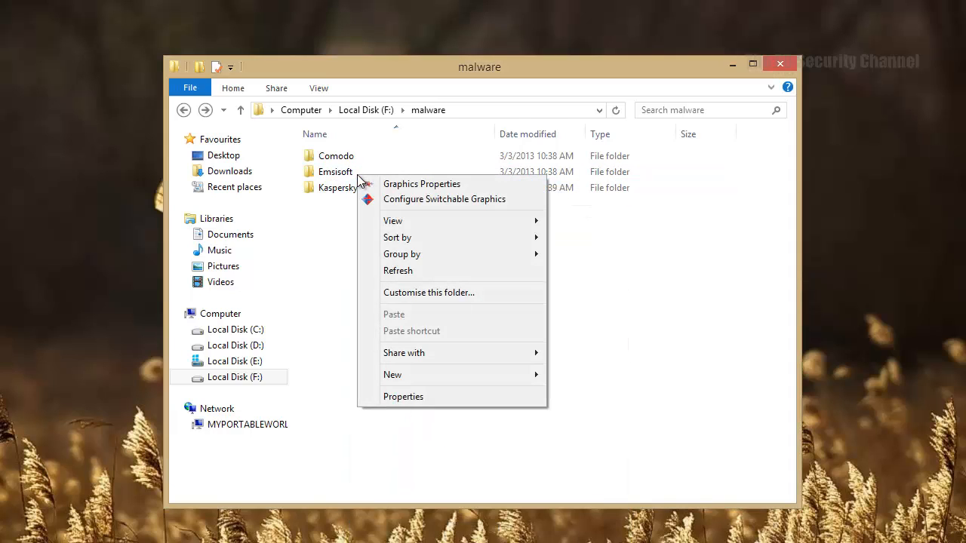
right_click(335, 171)
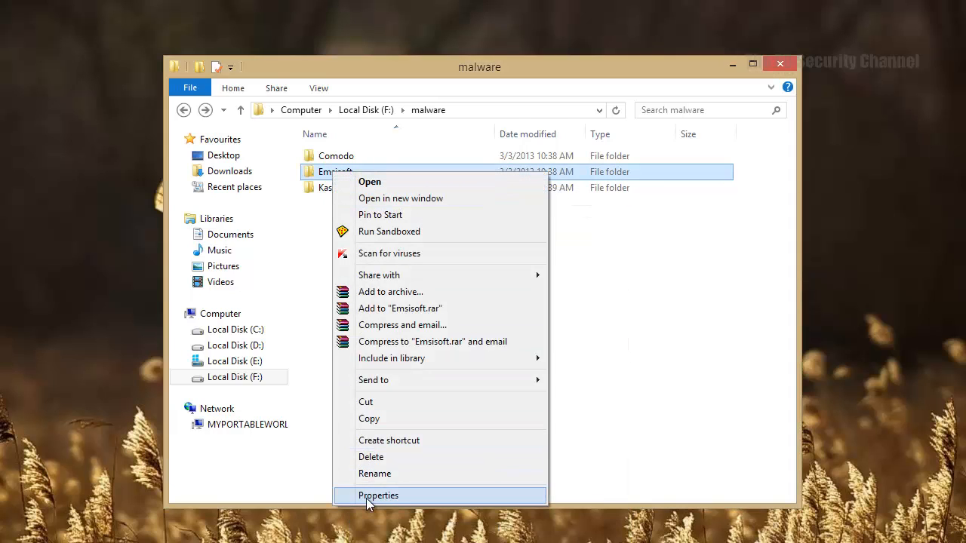
left_click(378, 495)
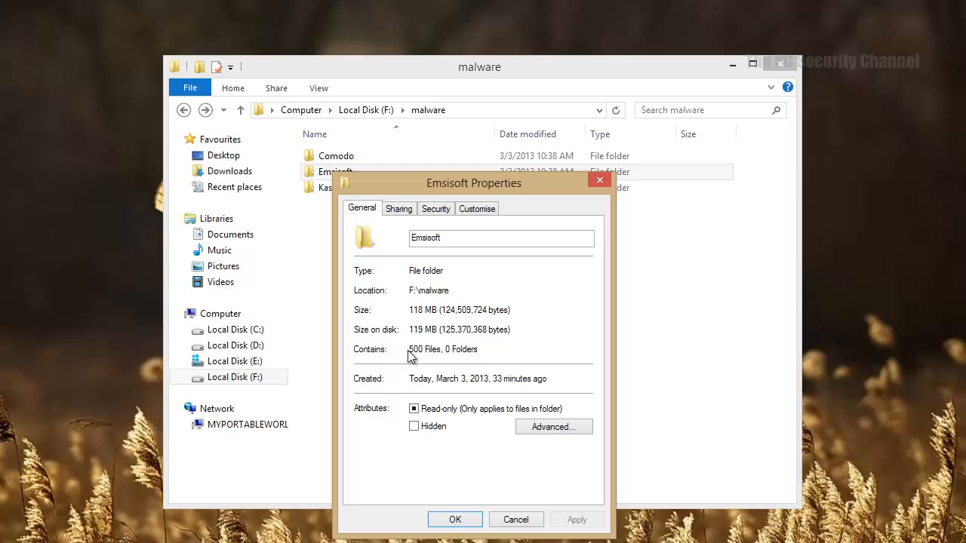
left_click(515, 519)
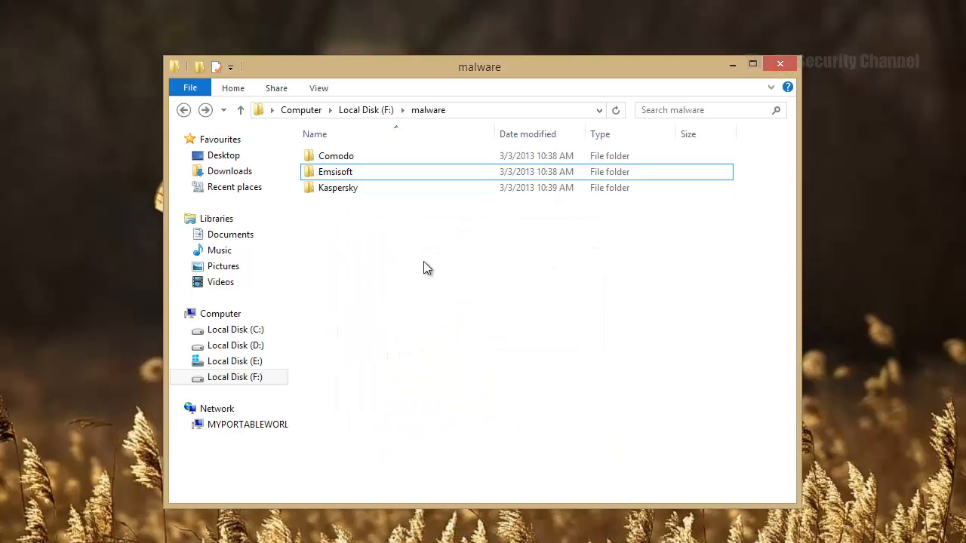
mouse_move(313, 317)
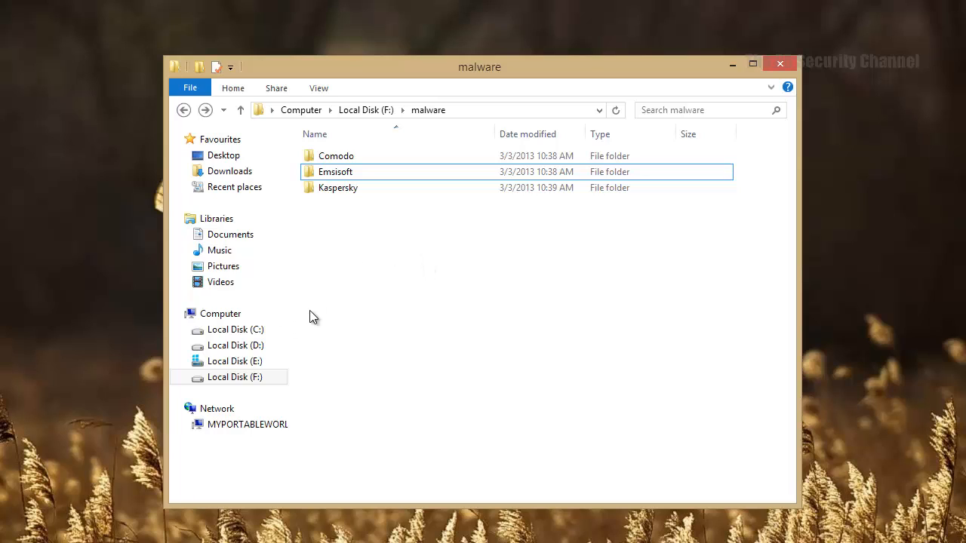
mouse_move(325, 318)
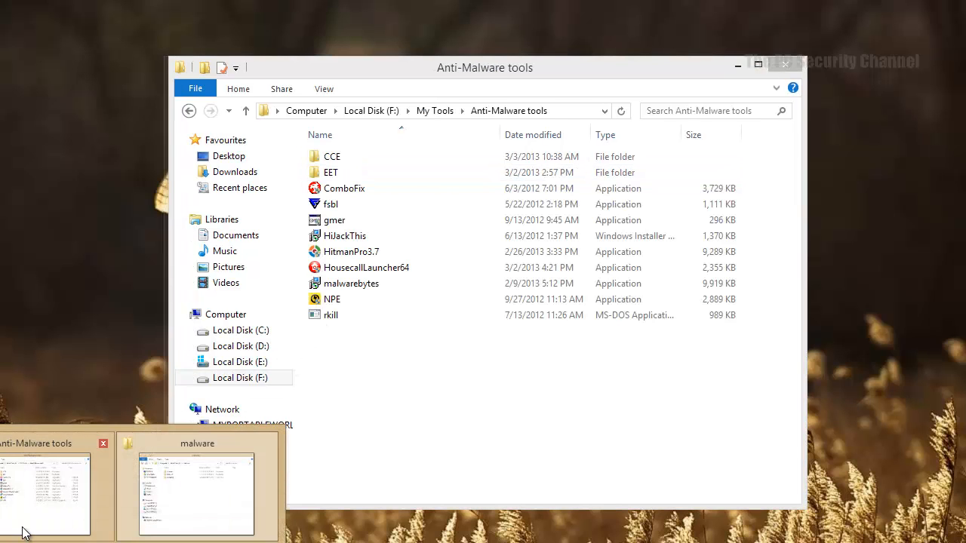
Step: Open the CCE folder under Anti-Malware tools and run the CCE application
left_click(332, 156)
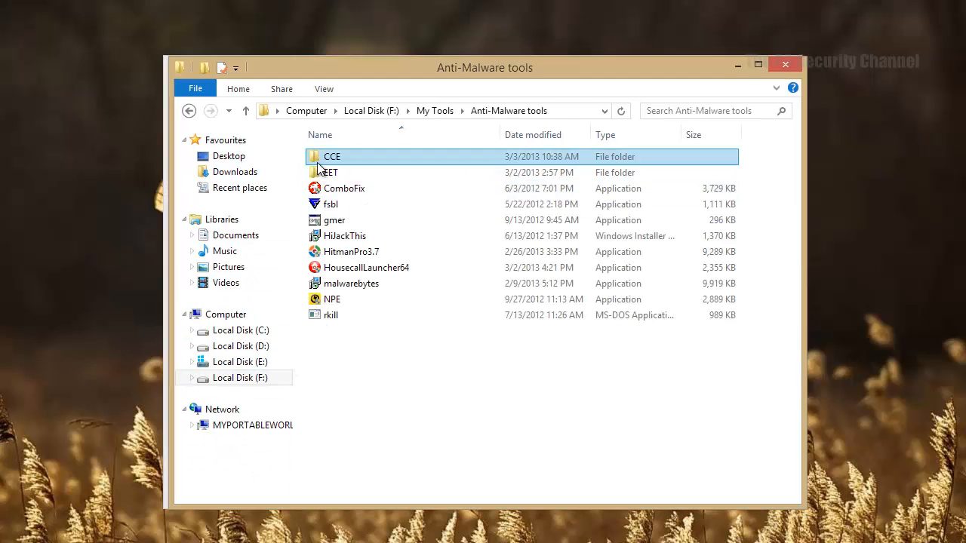
double_click(332, 156)
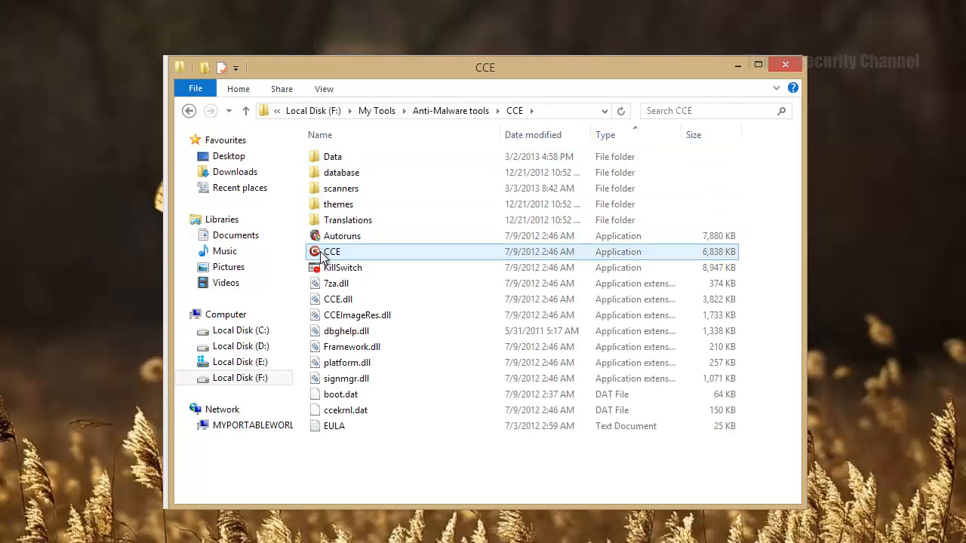
double_click(332, 252)
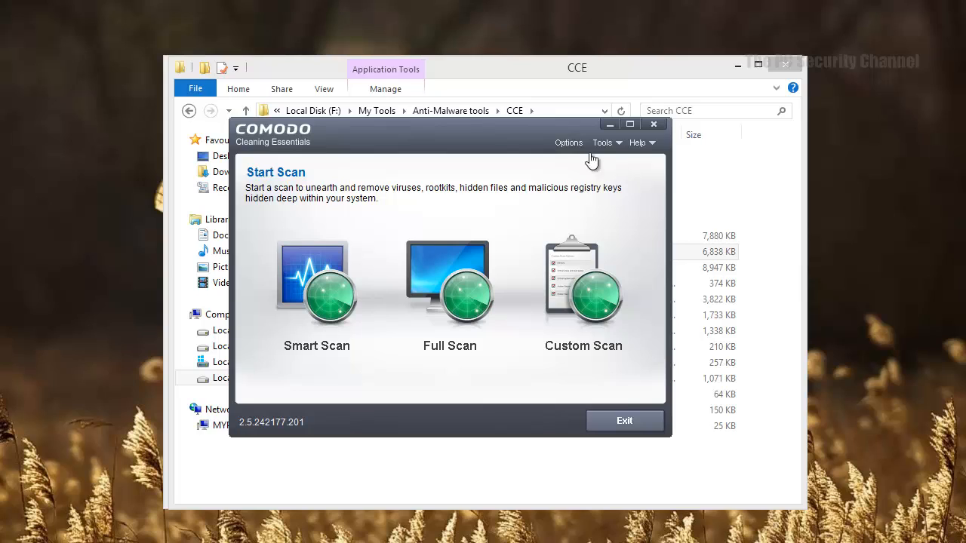
Step: Run Check for Updates, then set 'Do not scan files larger than' to 40
left_click(603, 143)
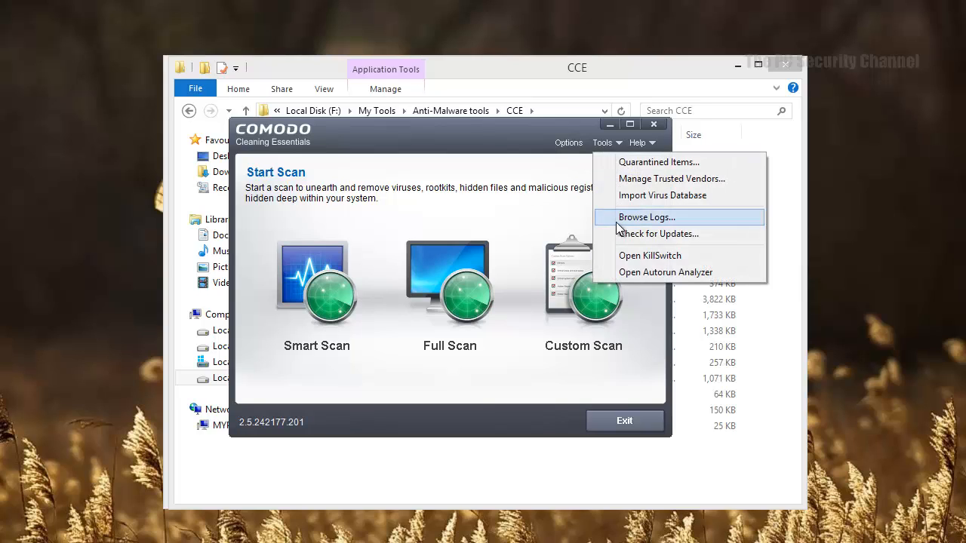
left_click(657, 233)
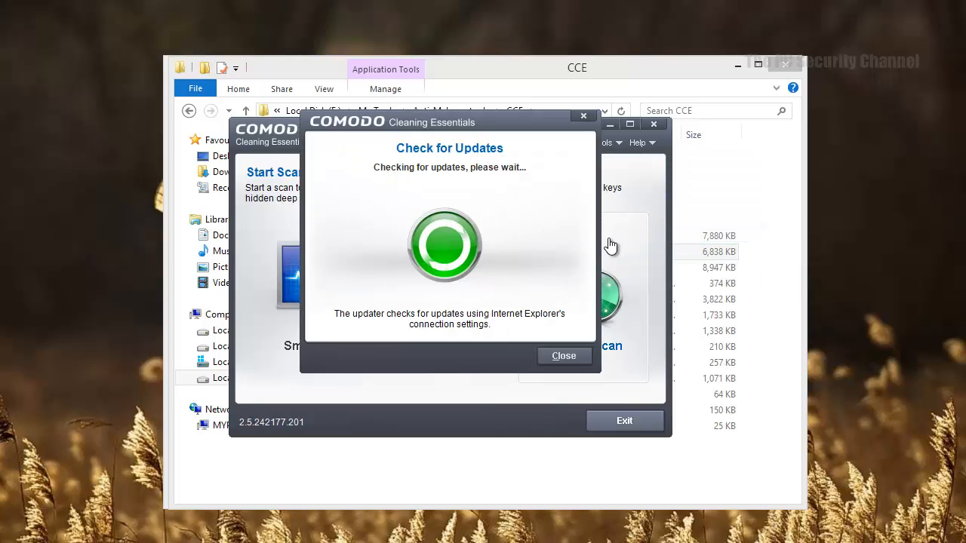
left_click(563, 356)
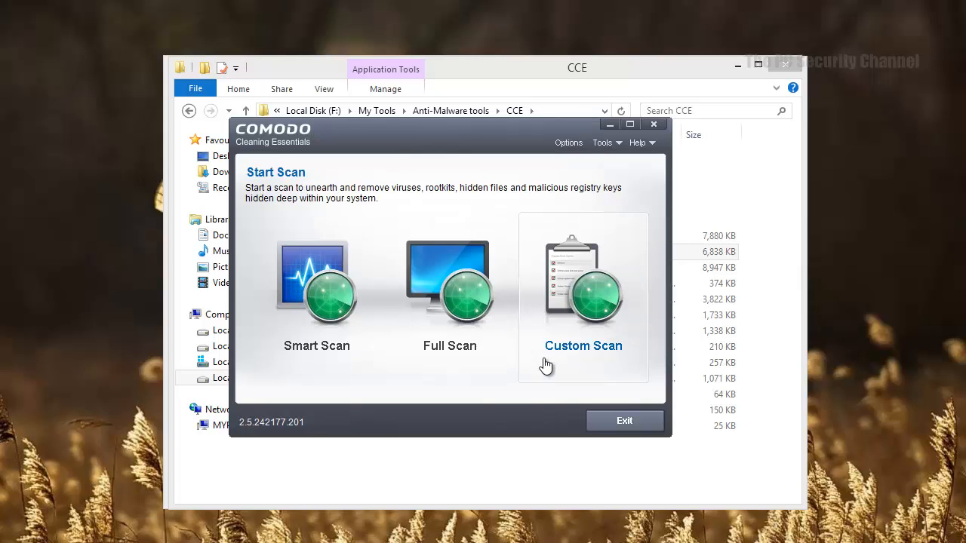
left_click(568, 143)
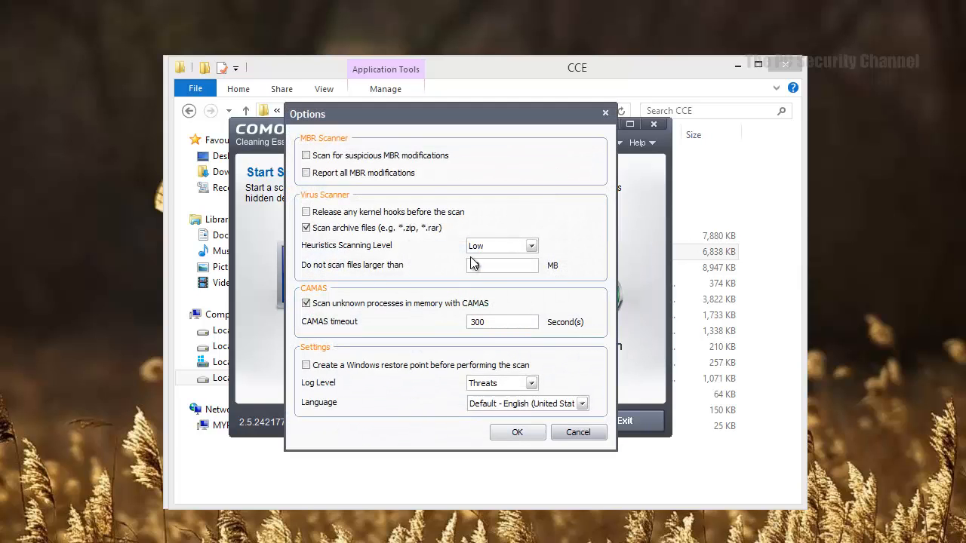
type("40")
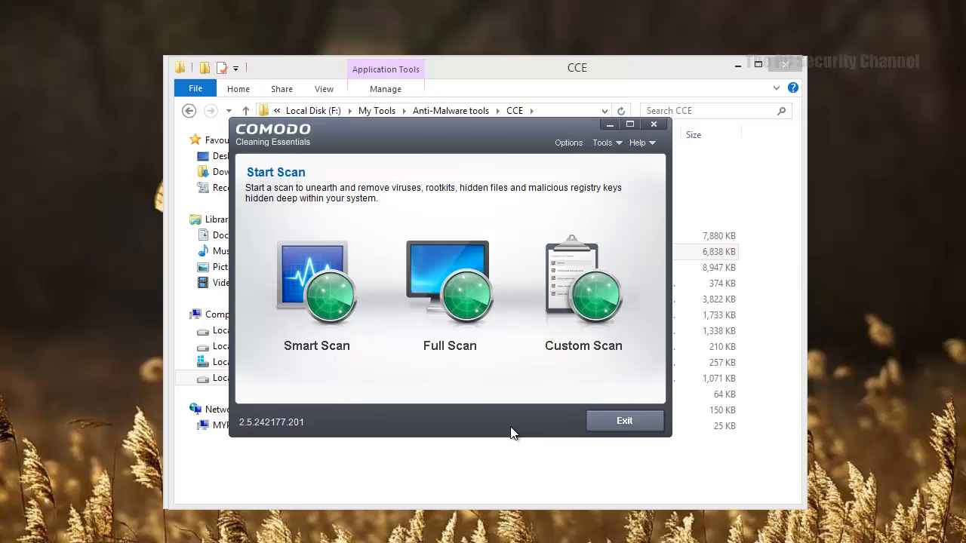
Step: Add F:\malware\Comodo as the custom scan folder and uncheck My Computer
left_click(583, 287)
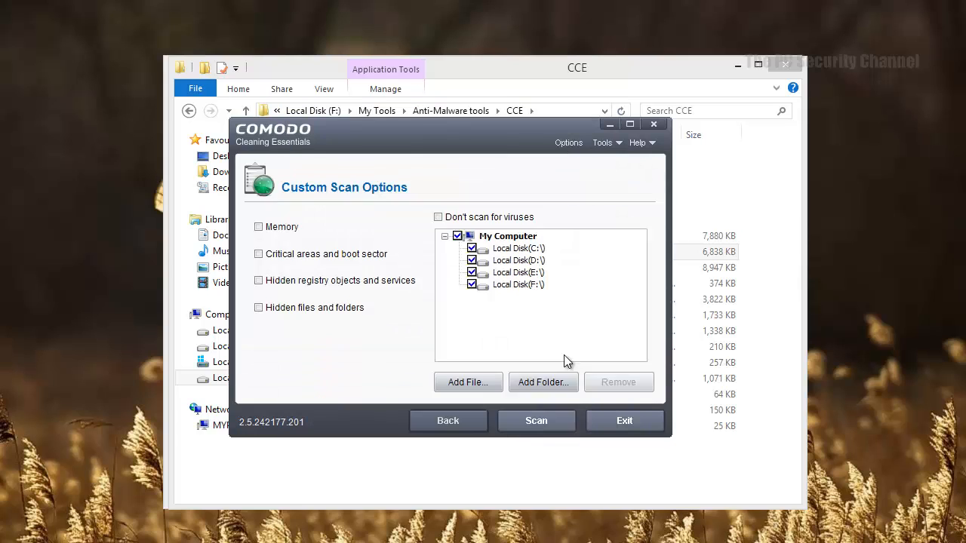
mouse_move(538, 369)
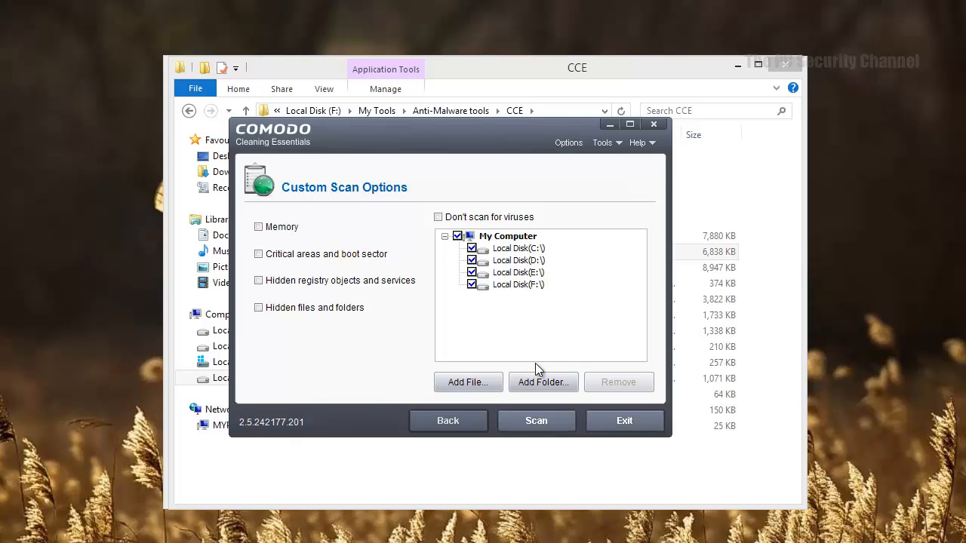
mouse_move(513, 347)
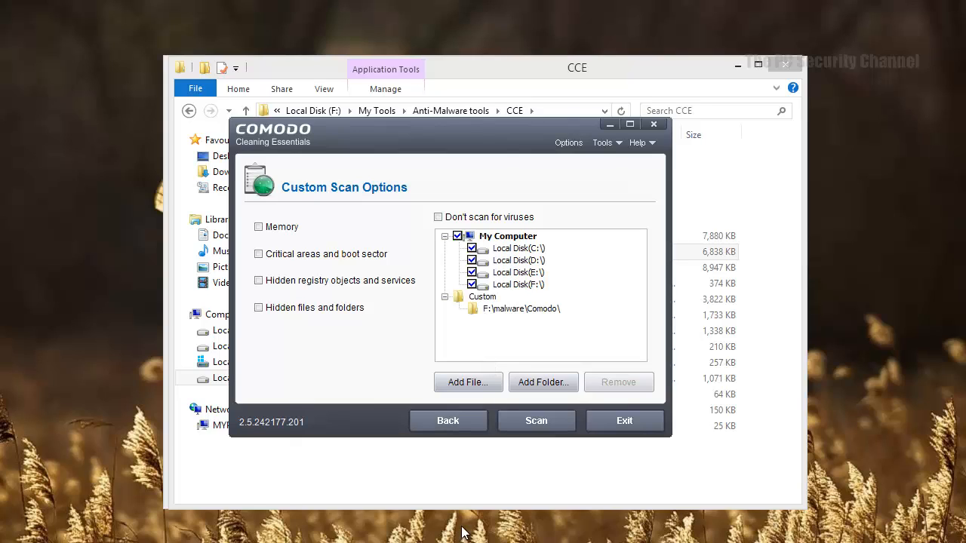
mouse_move(356, 371)
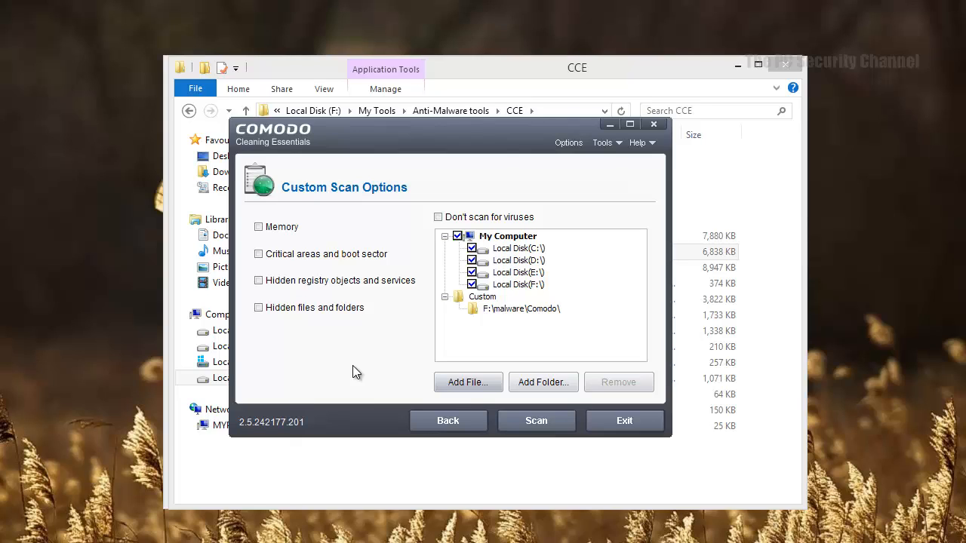
left_click(521, 309)
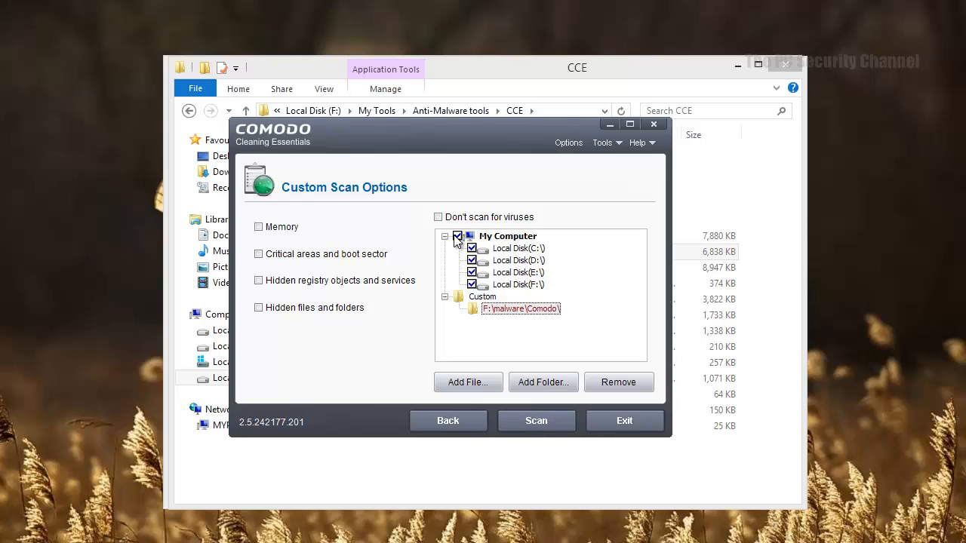
left_click(456, 236)
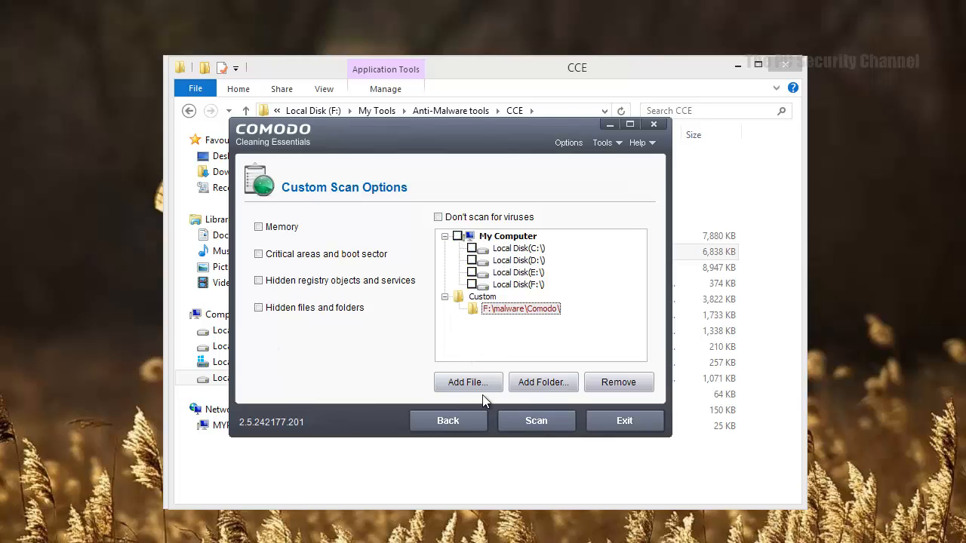
mouse_move(535, 421)
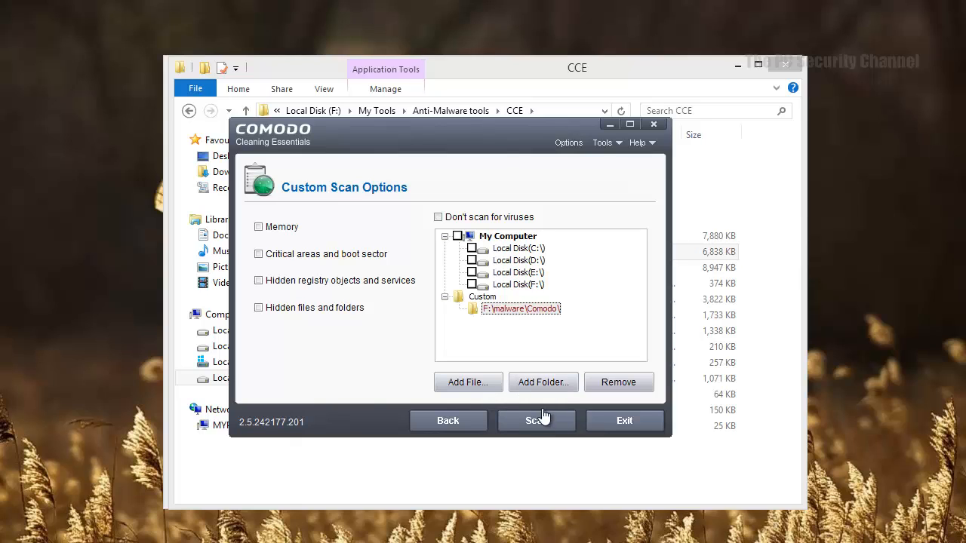
Step: Scan the Comodo malware folder until 509 threats among 532 objects are reported
left_click(536, 420)
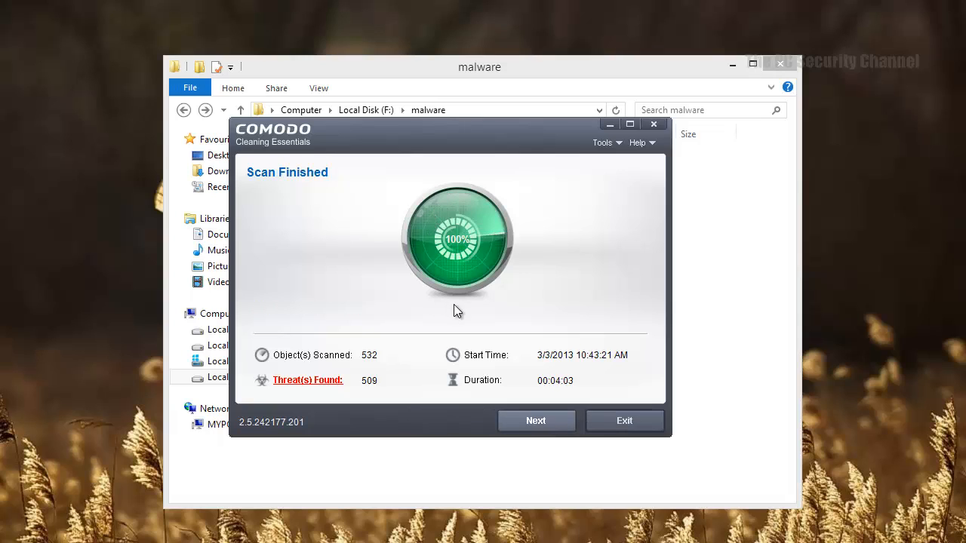
Step: Move to the Results list and scroll through threats like Virus.Win32.Ramnit.K
left_click(536, 420)
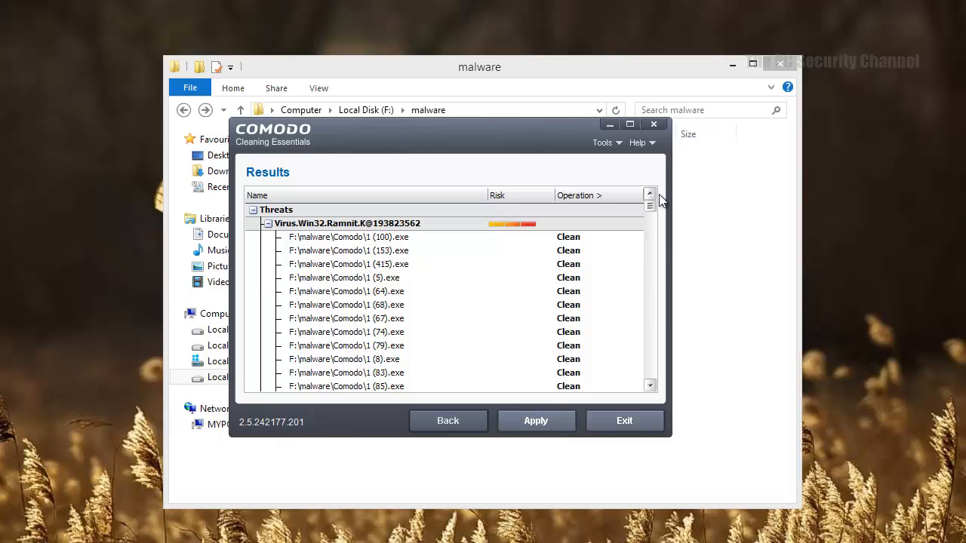
scroll("down", 3)
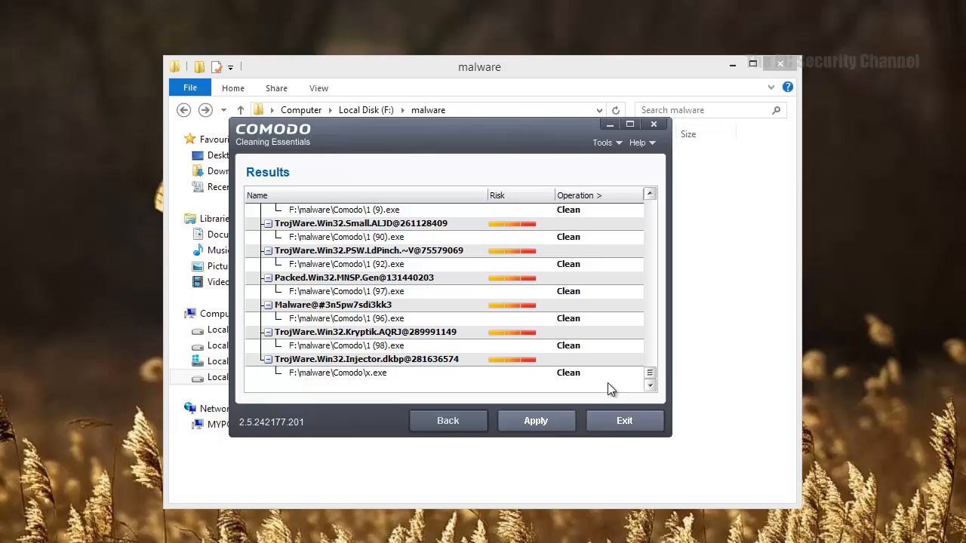
left_click(636, 373)
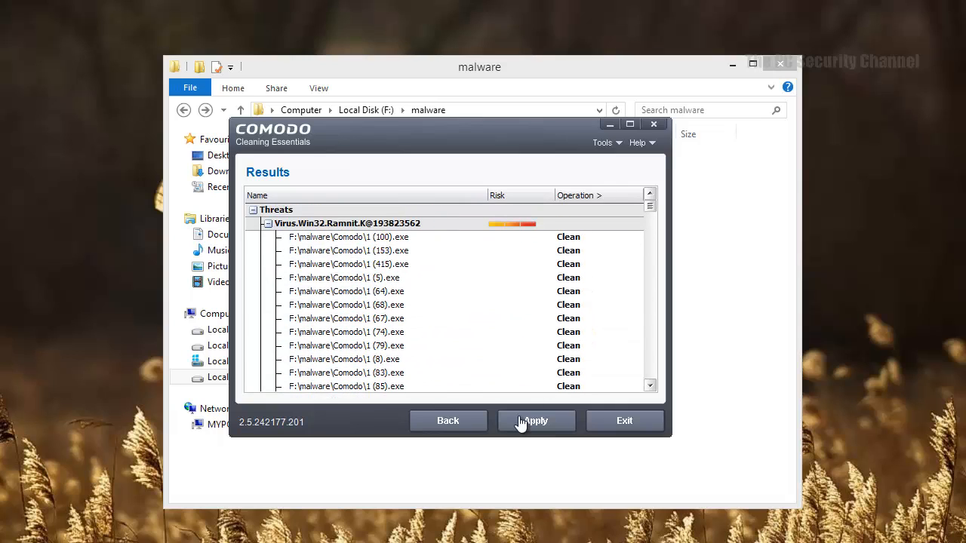
Step: Apply cleaning to all 498 items, then exit once finished
left_click(536, 421)
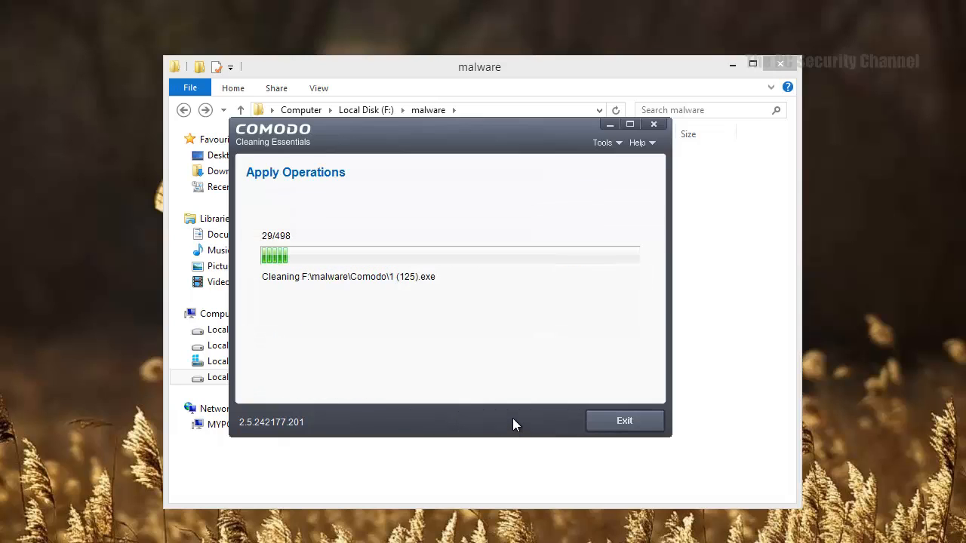
mouse_move(508, 409)
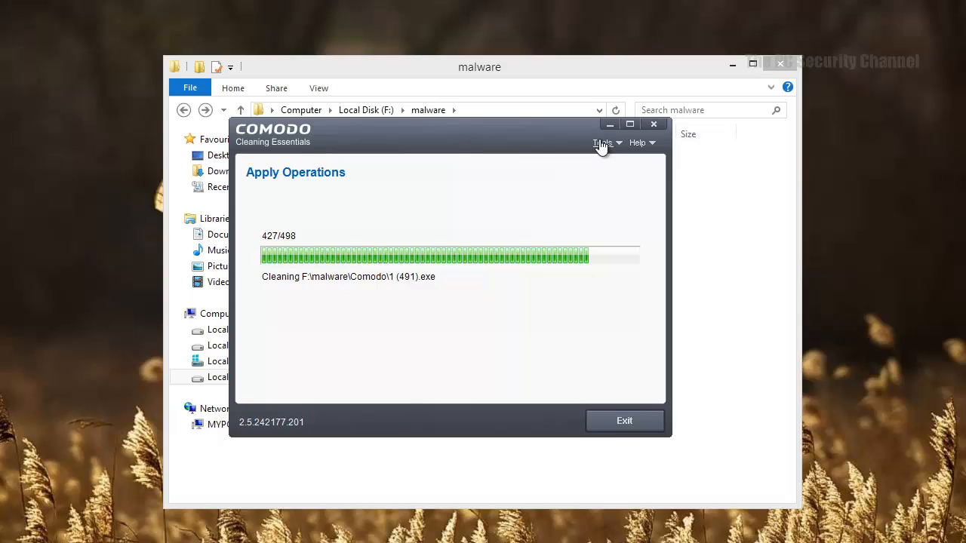
mouse_move(597, 172)
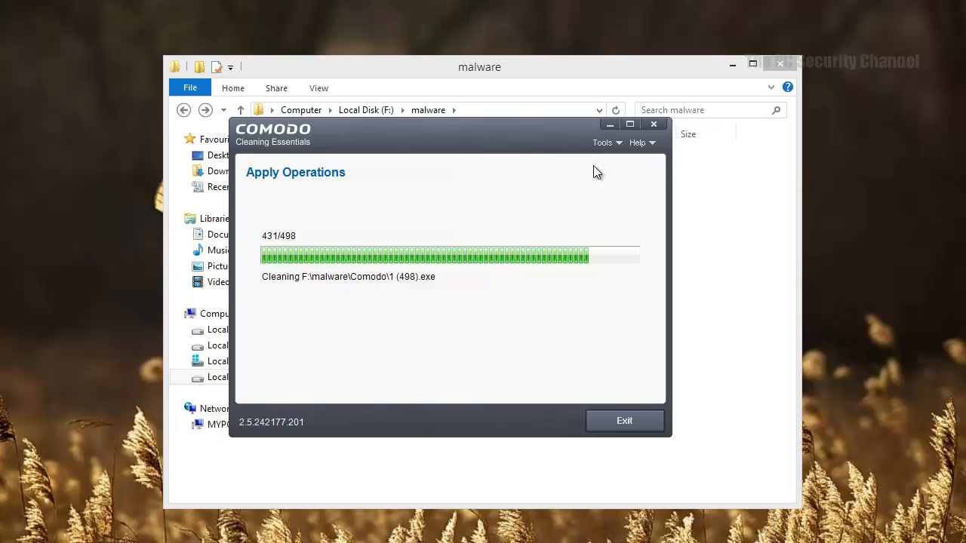
mouse_move(419, 296)
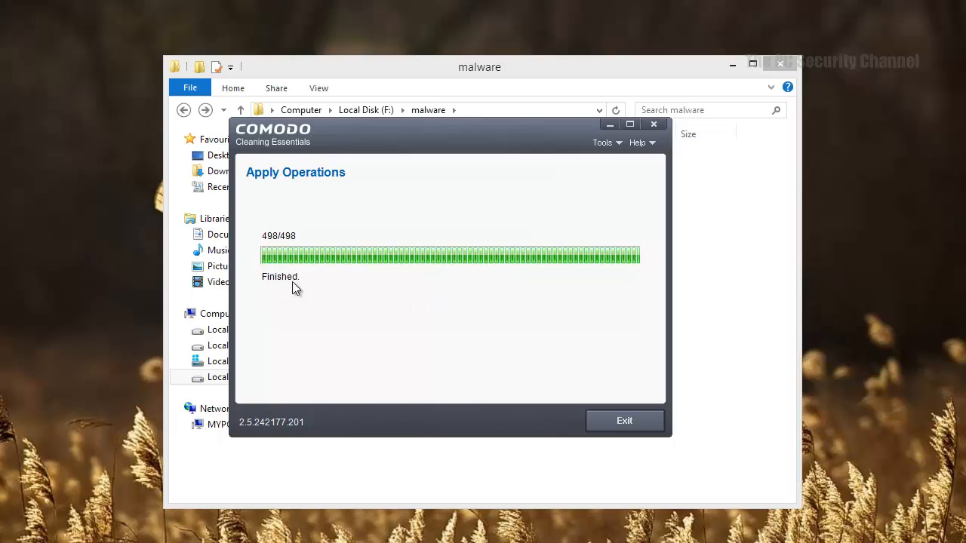
left_click(624, 421)
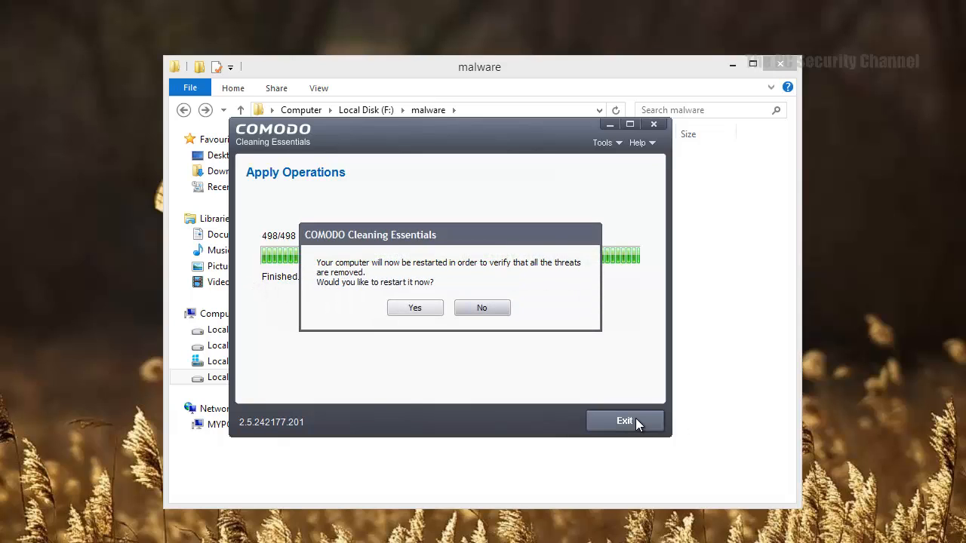
Step: Decline the restart and browse the Comodo samples folder's remaining files
left_click(482, 308)
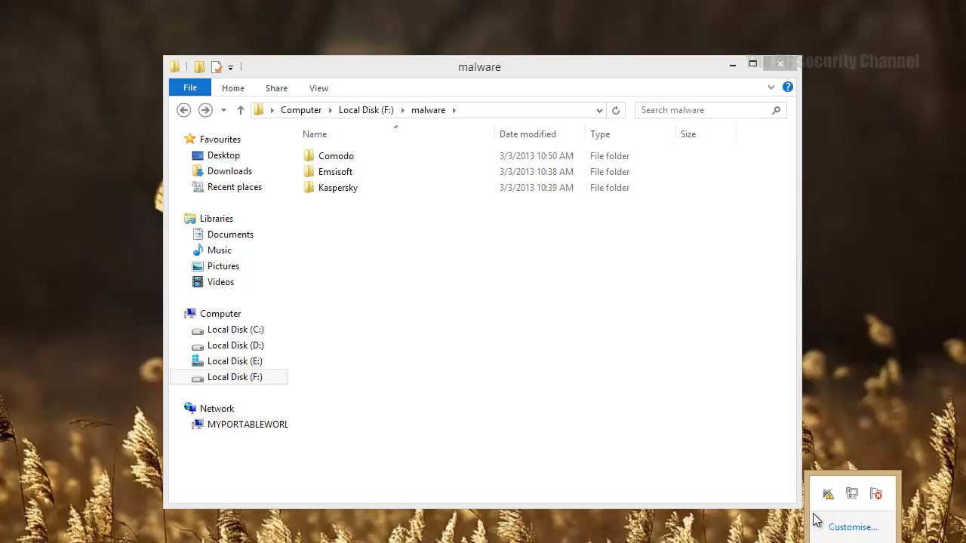
double_click(336, 155)
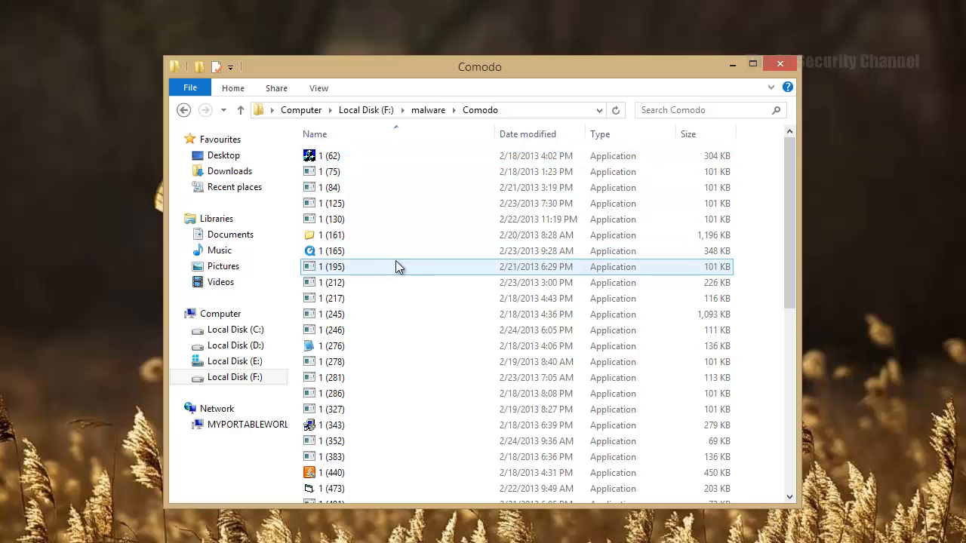
scroll("down", 3)
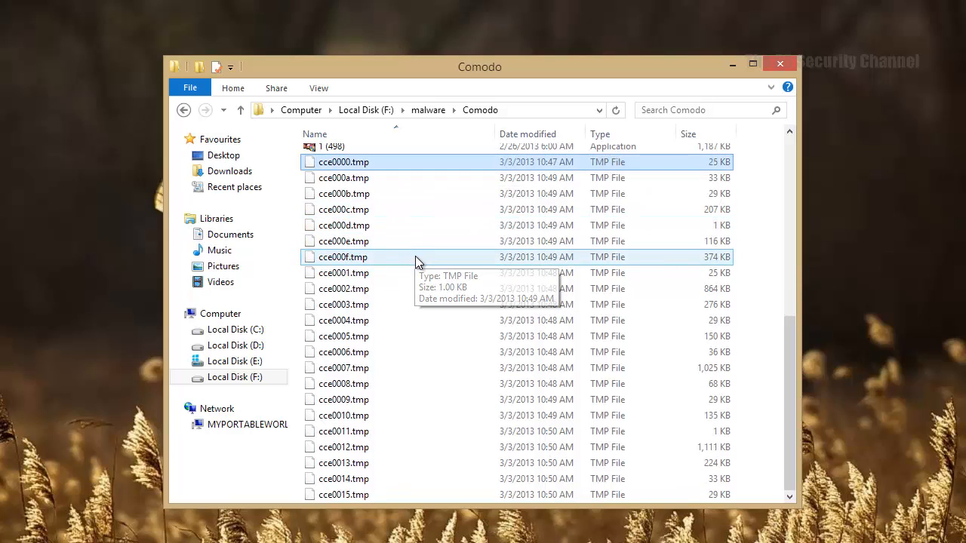
key("ctrl+a")
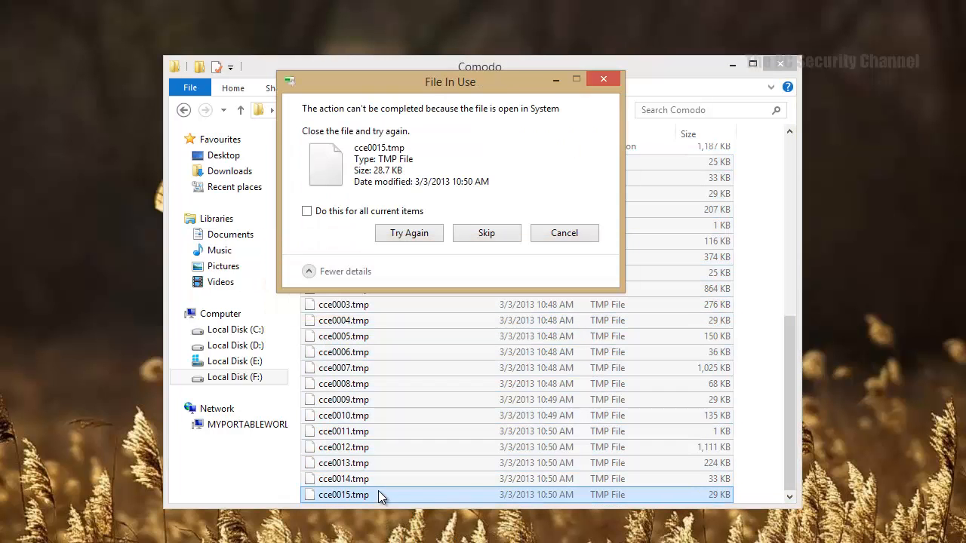
left_click(408, 232)
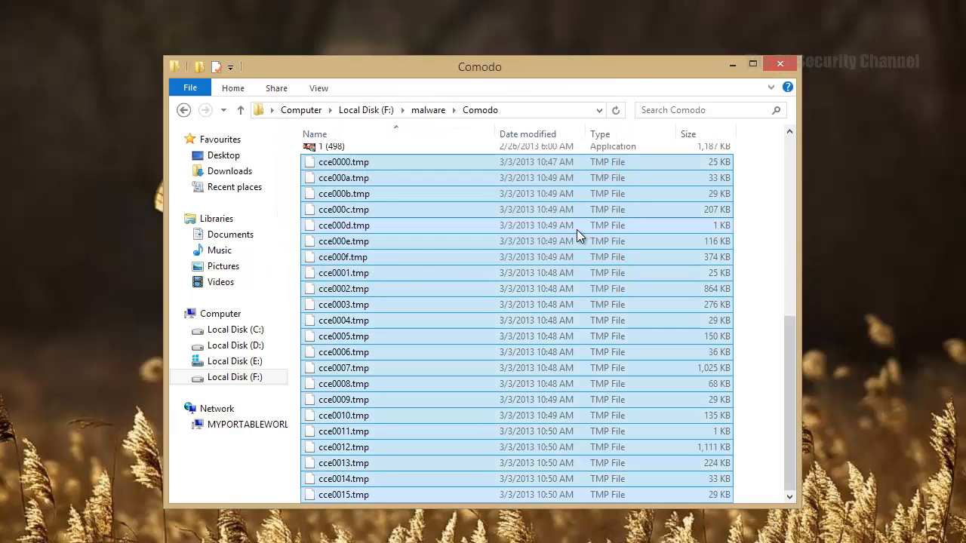
mouse_move(488, 300)
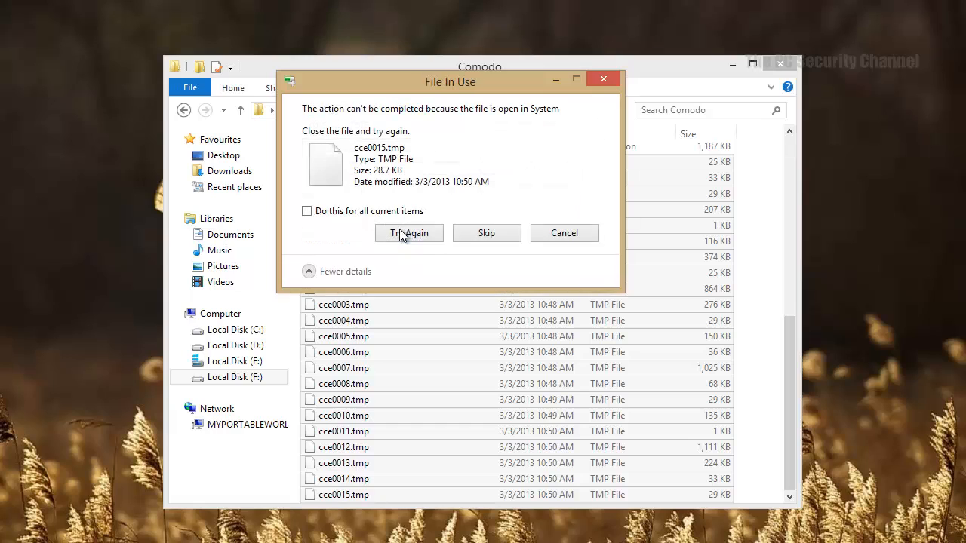
left_click(409, 232)
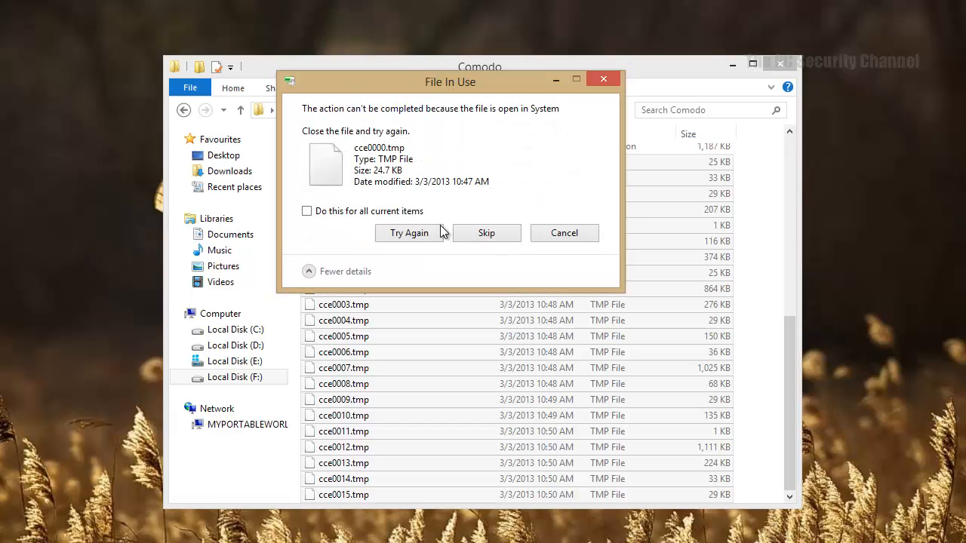
left_click(486, 233)
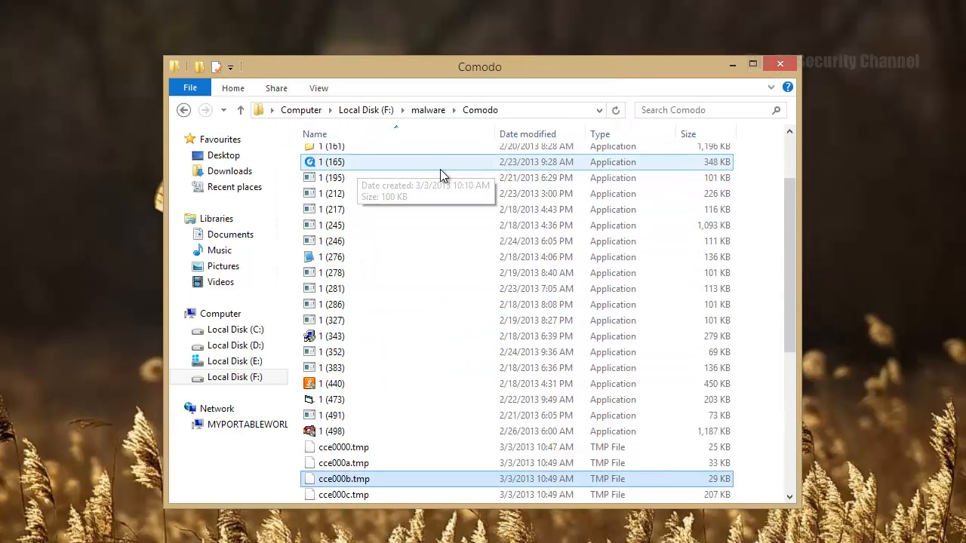
Step: Scroll through the surviving sample applications in the Comodo folder
scroll("down", 3)
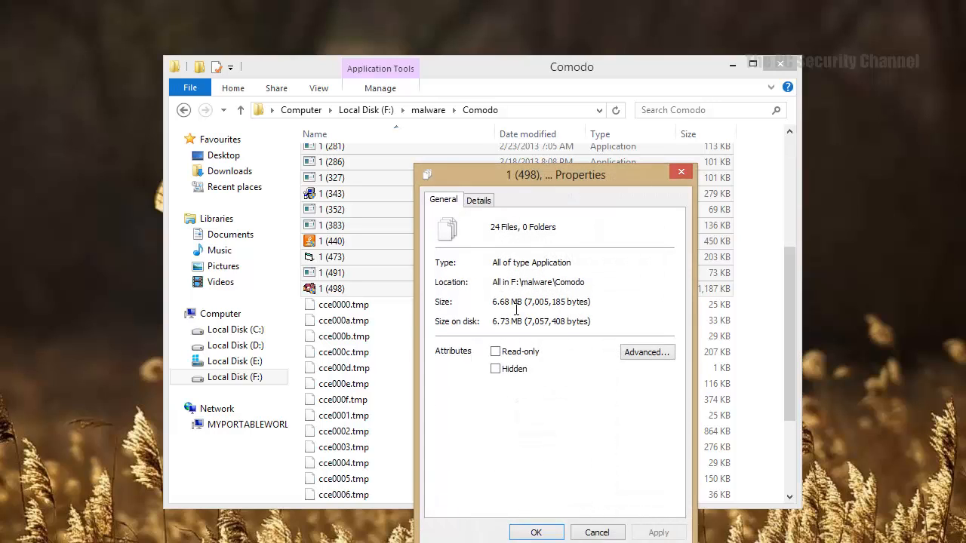
mouse_move(631, 210)
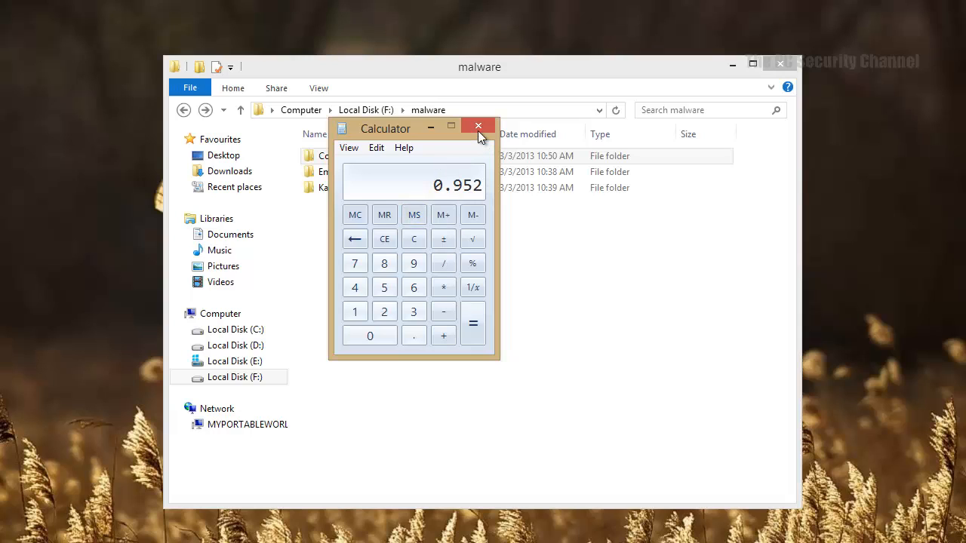
Step: Close the calculator and record Comodo's detection rate as 95.7 in Notepad
left_click(477, 125)
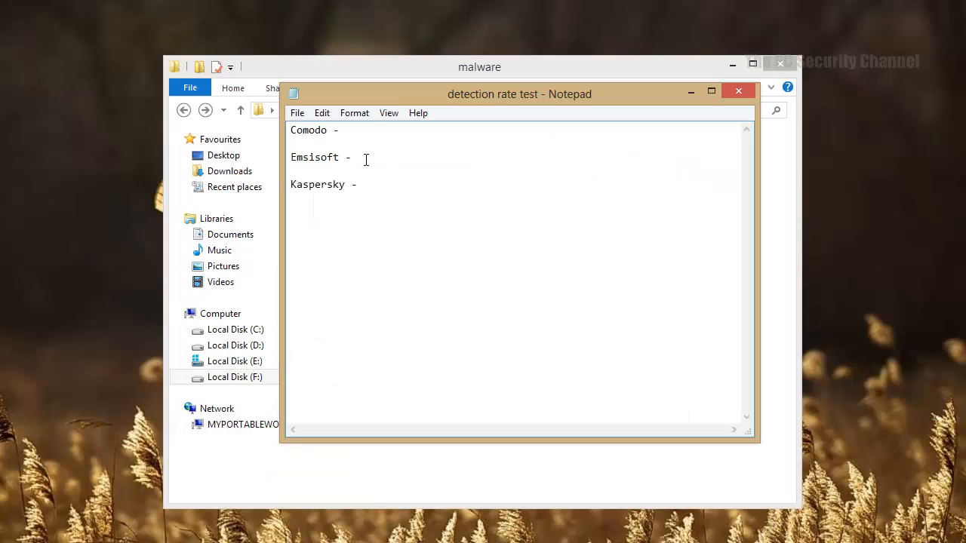
left_click(338, 130)
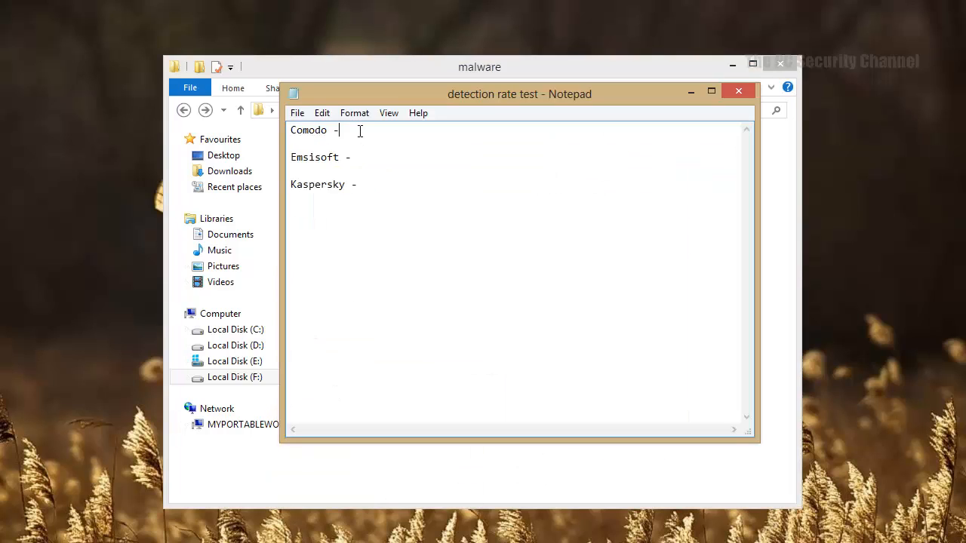
type("95.")
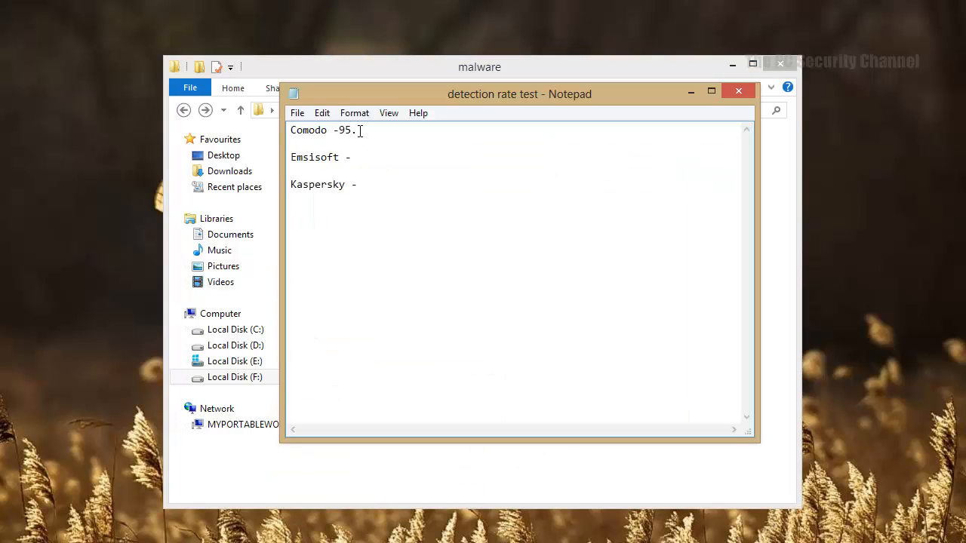
type("7")
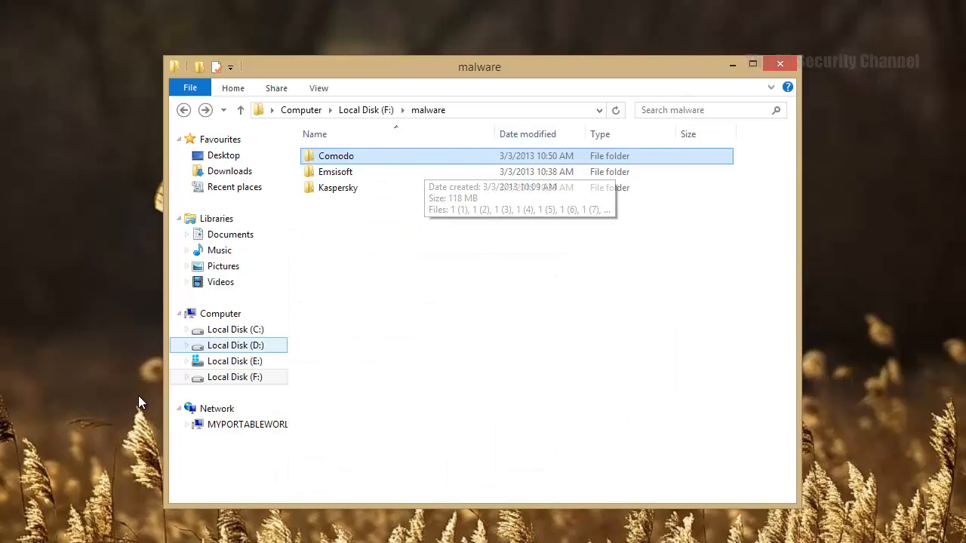
mouse_move(585, 72)
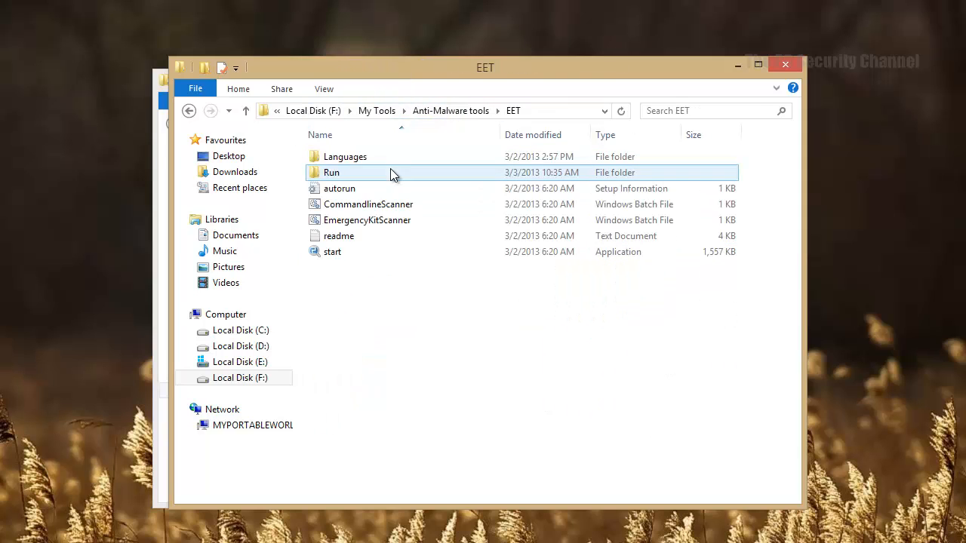
Step: Run start.exe from the EET folder and launch the Emergency Kit Scanner
double_click(332, 251)
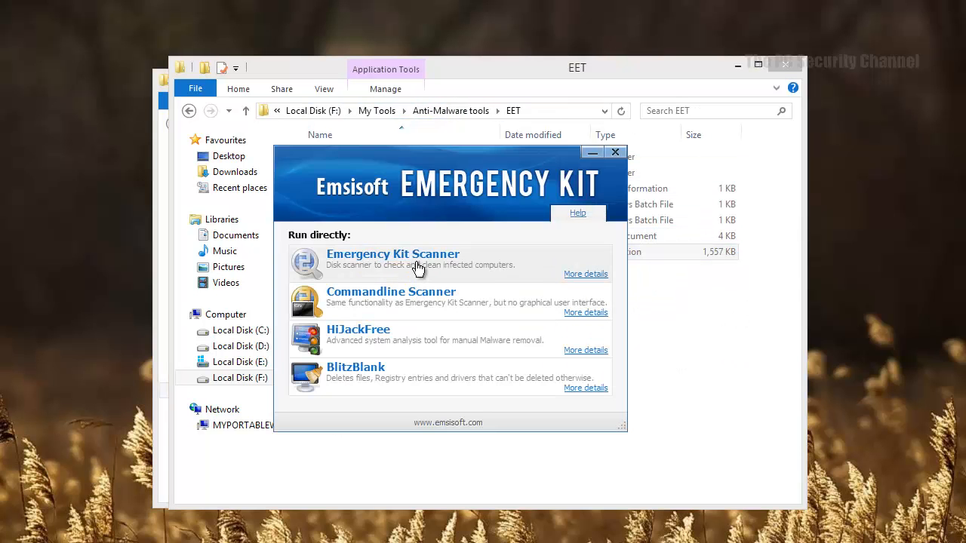
mouse_move(532, 319)
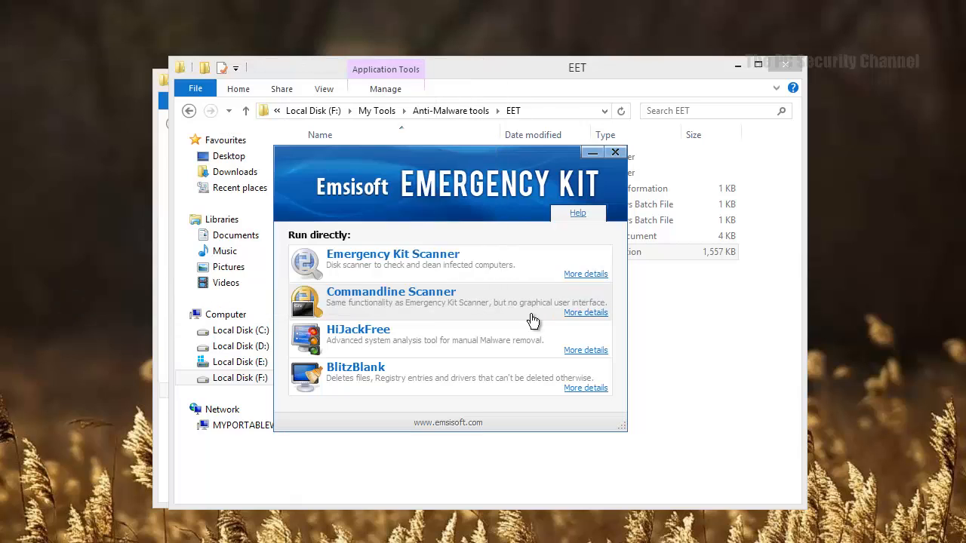
left_click(615, 152)
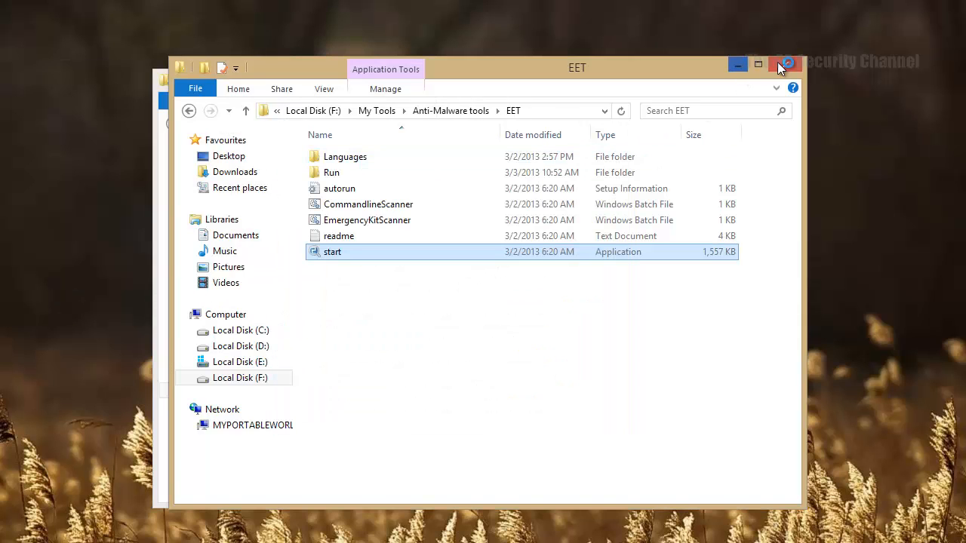
double_click(332, 251)
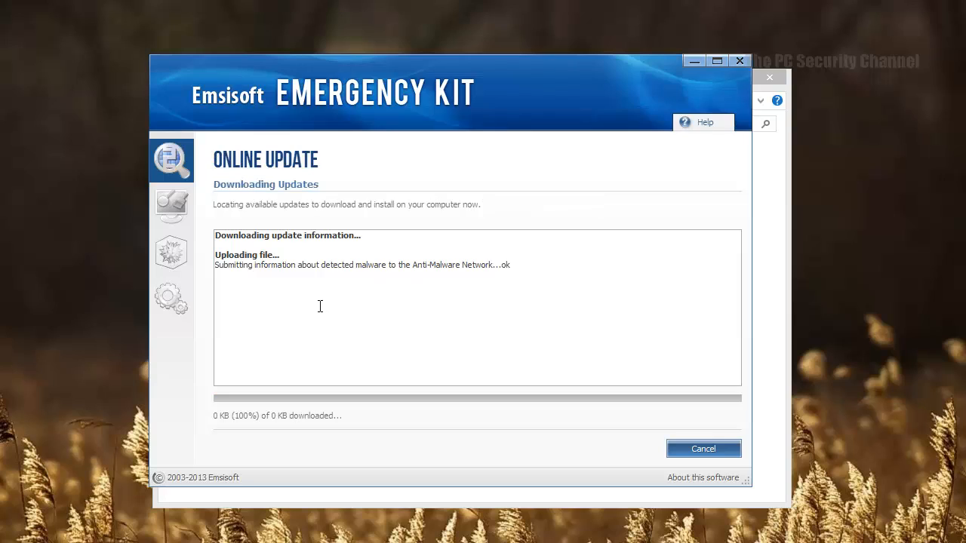
mouse_move(292, 324)
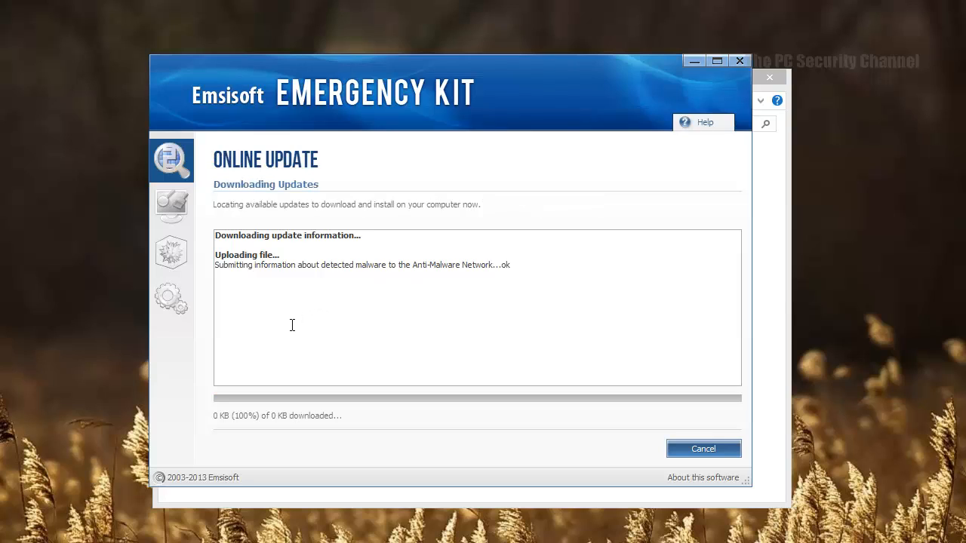
mouse_move(291, 310)
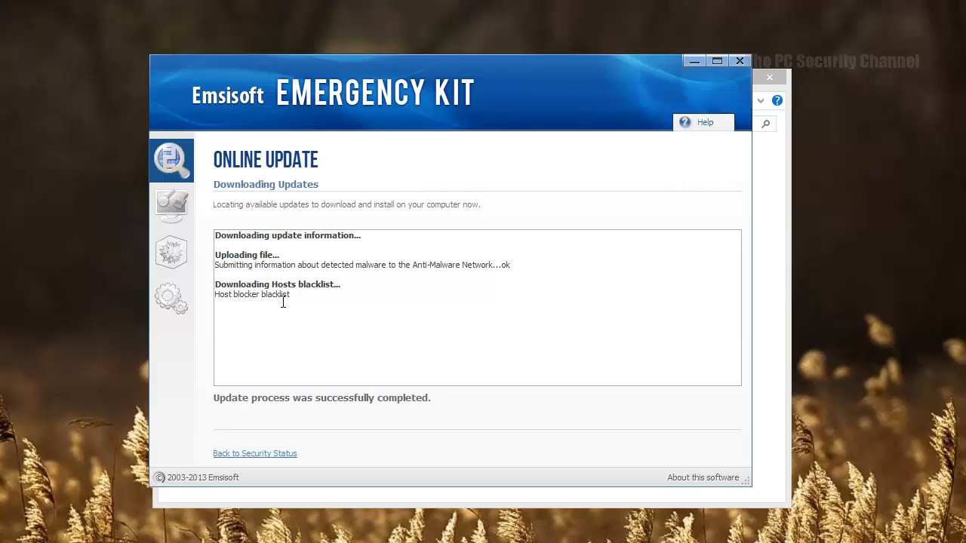
mouse_move(170, 208)
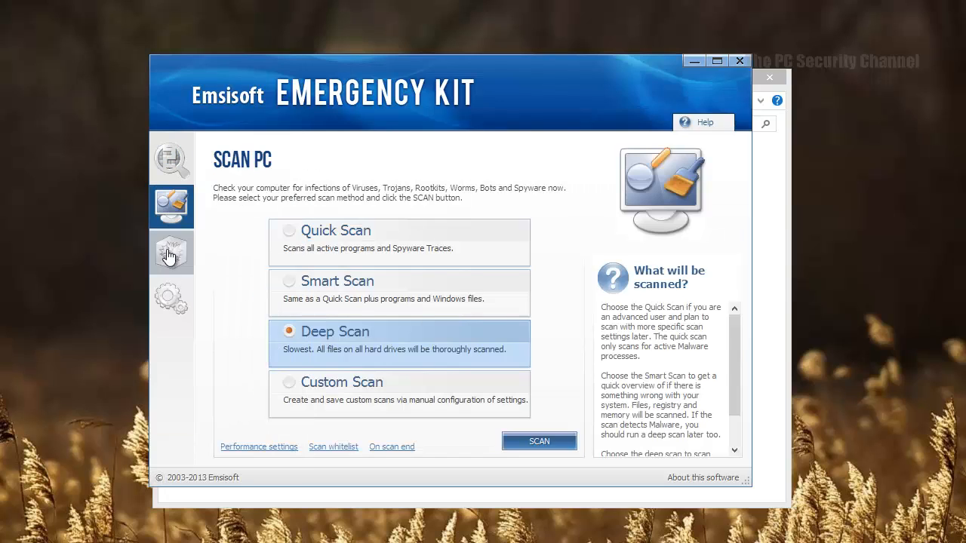
Step: Run a custom scan of the F:\malware\Emsisoft folder
left_click(170, 159)
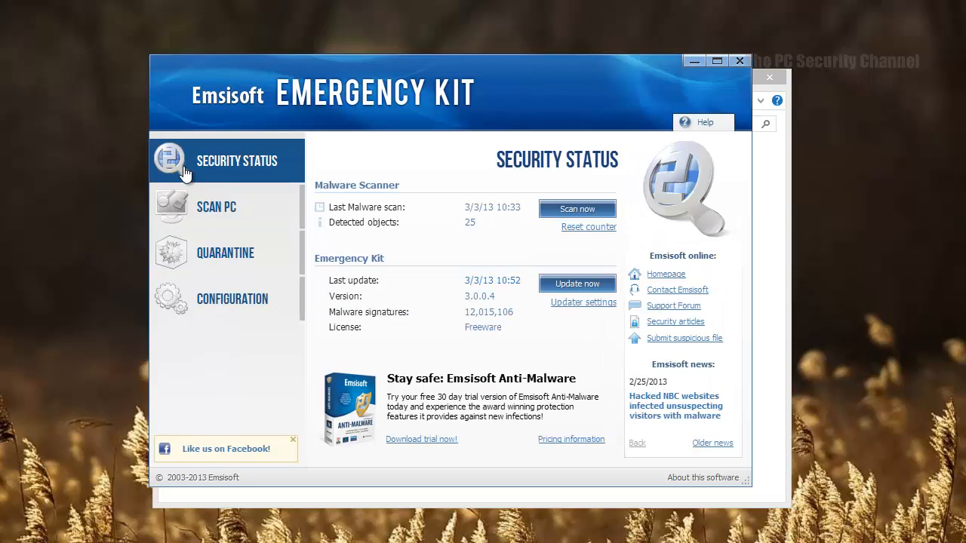
left_click(216, 207)
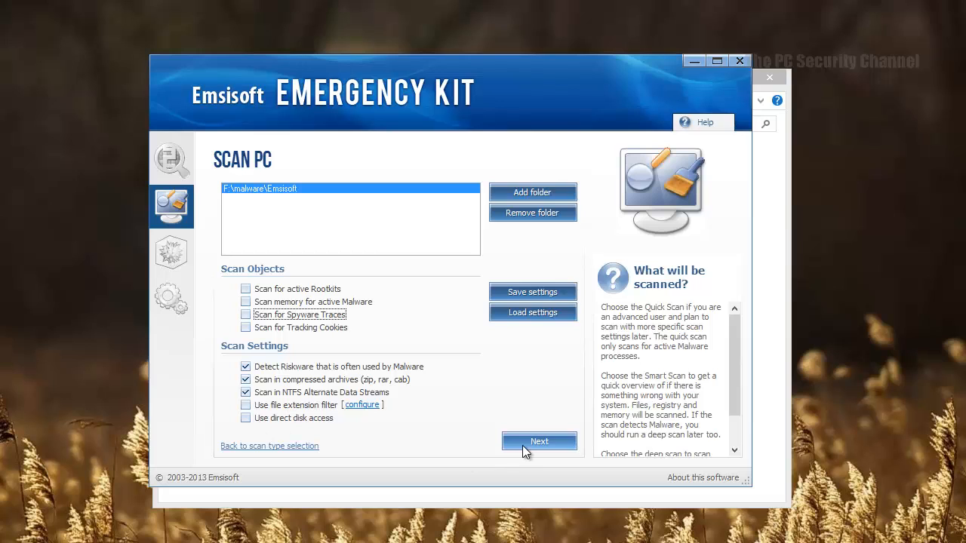
left_click(539, 441)
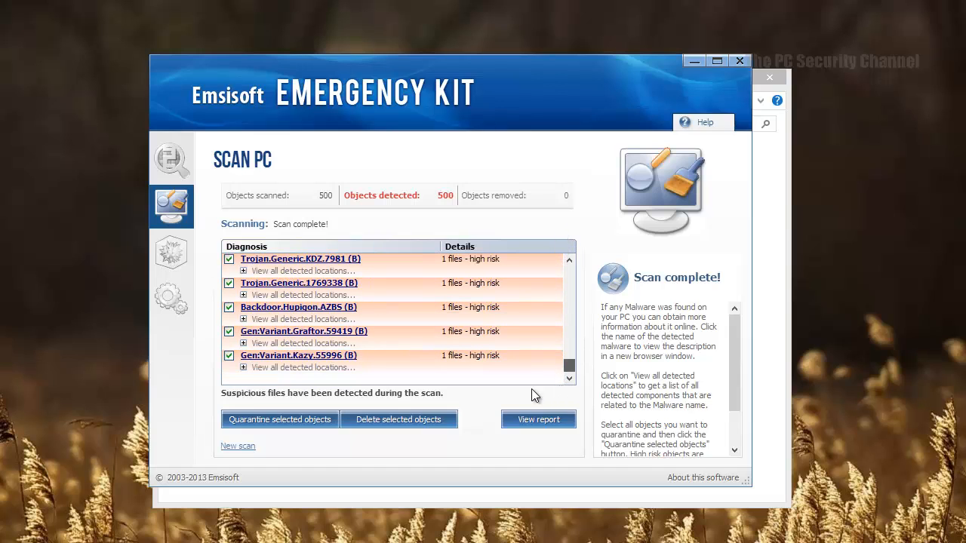
Step: Delete all detected objects and dismiss the could-not-be-removed alert
left_click(398, 420)
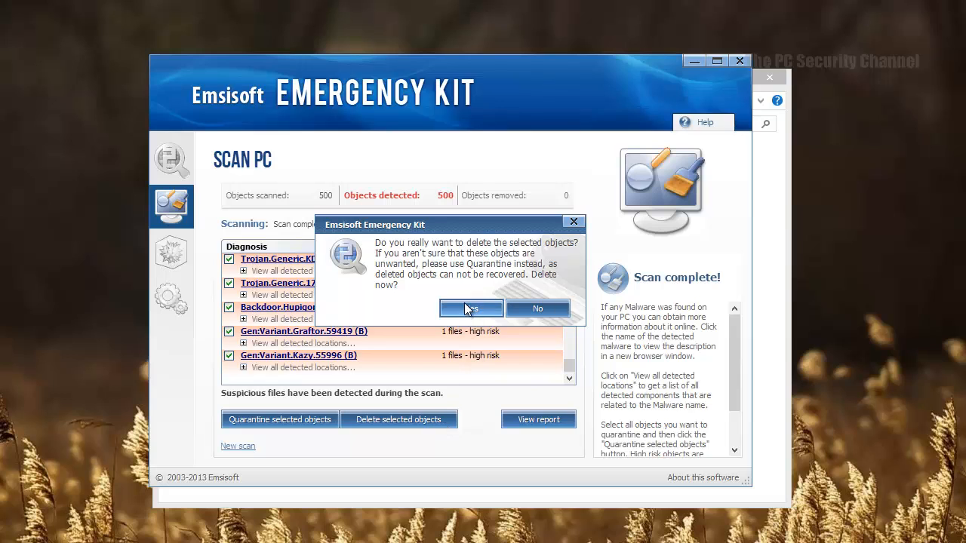
left_click(471, 308)
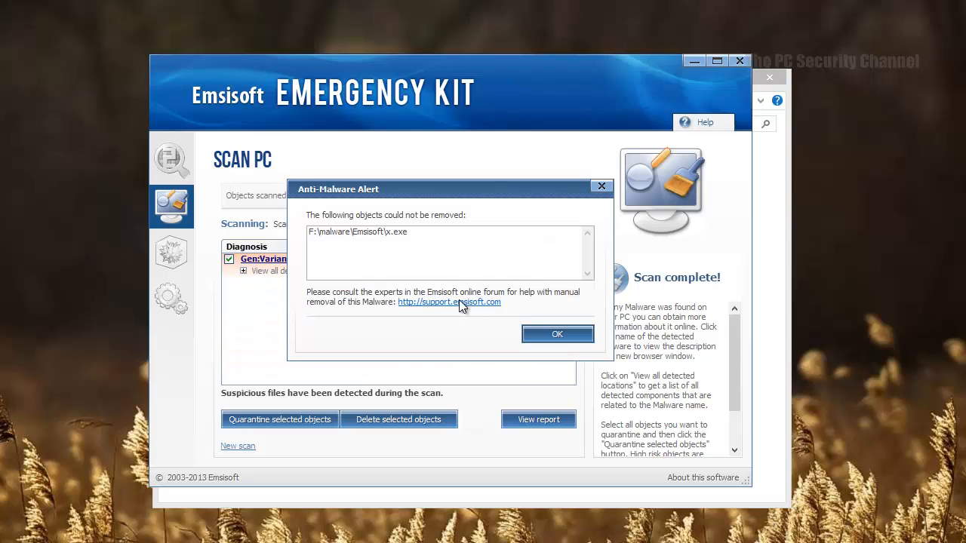
mouse_move(385, 287)
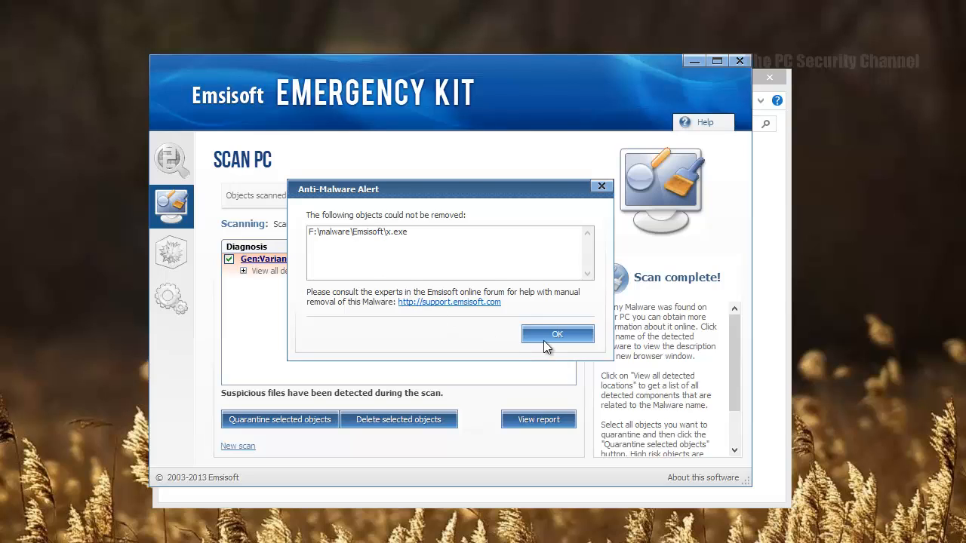
left_click(557, 334)
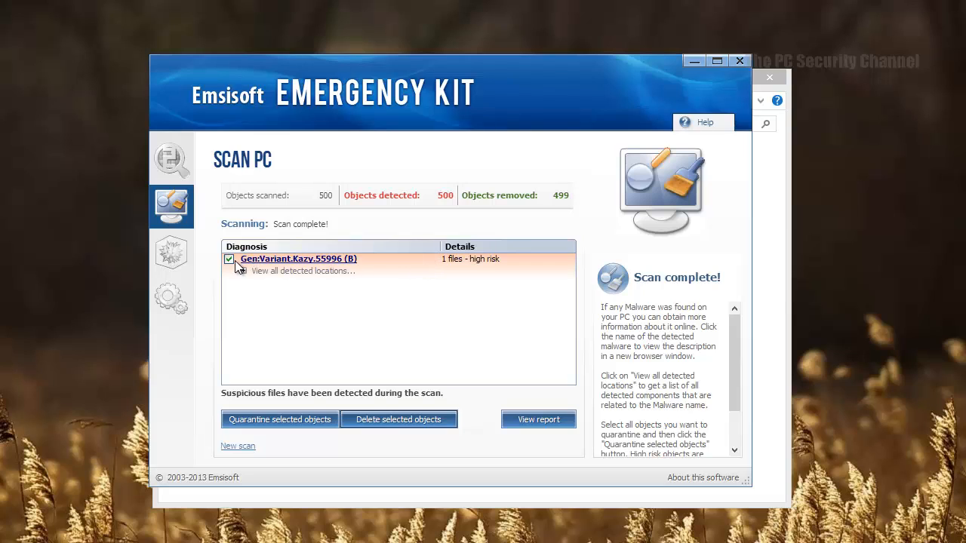
Step: Locate the remaining detection x.exe and retry removing it
left_click(245, 271)
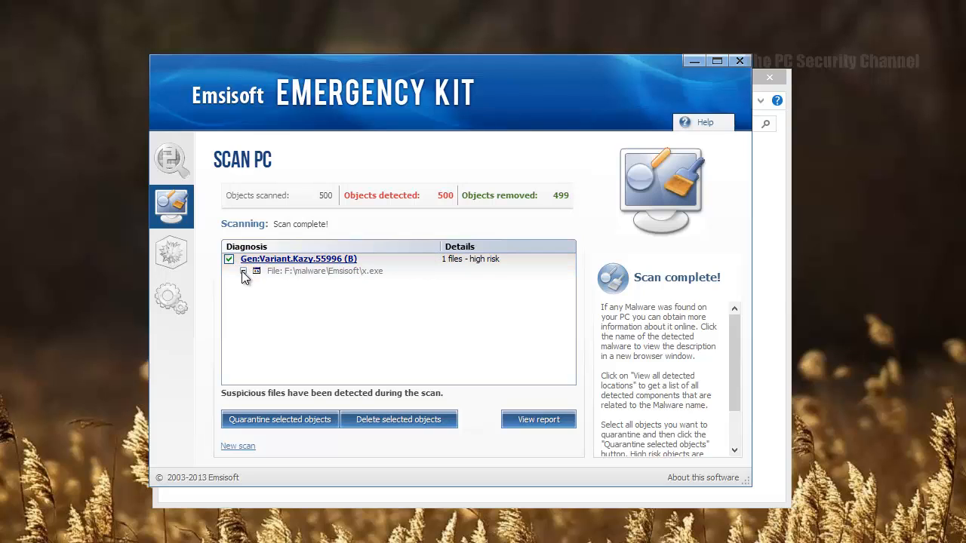
left_click(398, 420)
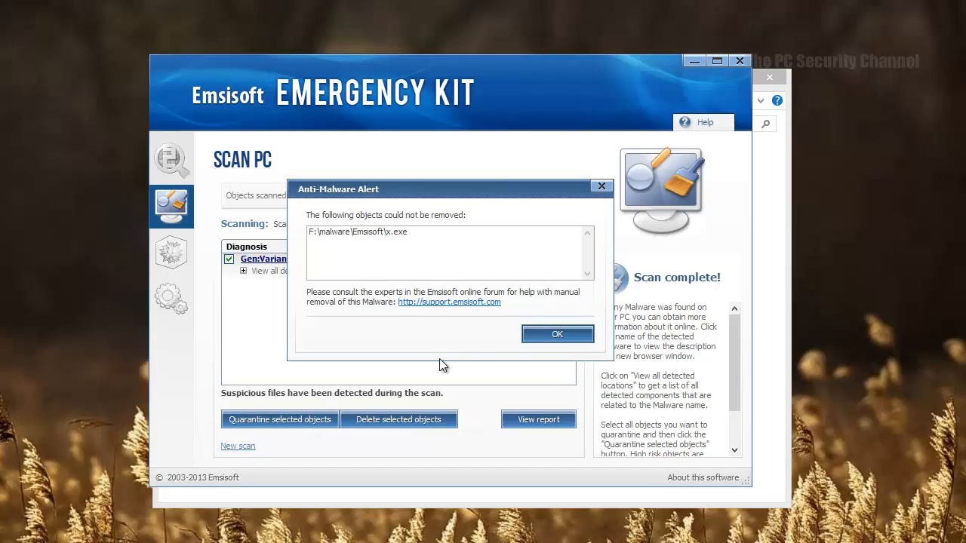
left_click(557, 334)
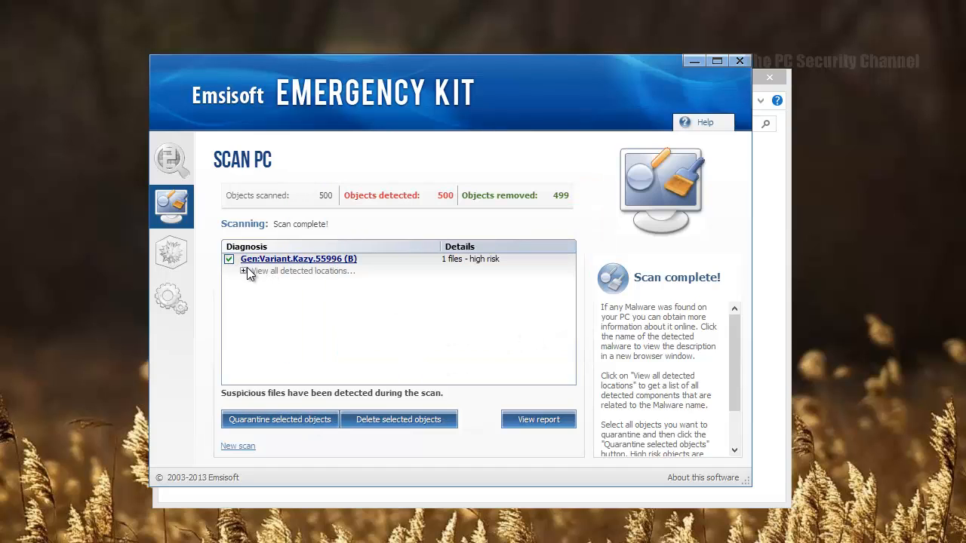
left_click(398, 420)
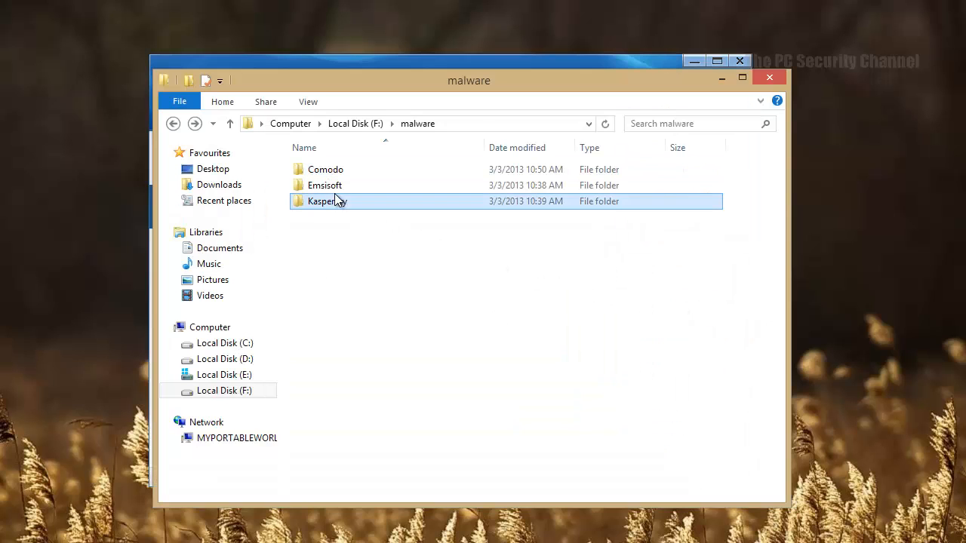
Step: Open F:\malware\Emsisoft to confirm only the file x remains
double_click(324, 185)
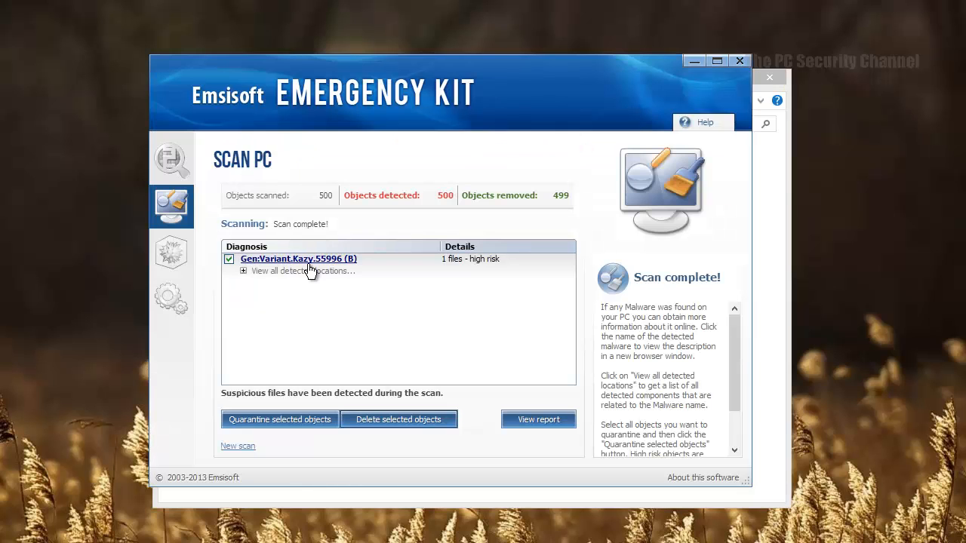
left_click(243, 271)
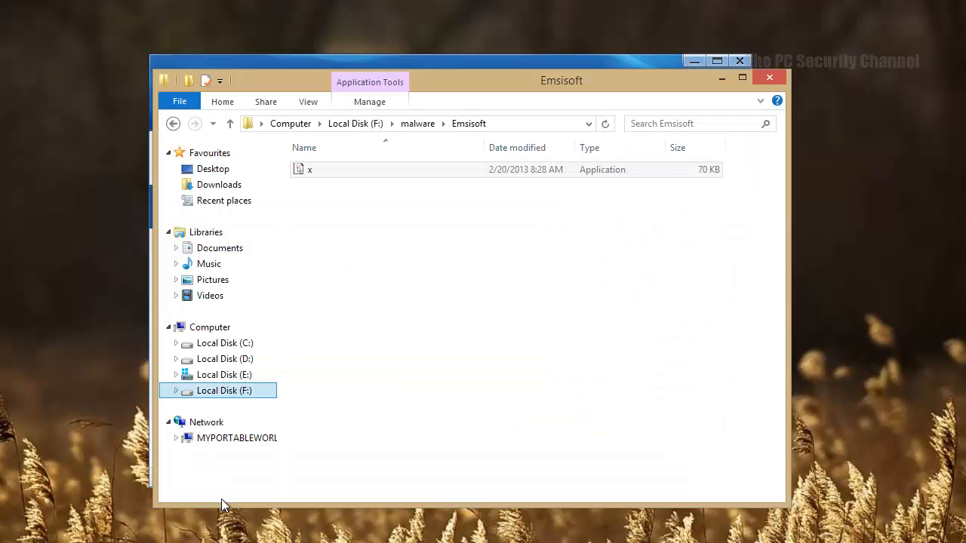
left_click(309, 170)
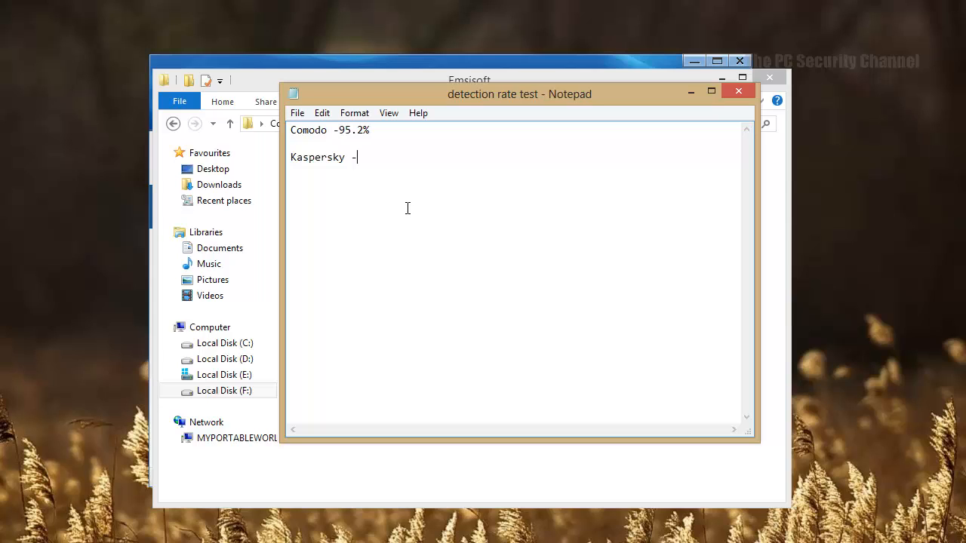
Step: Add an 'Emsisoft -100%' line under Comodo in the detection notes
key("enter")
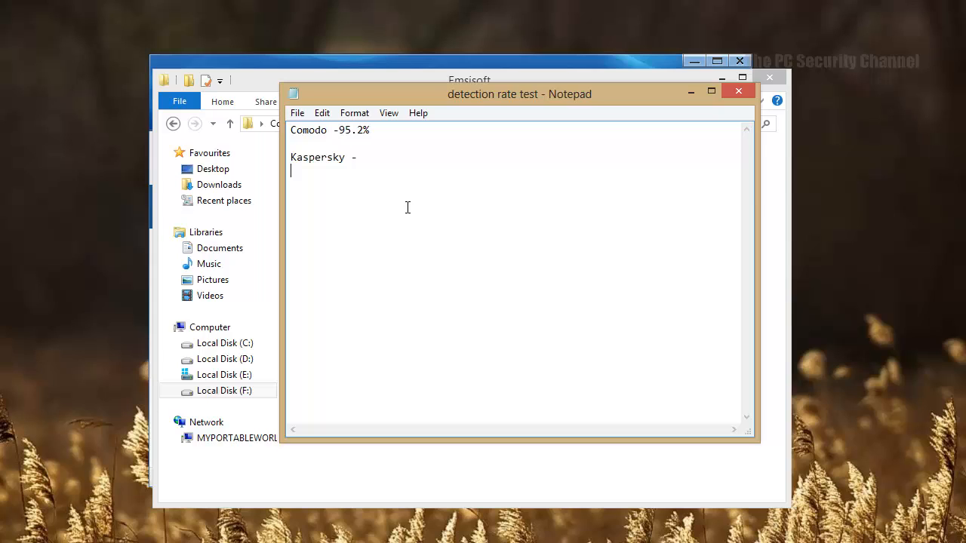
left_click(302, 142)
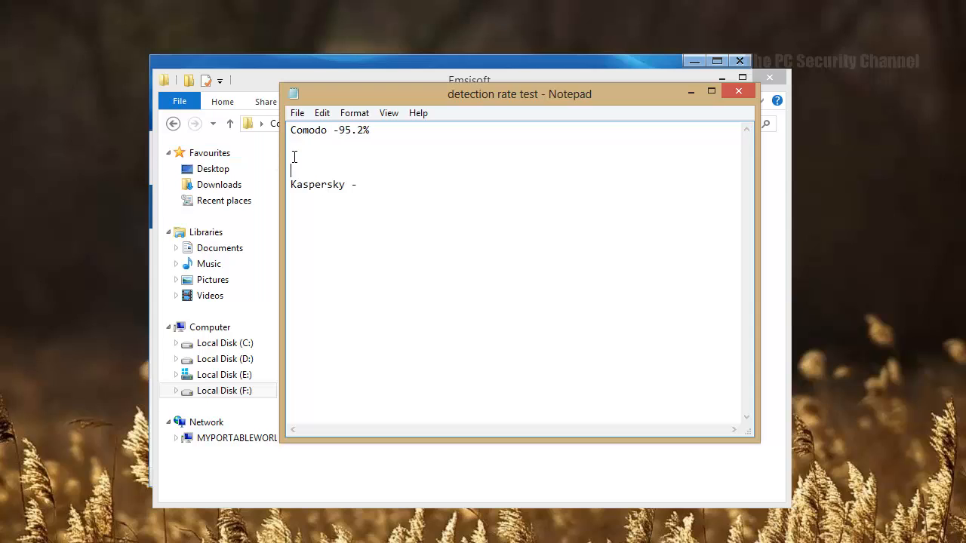
type("Ems")
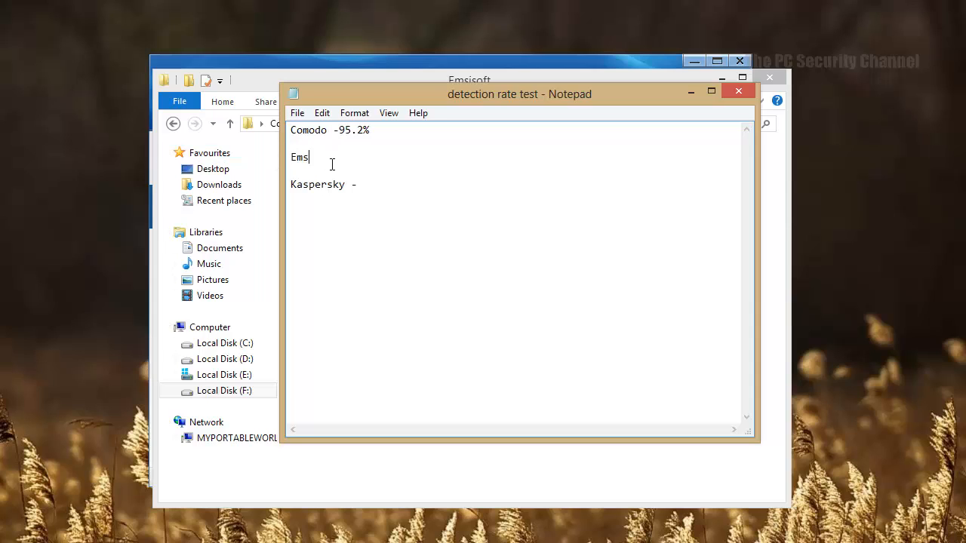
type("isoft")
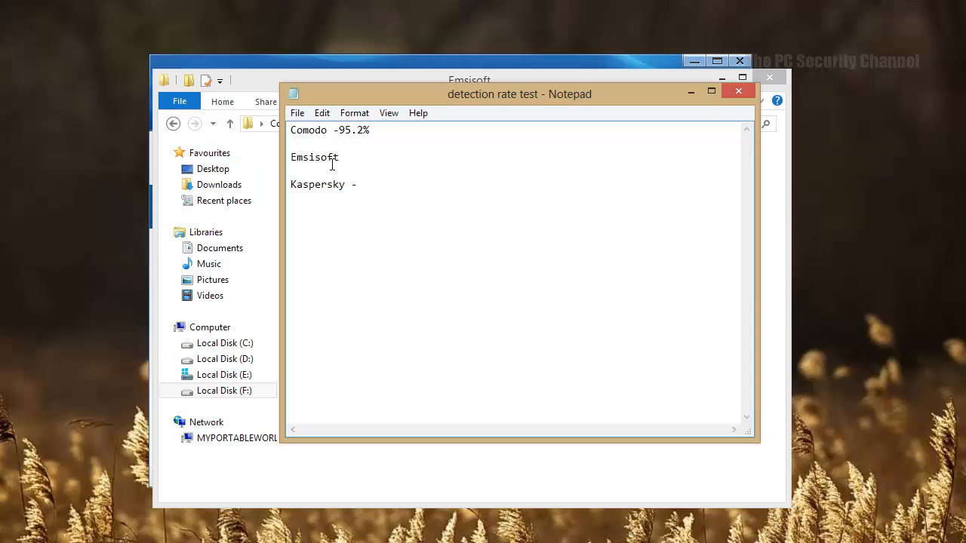
type("-")
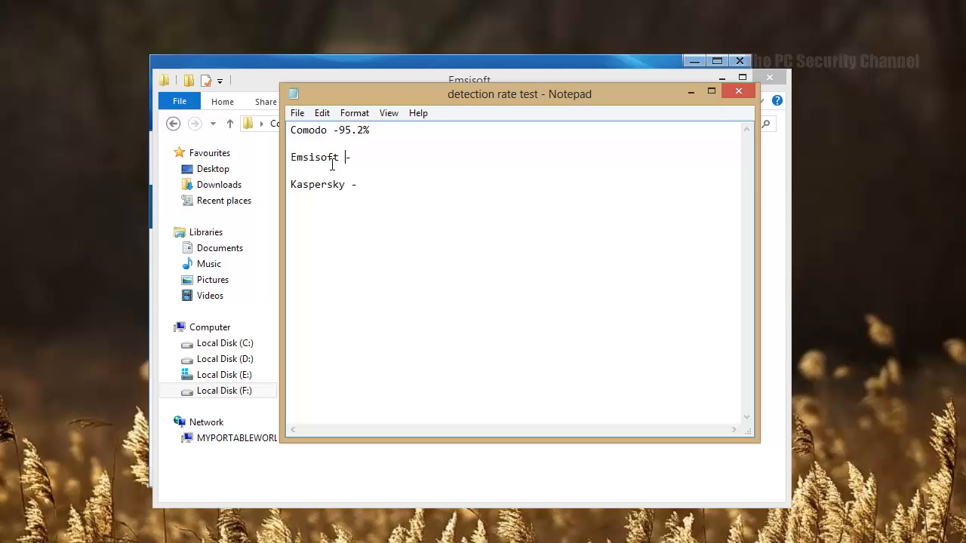
type("1")
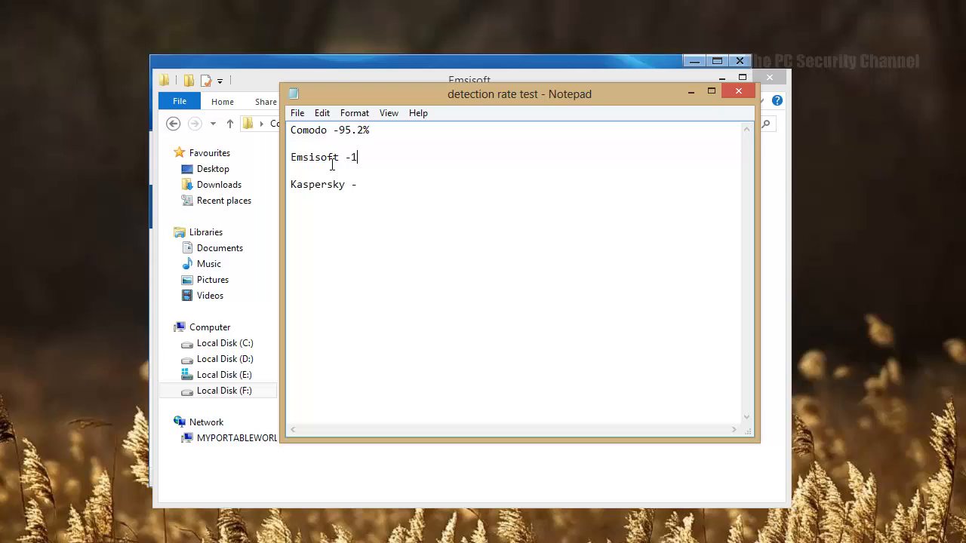
type("00%")
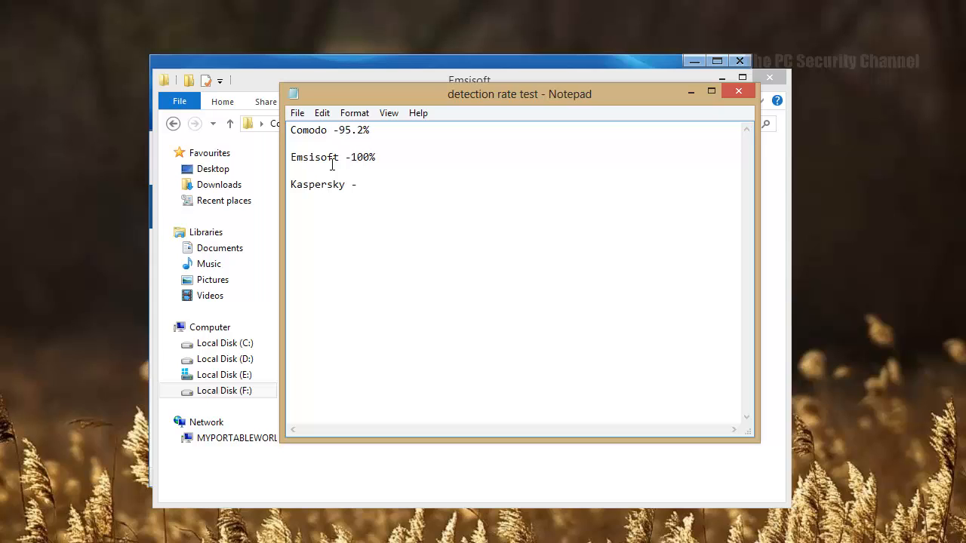
mouse_move(391, 234)
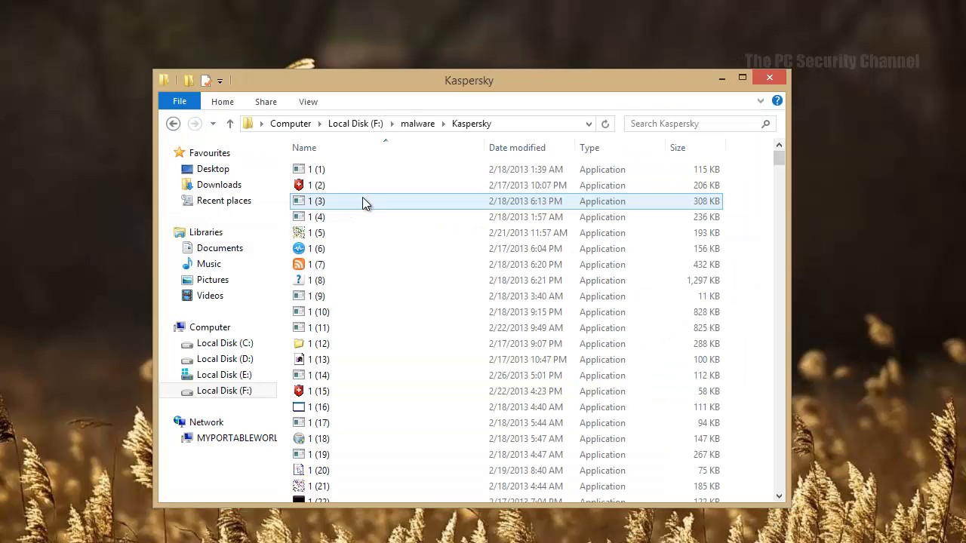
Step: Return to the malware folder and open Kaspersky Internet Security from the tray
left_click(174, 123)
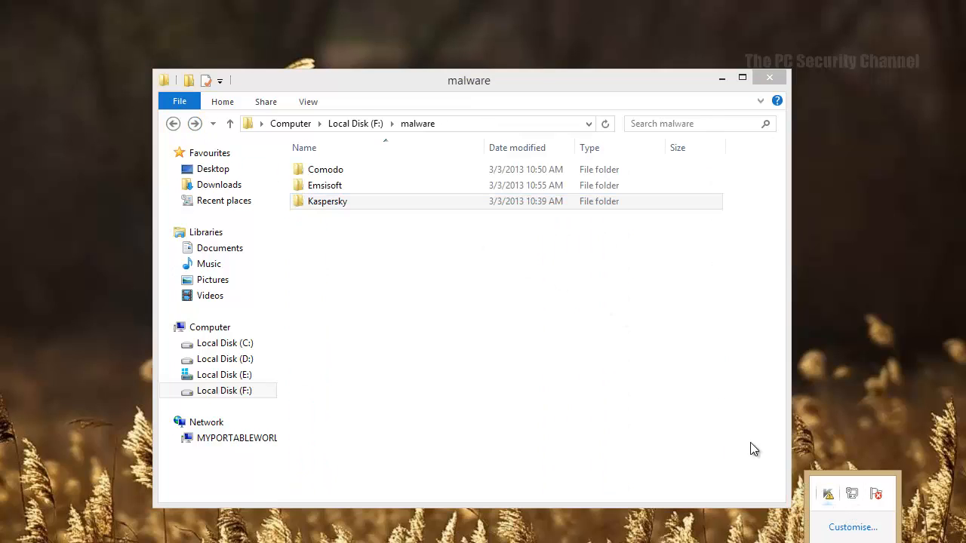
mouse_move(510, 330)
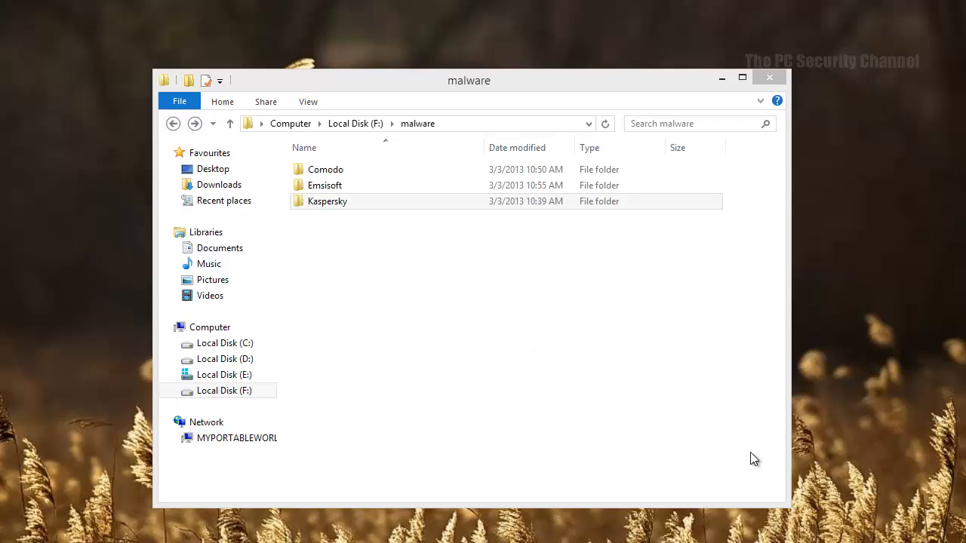
mouse_move(736, 447)
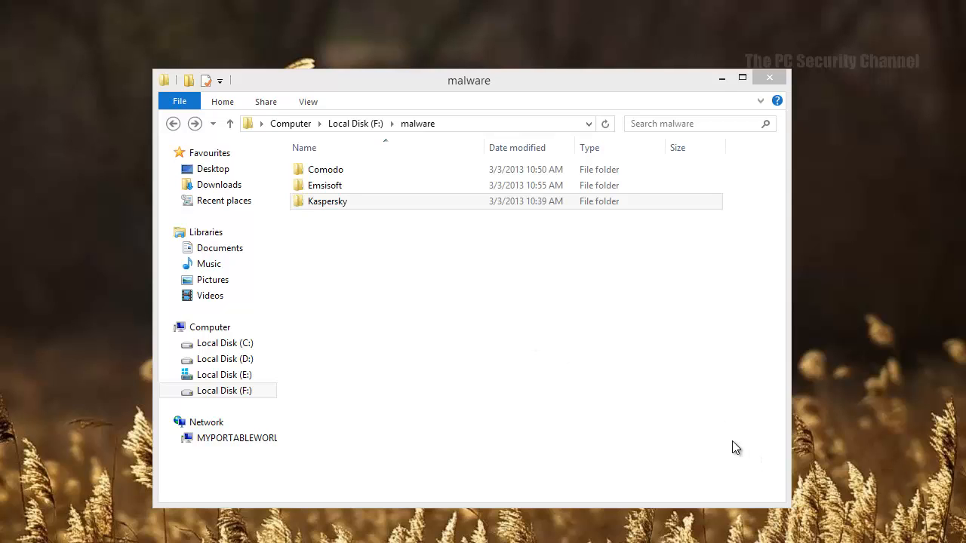
double_click(327, 201)
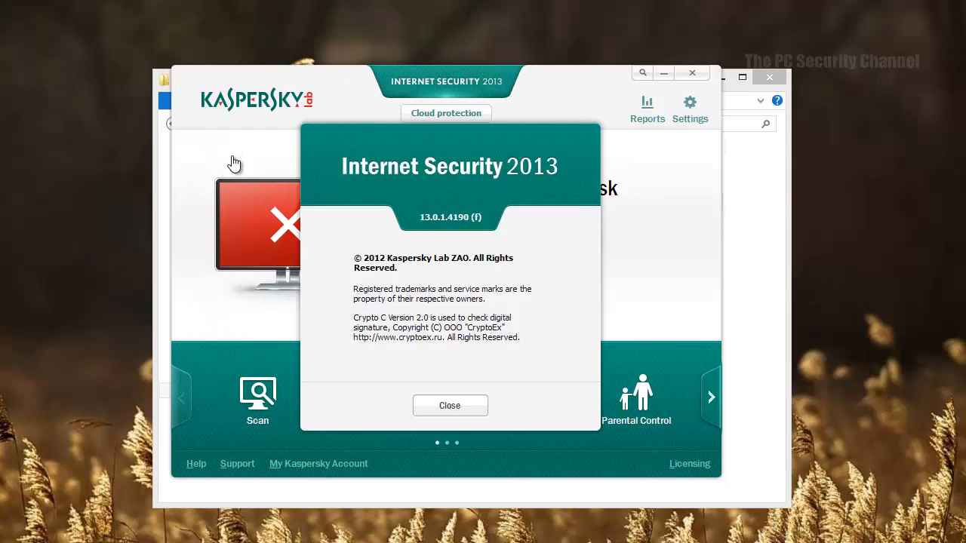
Step: Close the About window, update databases to 7,974,265 signatures, and return to overview
left_click(449, 405)
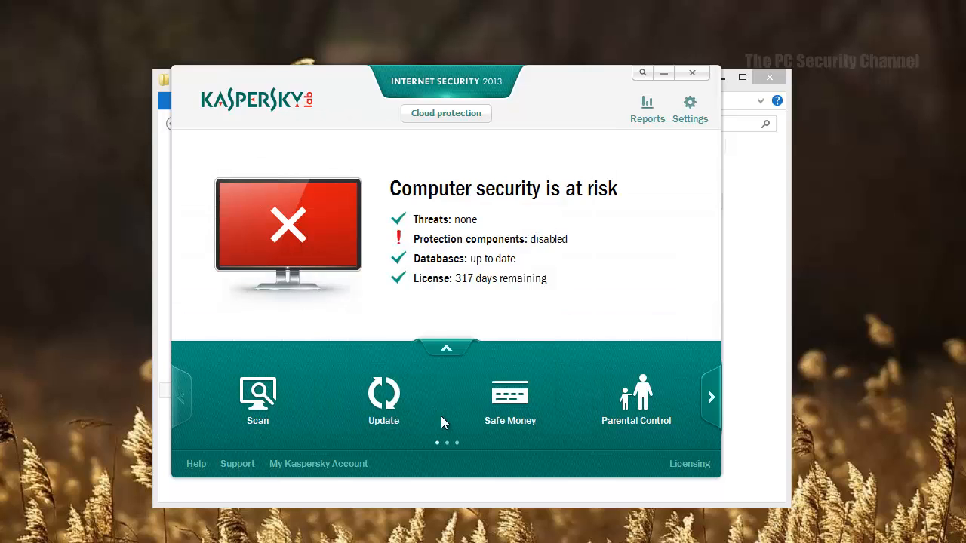
left_click(383, 396)
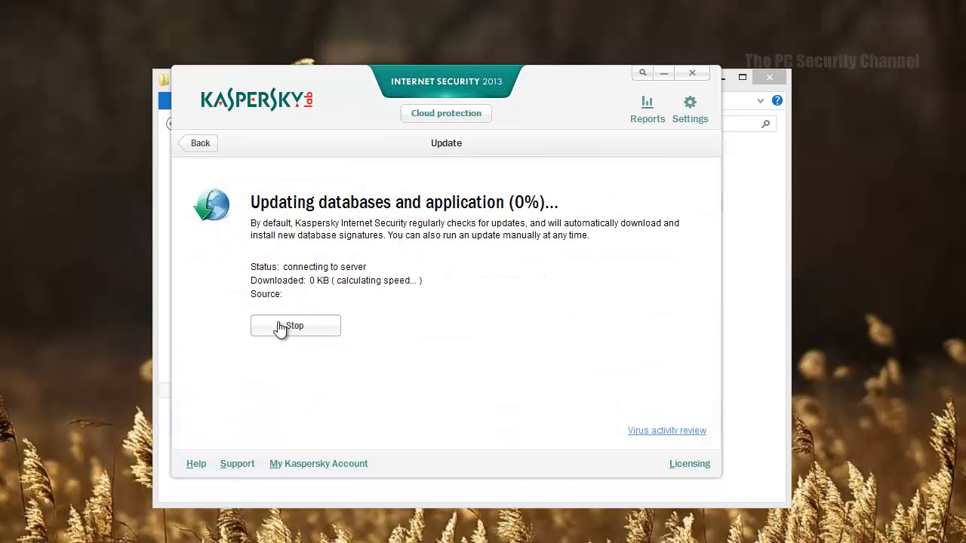
mouse_move(273, 331)
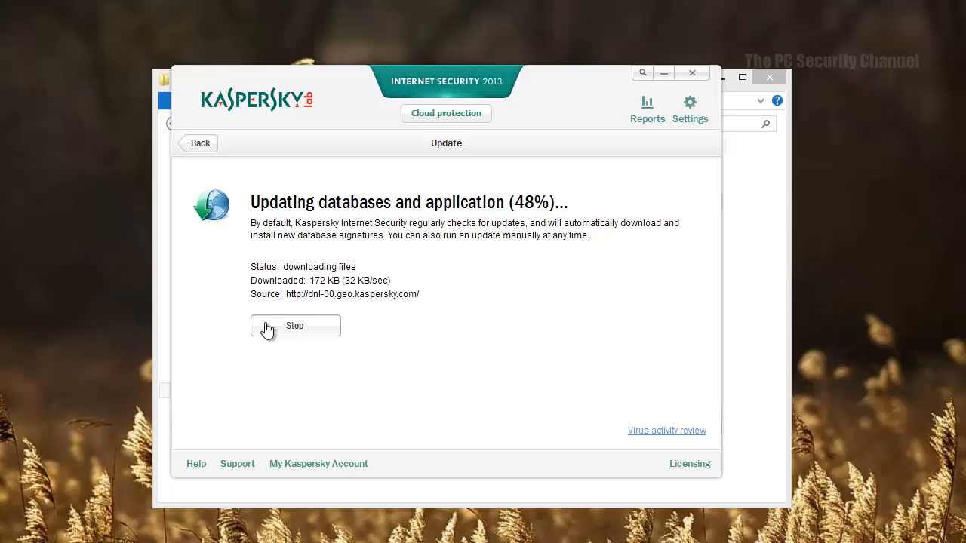
mouse_move(459, 319)
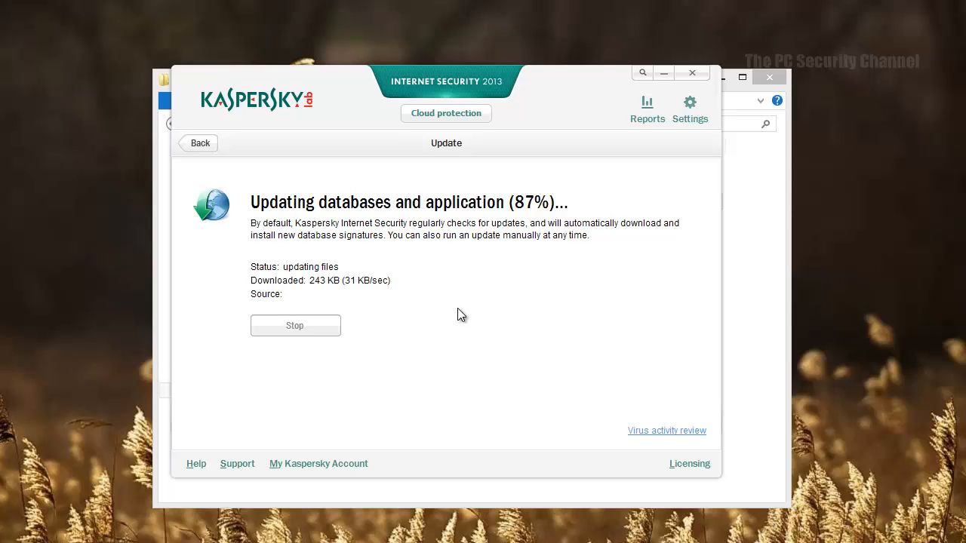
mouse_move(461, 310)
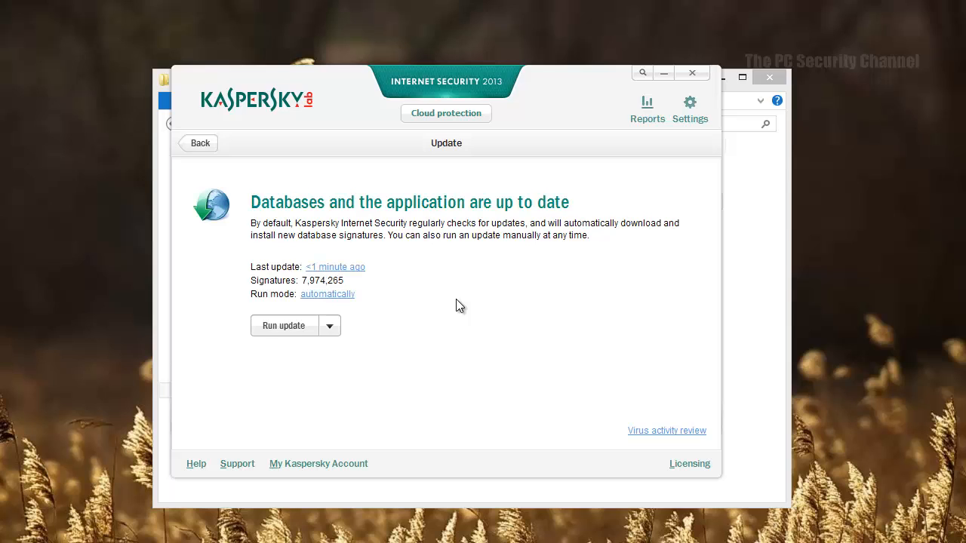
left_click(199, 143)
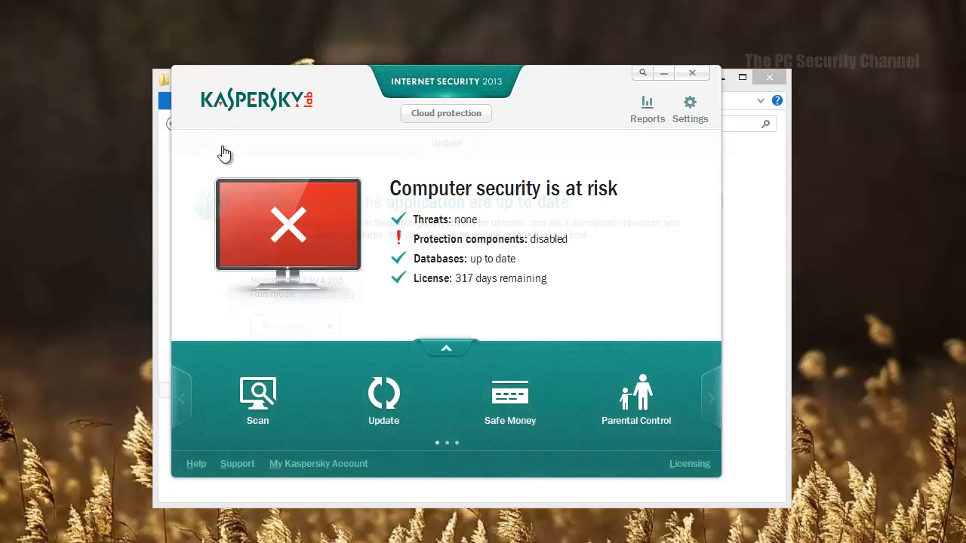
Step: Review Custom Scan Scope and Additional settings (all files, medium heuristics), then confirm
left_click(689, 109)
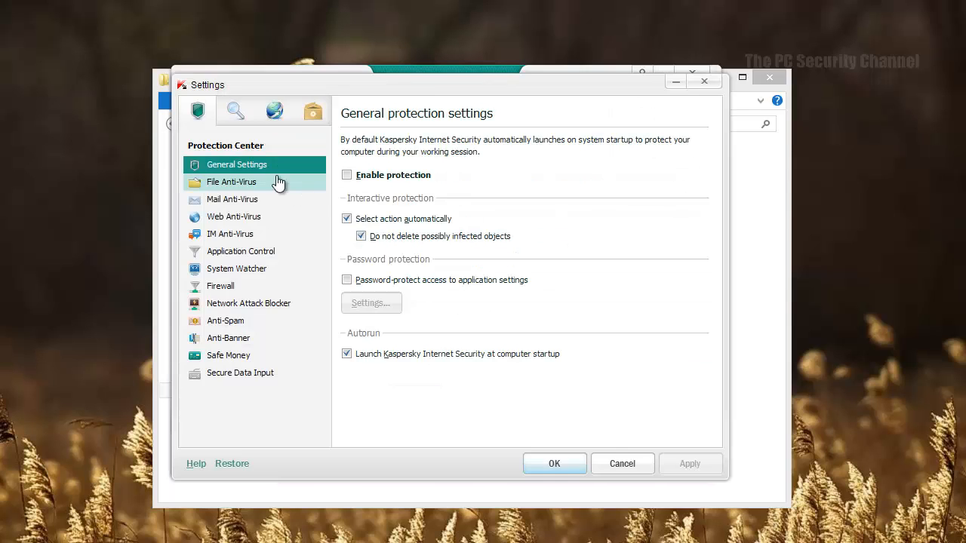
left_click(234, 110)
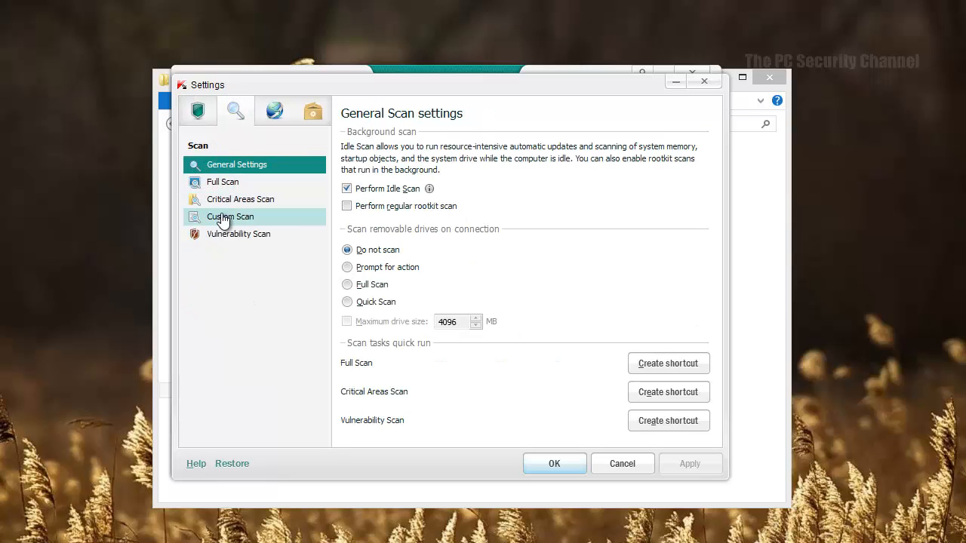
left_click(230, 217)
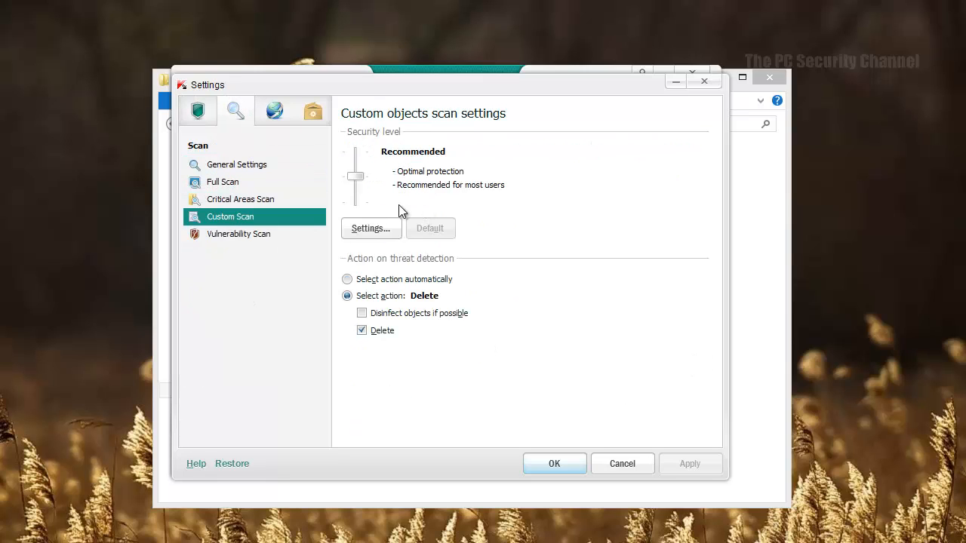
left_click(371, 228)
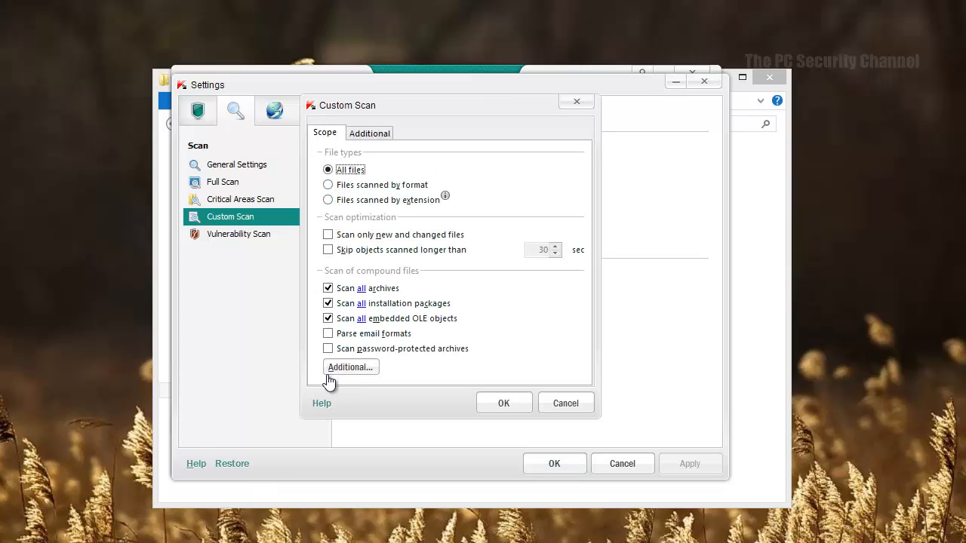
left_click(370, 133)
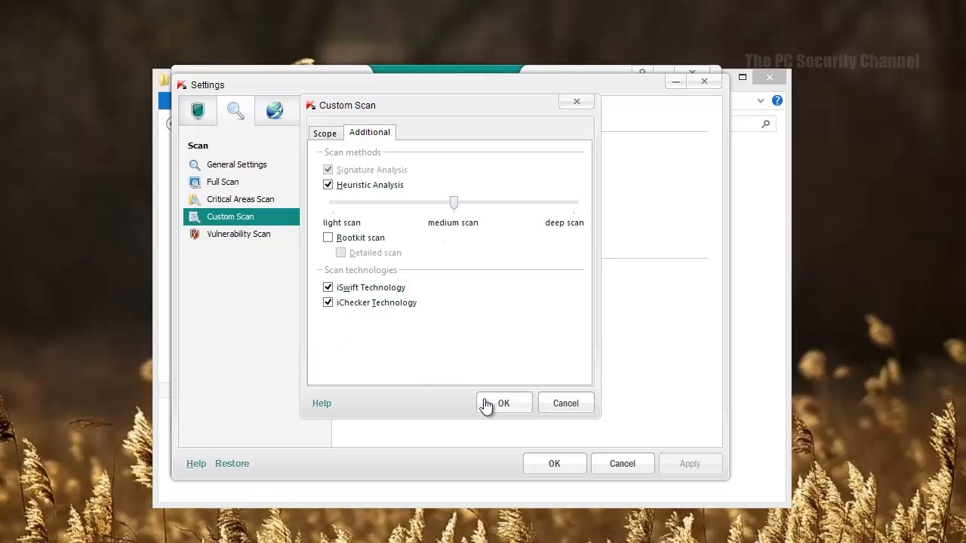
left_click(504, 402)
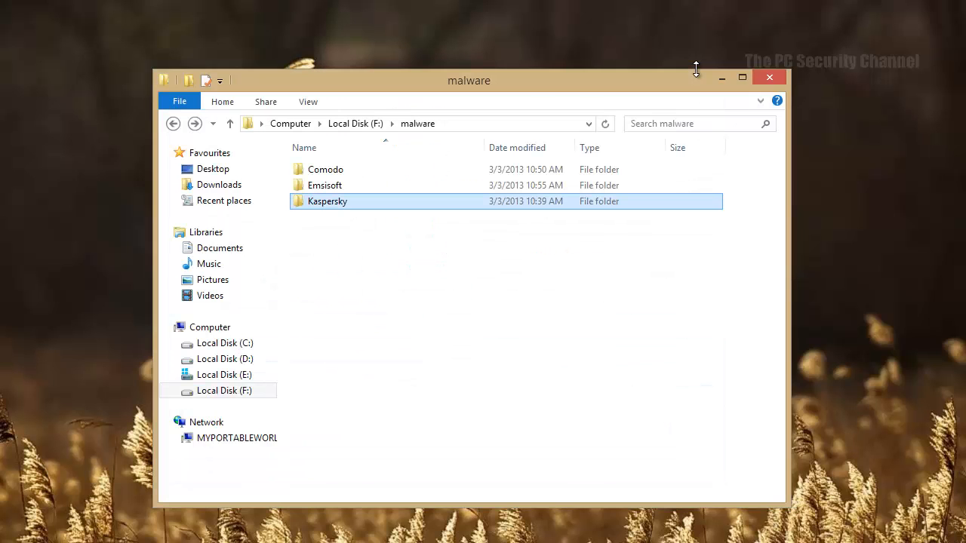
Step: Start a Kaspersky virus scan of the F:\malware\Kaspersky folder
right_click(326, 201)
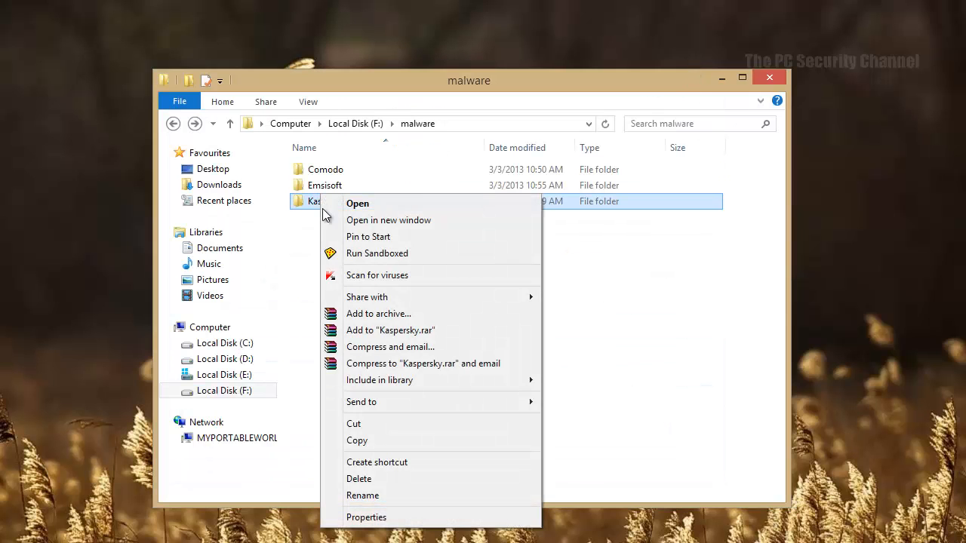
left_click(377, 274)
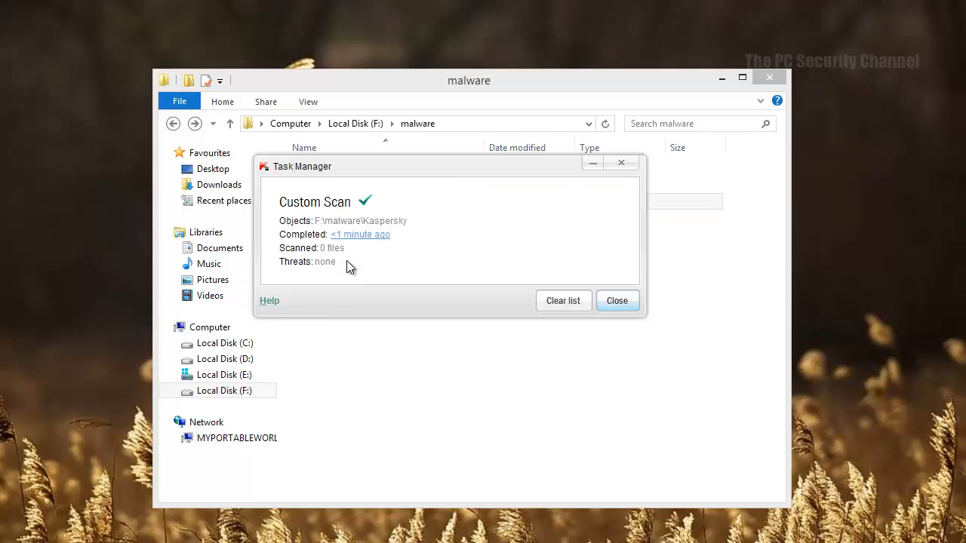
left_click(617, 300)
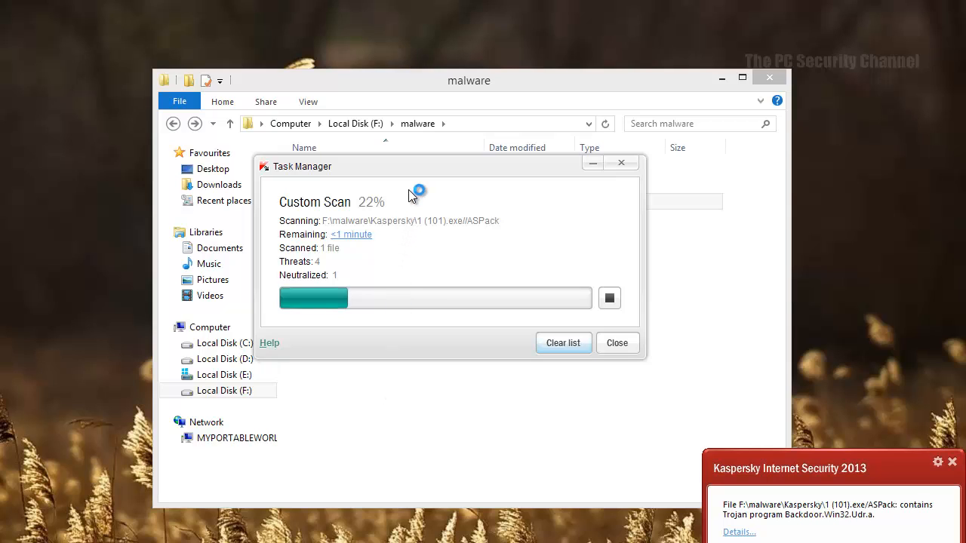
mouse_move(409, 197)
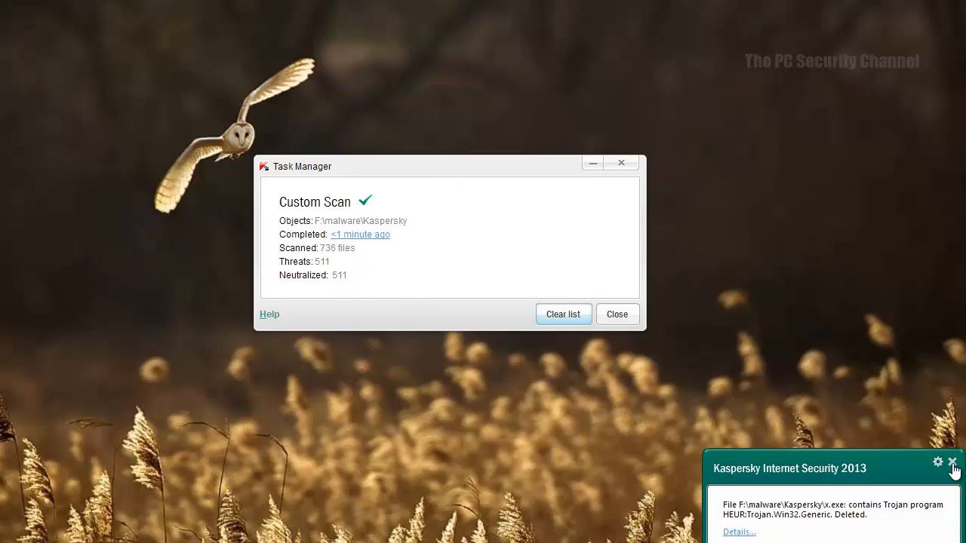
Step: Dismiss the threat popup, review Kaspersky's custom scan results (511 threats neutralized), and close the report
left_click(951, 462)
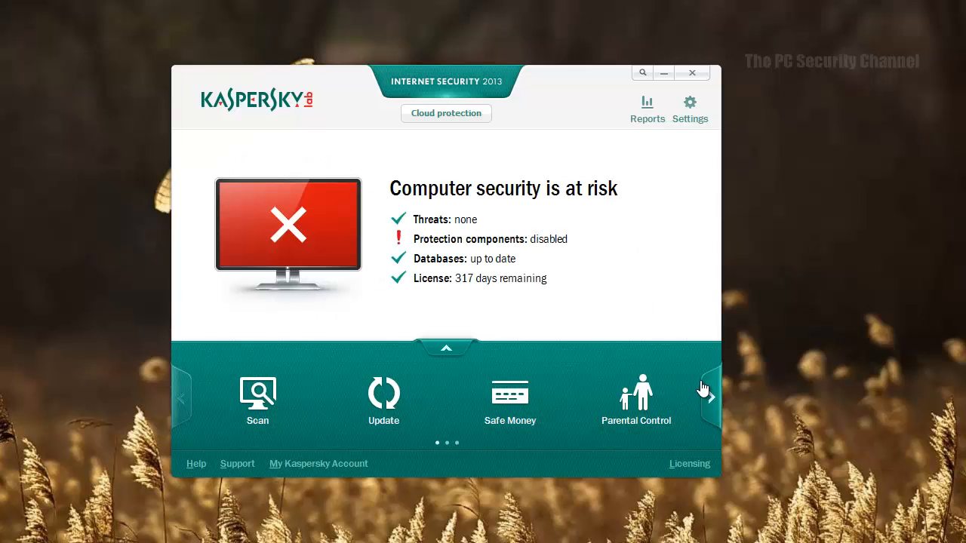
left_click(489, 238)
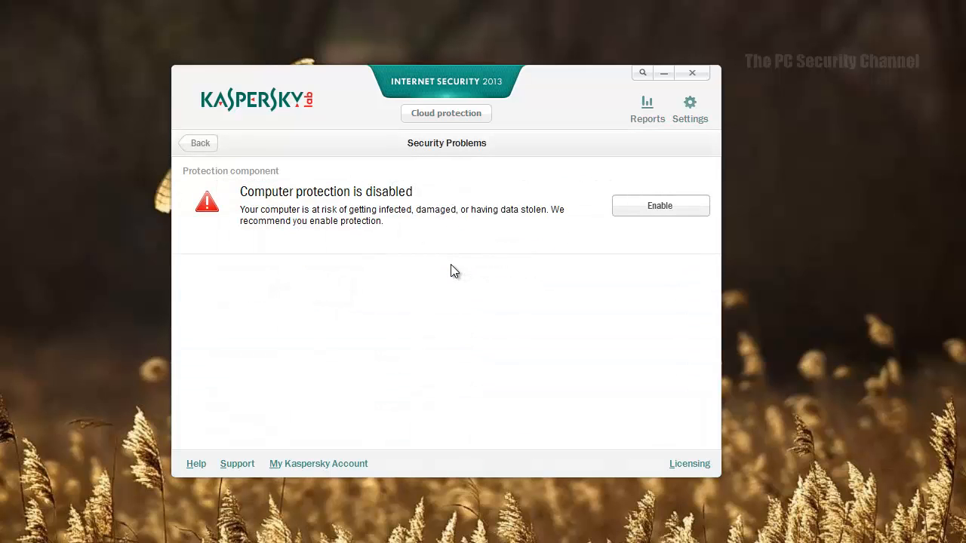
mouse_move(236, 181)
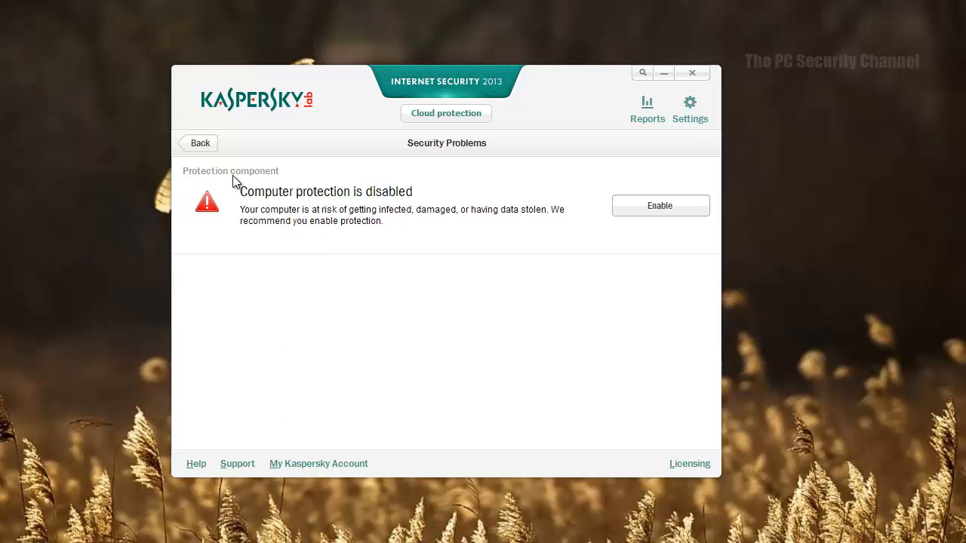
left_click(199, 143)
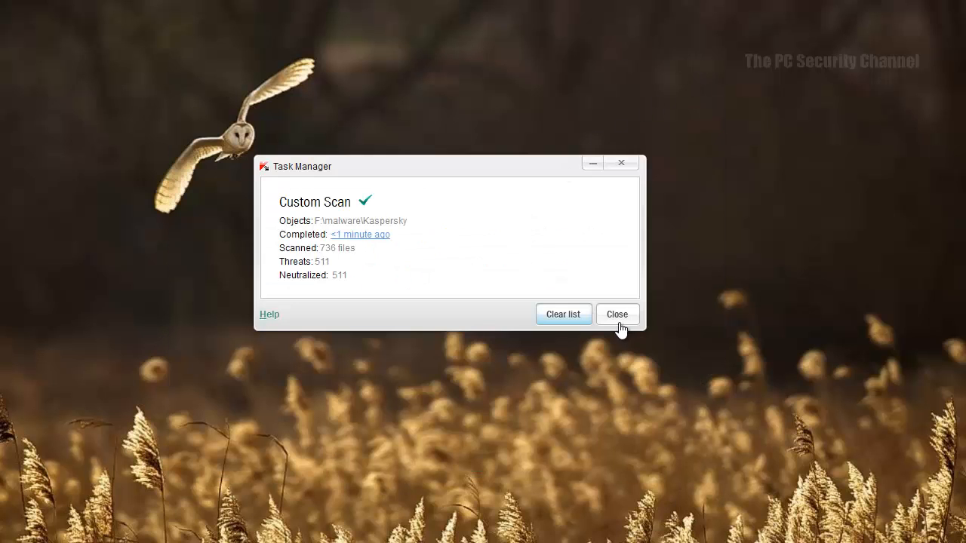
left_click(617, 314)
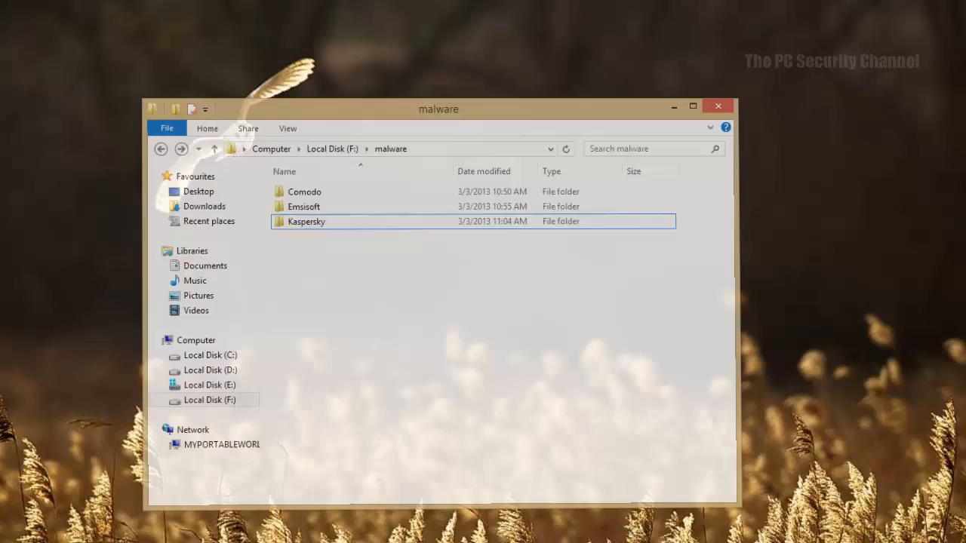
Step: Open the Kaspersky samples folder showing two remaining files and compute 498 / 500
double_click(306, 222)
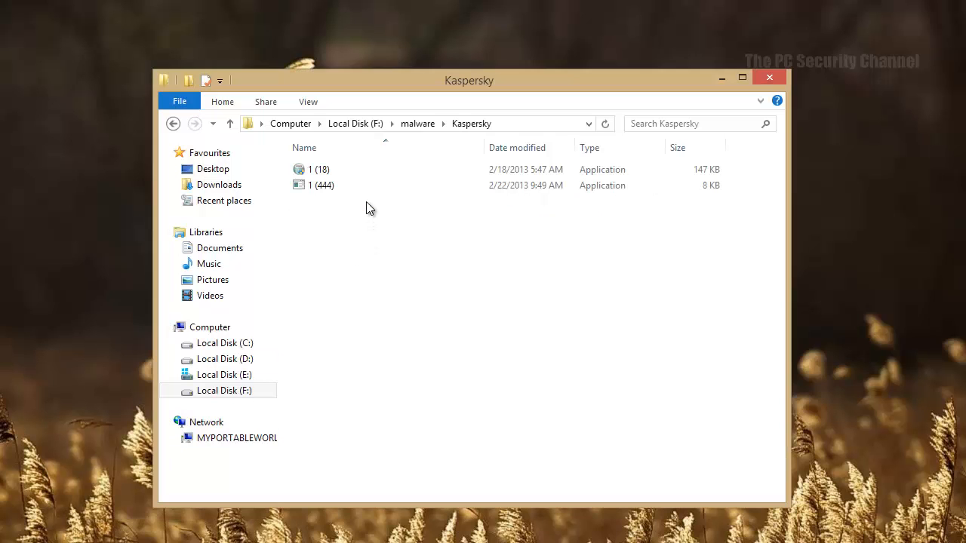
mouse_move(360, 265)
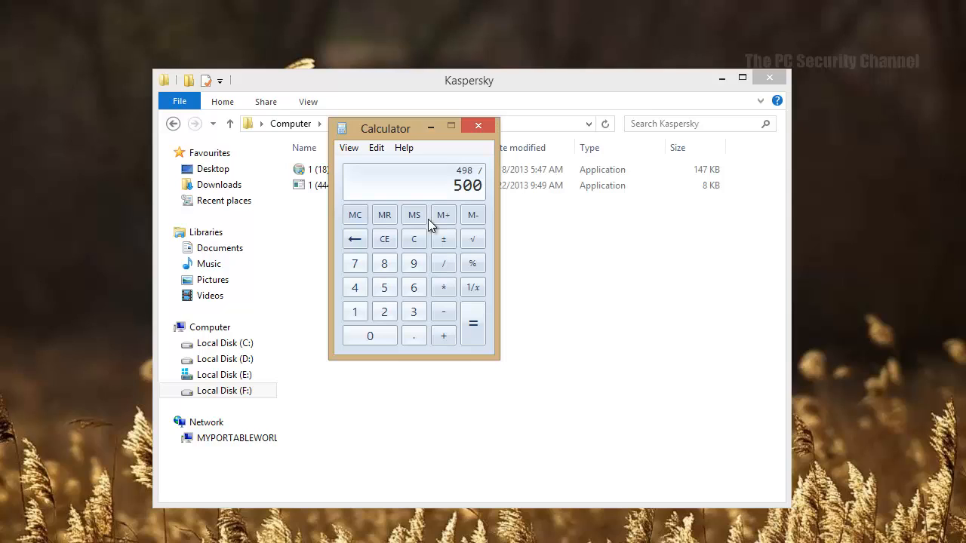
left_click(443, 214)
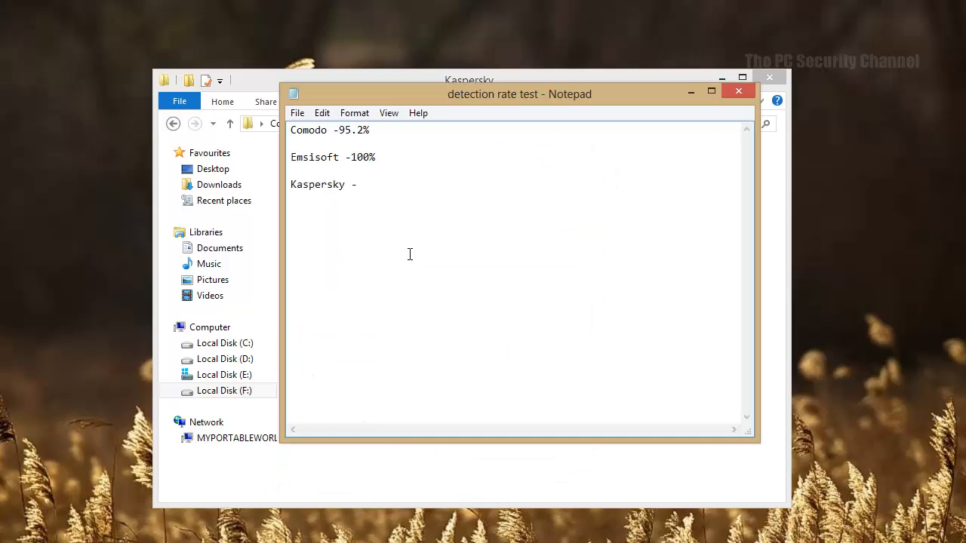
Step: Enter 99.6 as Kaspersky's rate in Notepad and close the Kaspersky samples folder window
type("99")
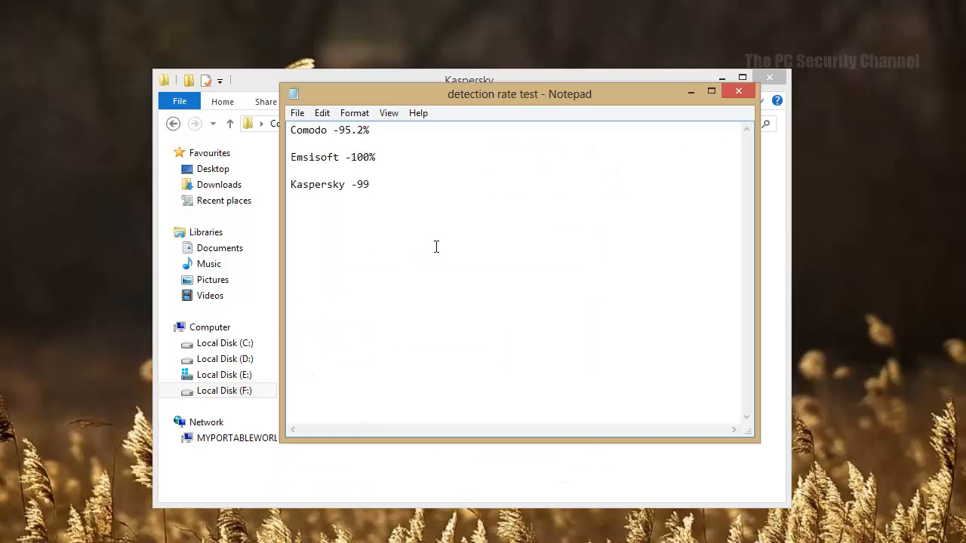
type(".6")
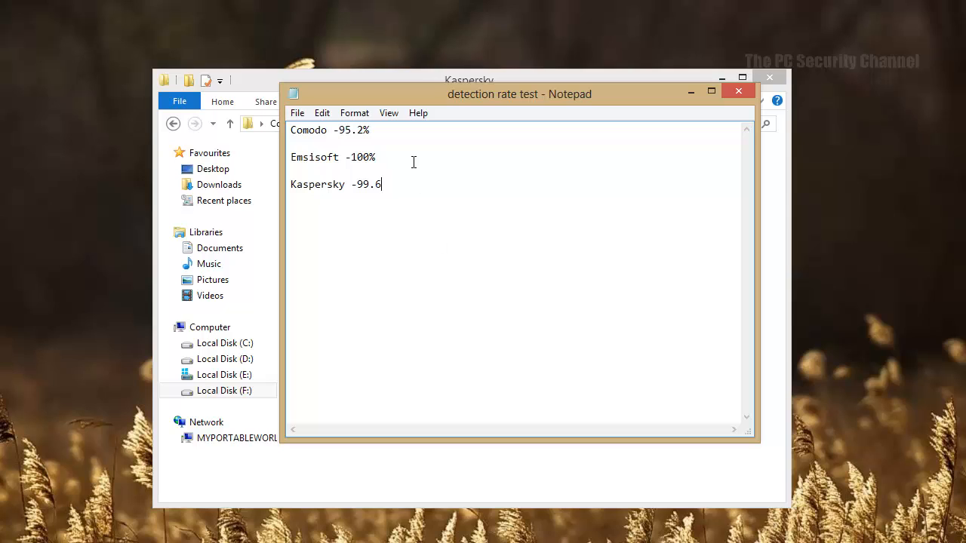
mouse_move(770, 78)
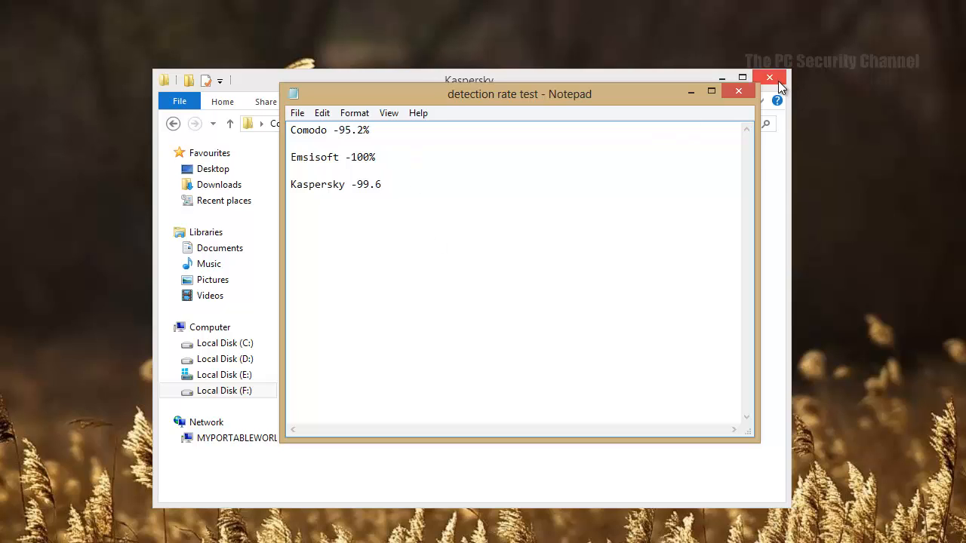
left_click(769, 78)
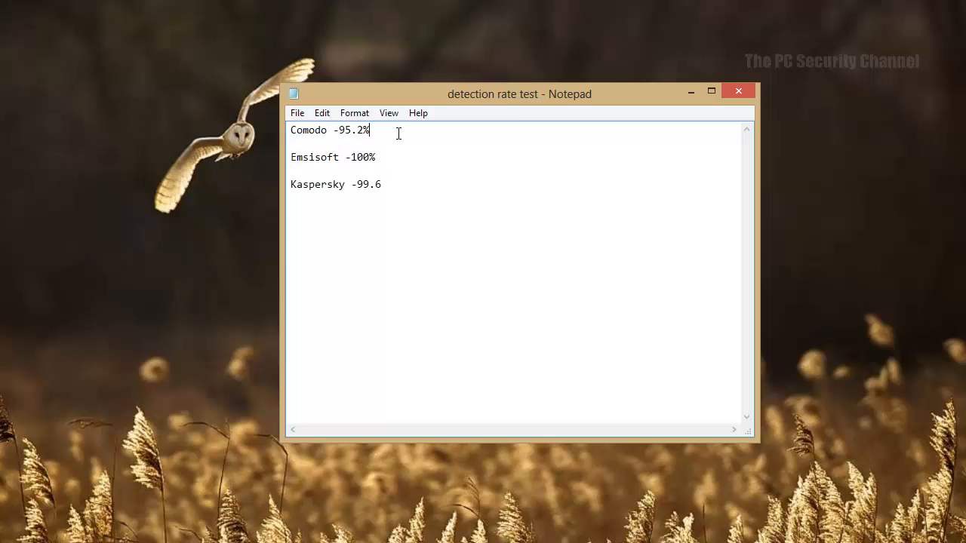
mouse_move(455, 186)
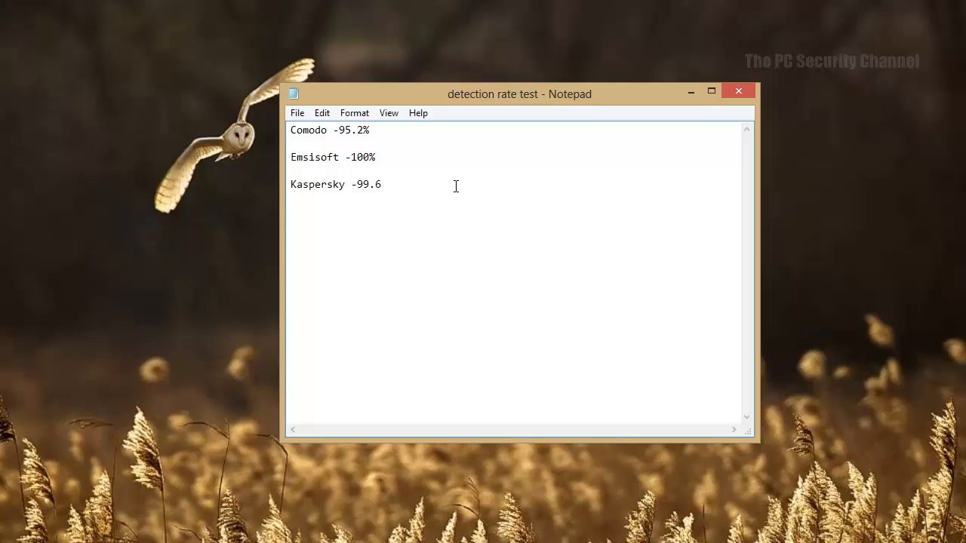
left_click(381, 184)
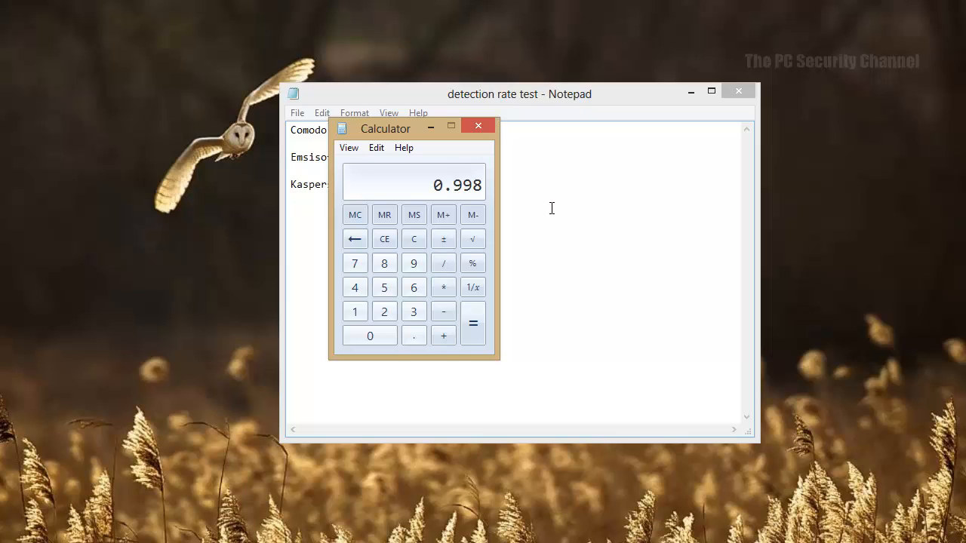
mouse_move(502, 172)
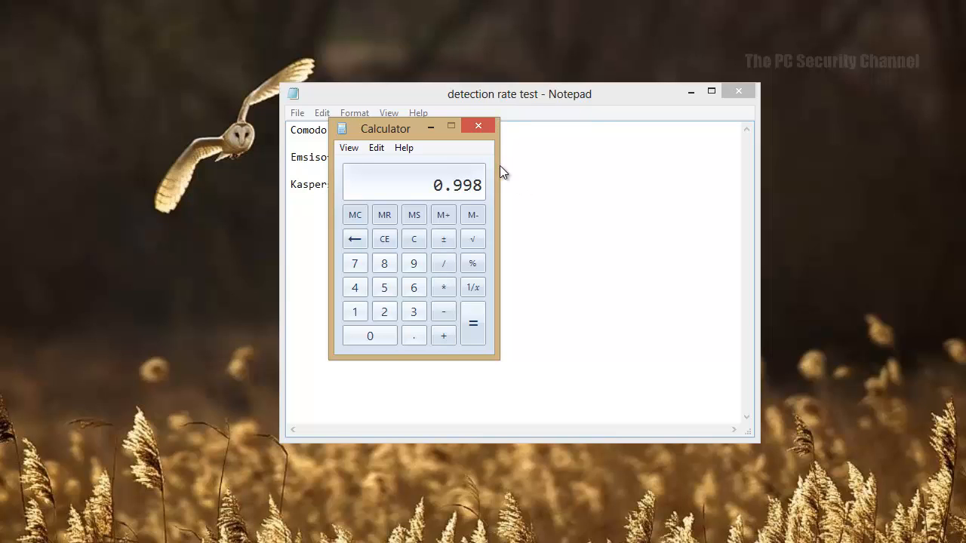
Step: Close Calculator, add ',99.8' after Emsisoft's 100%, and append '%' to Kaspersky's 99.6
left_click(478, 125)
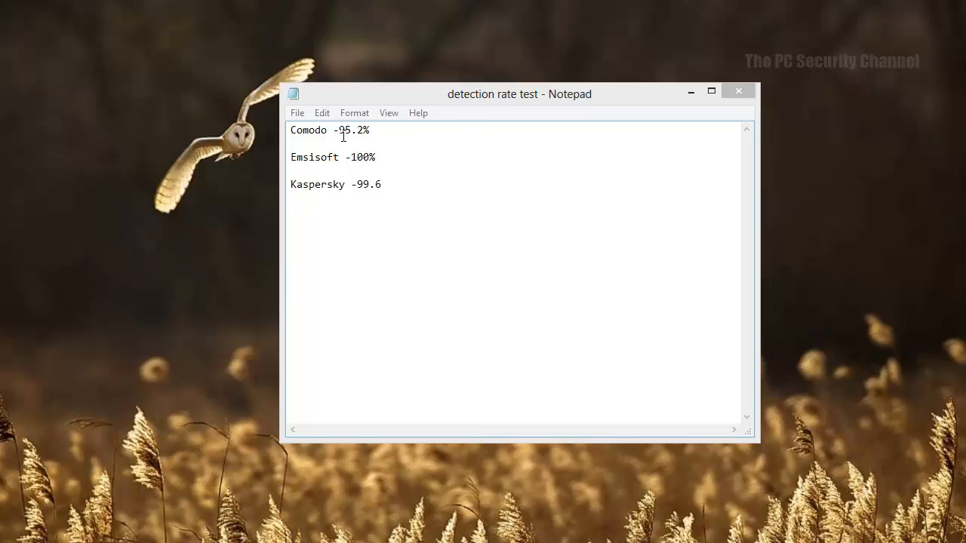
mouse_move(367, 140)
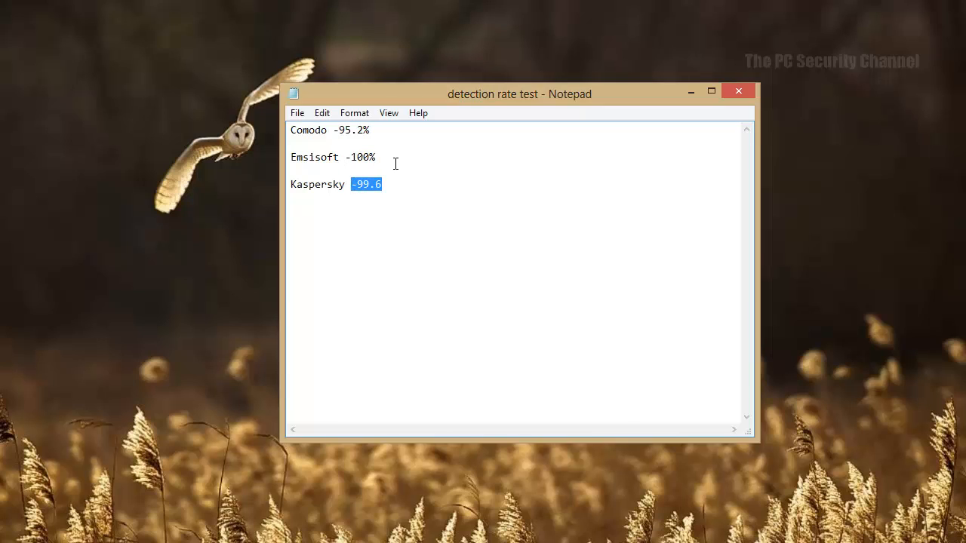
type(",")
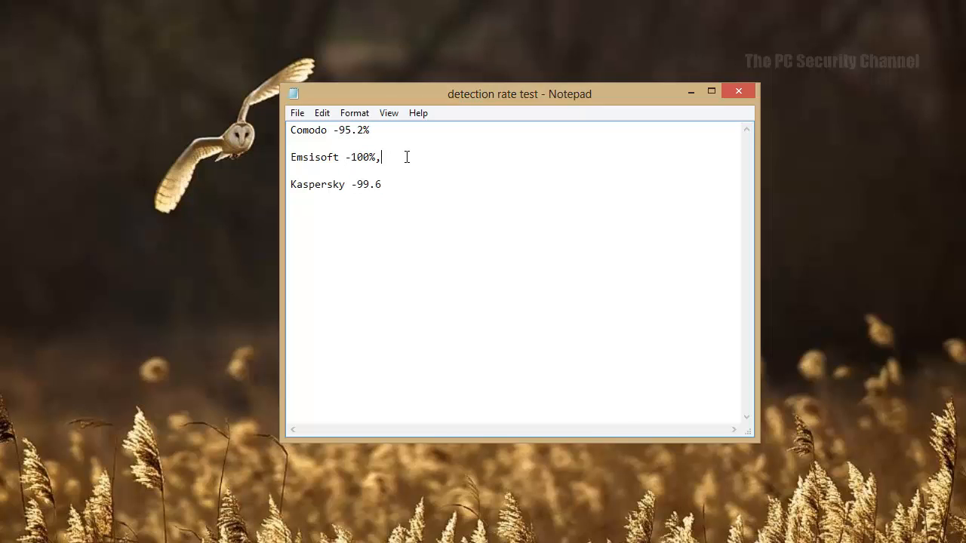
type("99.8%")
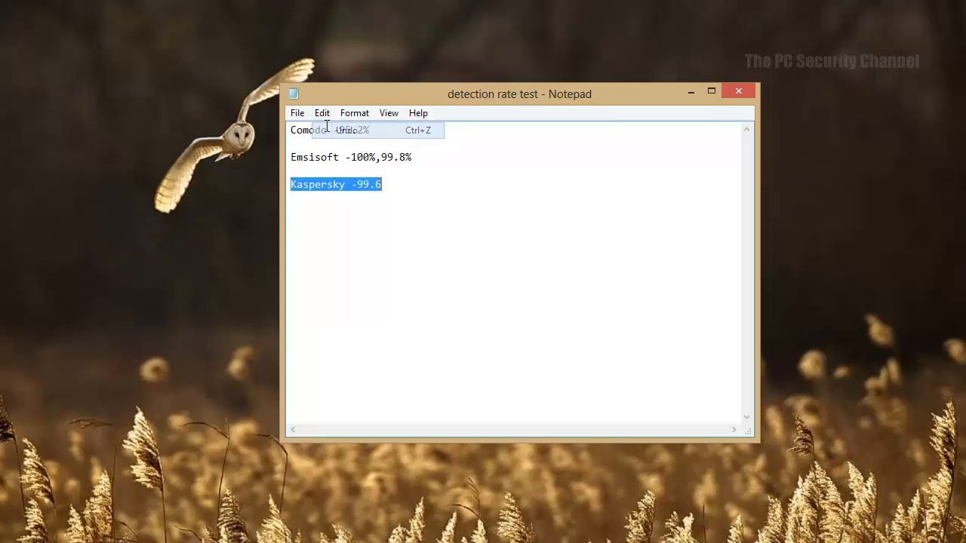
left_click(386, 184)
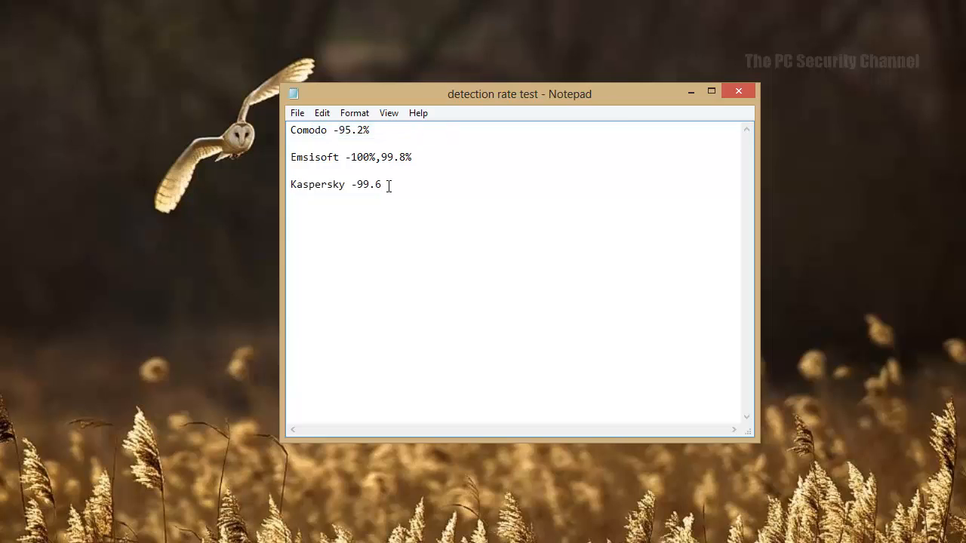
type("%")
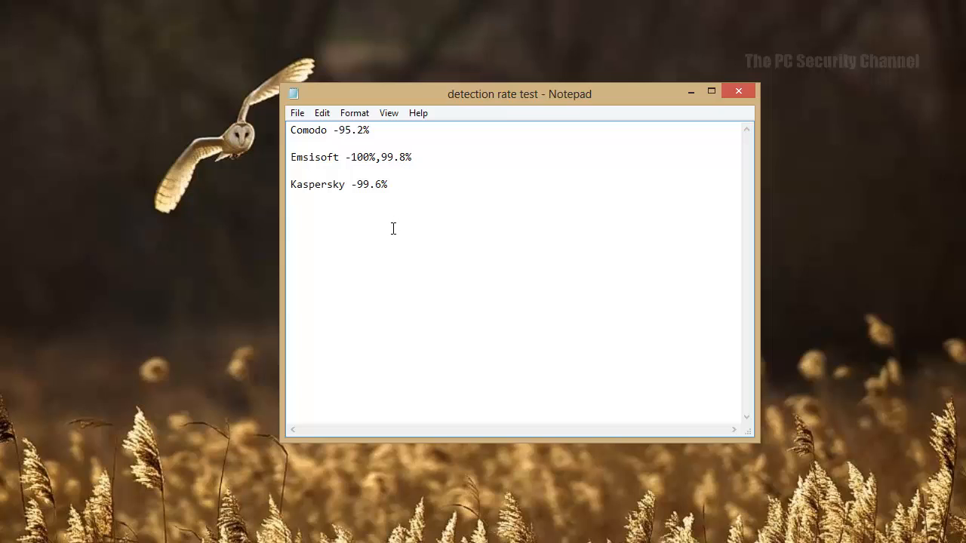
mouse_move(391, 243)
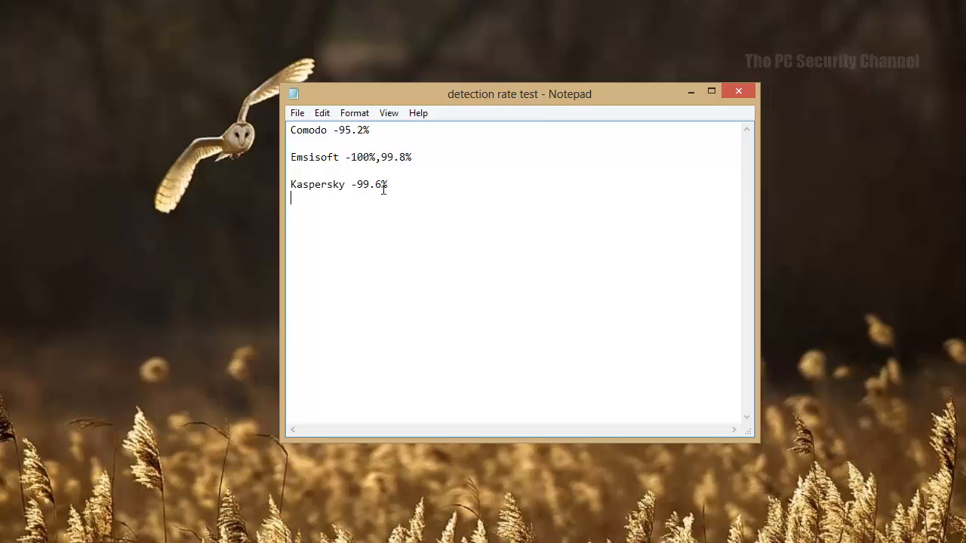
left_click_drag(329, 130, 370, 129)
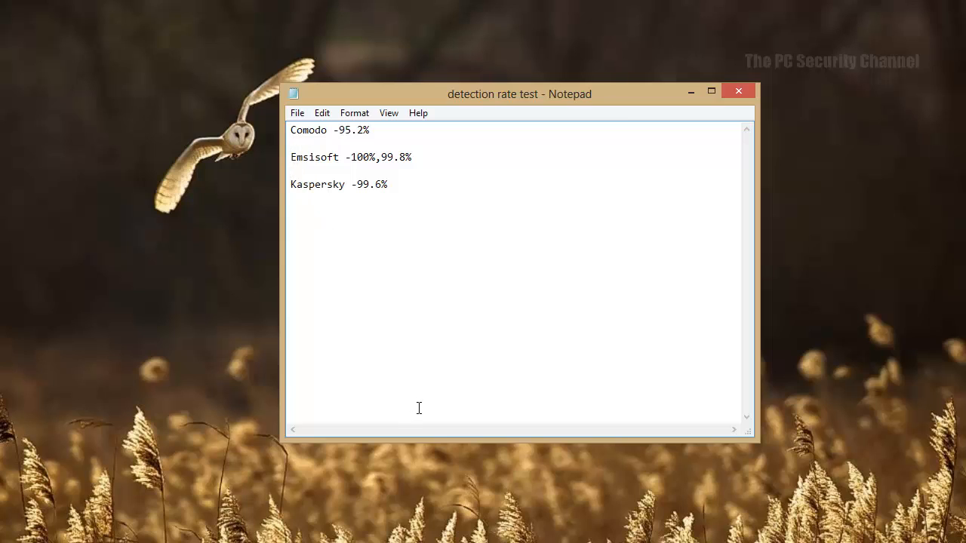
mouse_move(407, 355)
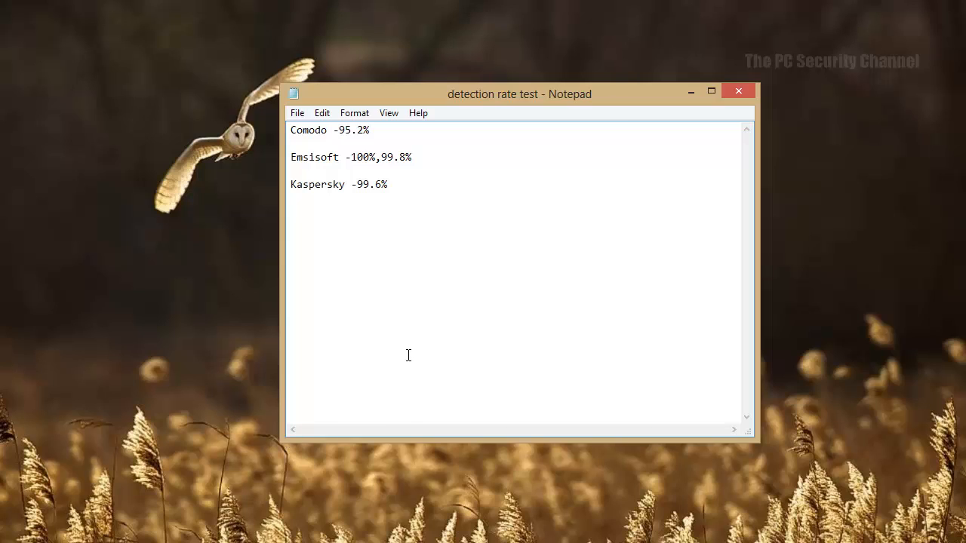
mouse_move(404, 211)
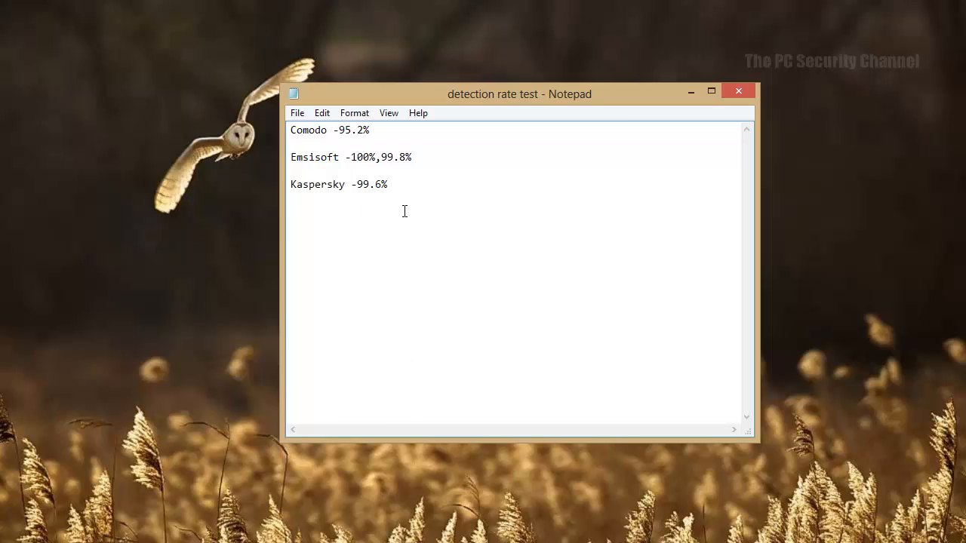
mouse_move(738, 91)
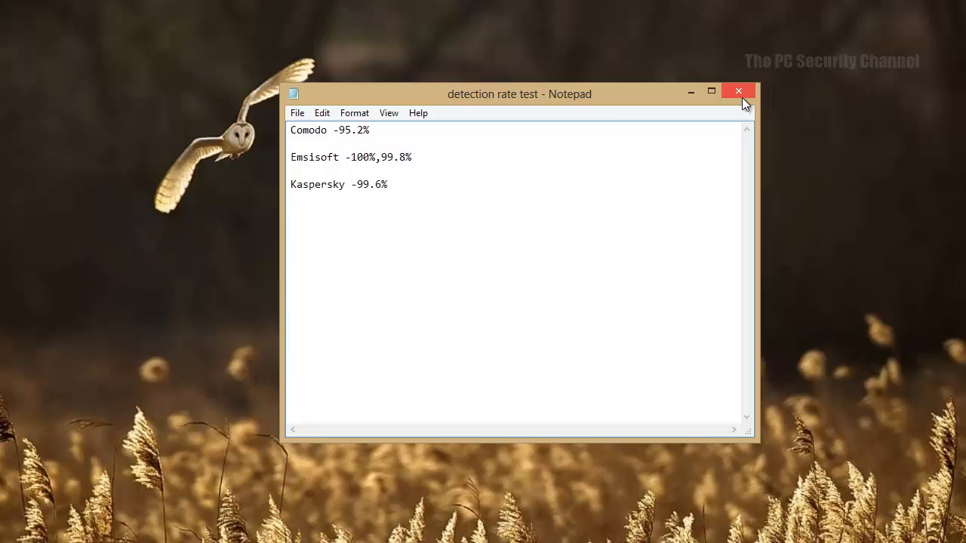